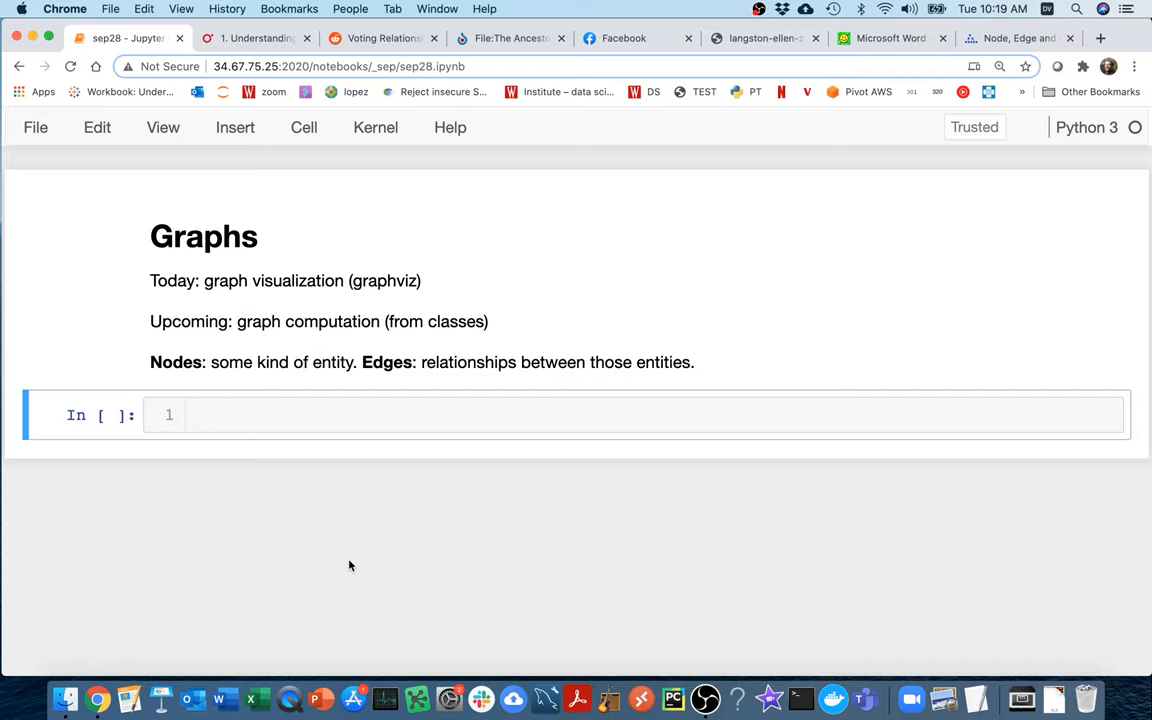
mouse_move(344, 556)
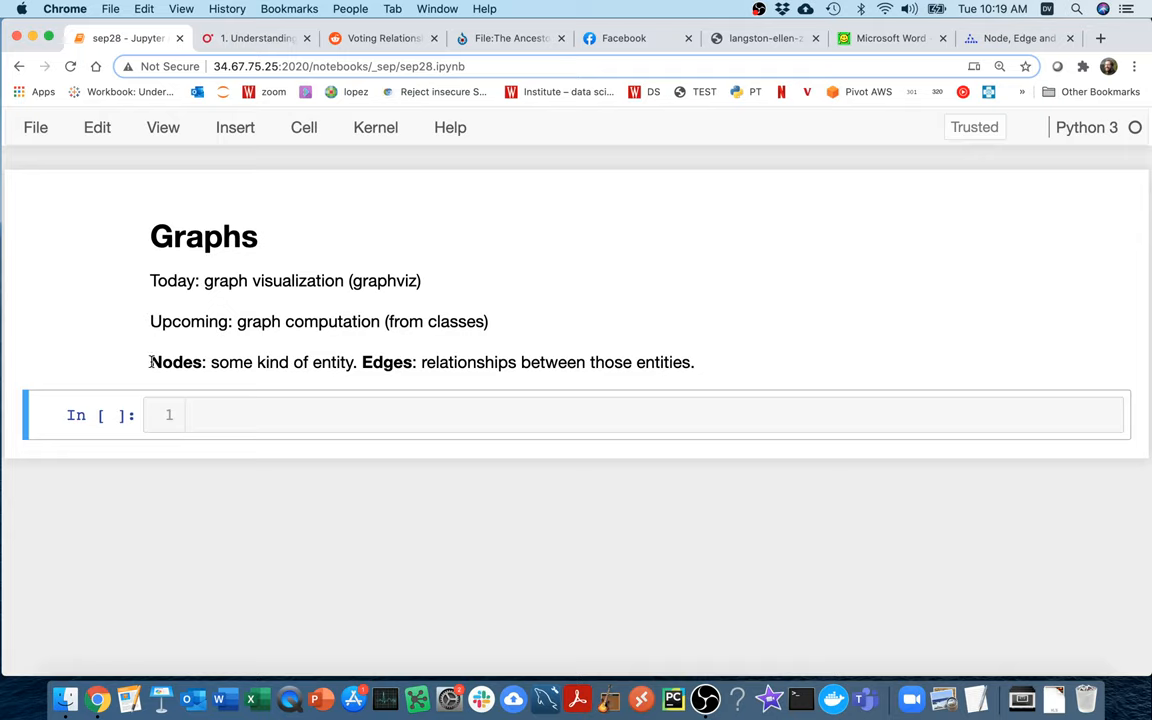
Highlight the node and edge definitions, then bring up the Git guide commit graph page
drag(150, 362, 354, 362)
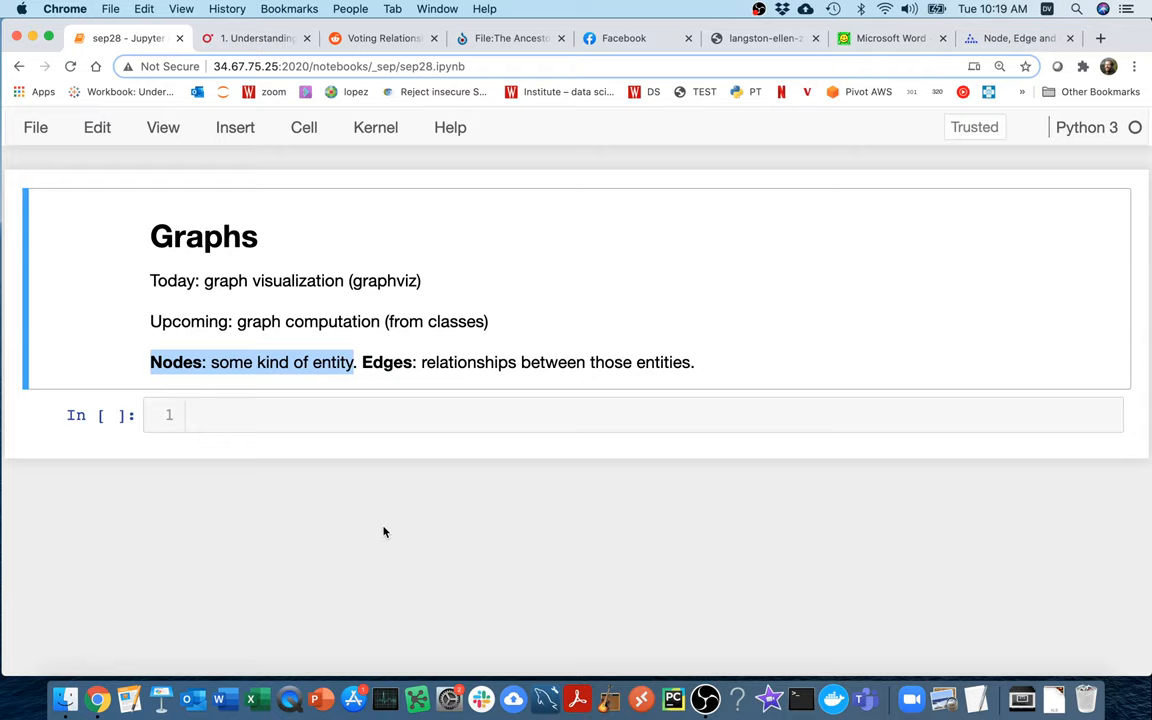
drag(360, 362, 490, 362)
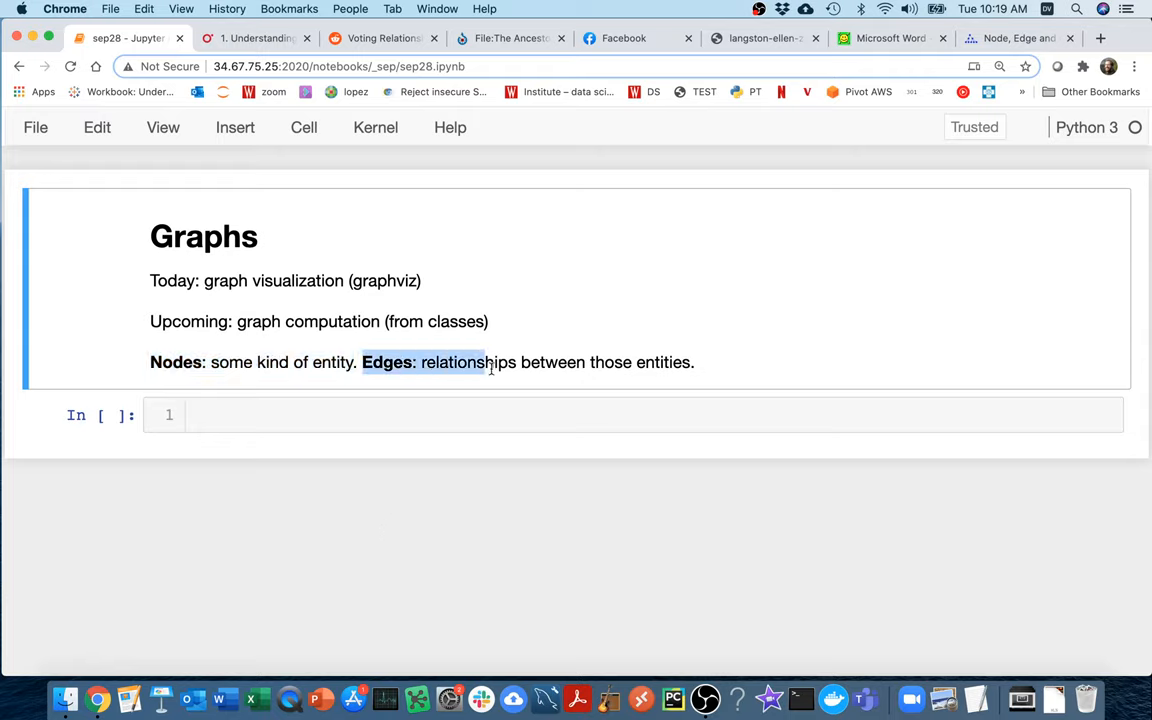
drag(484, 362, 696, 362)
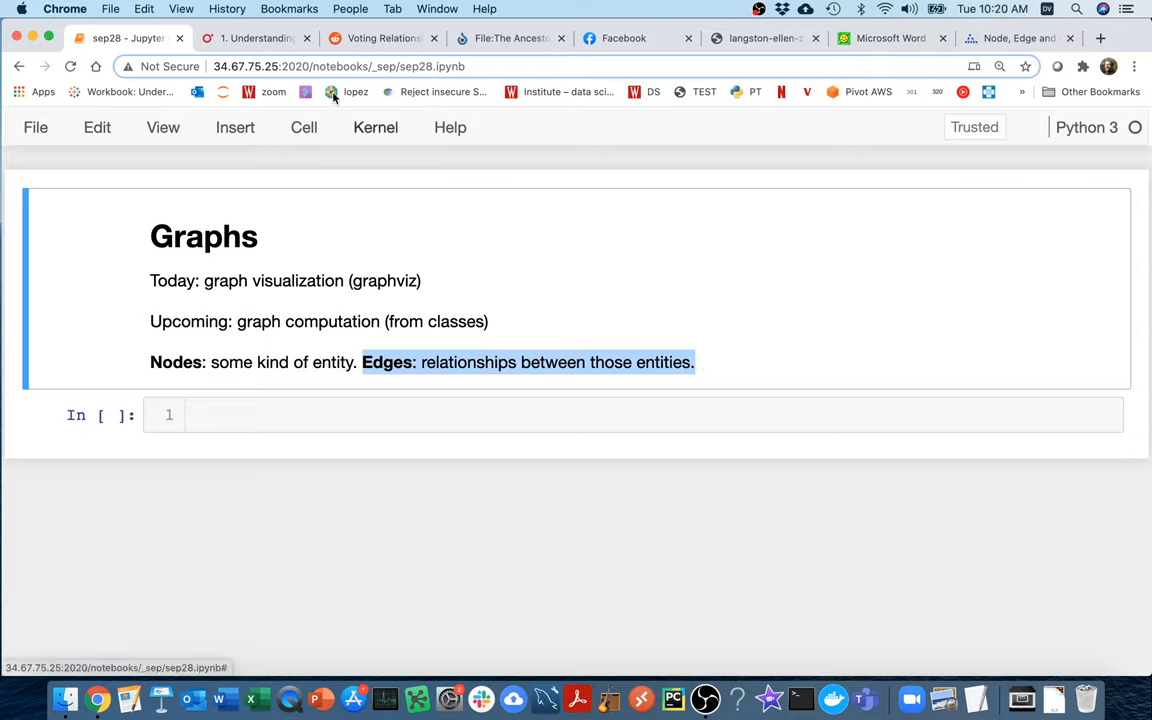
click(256, 38)
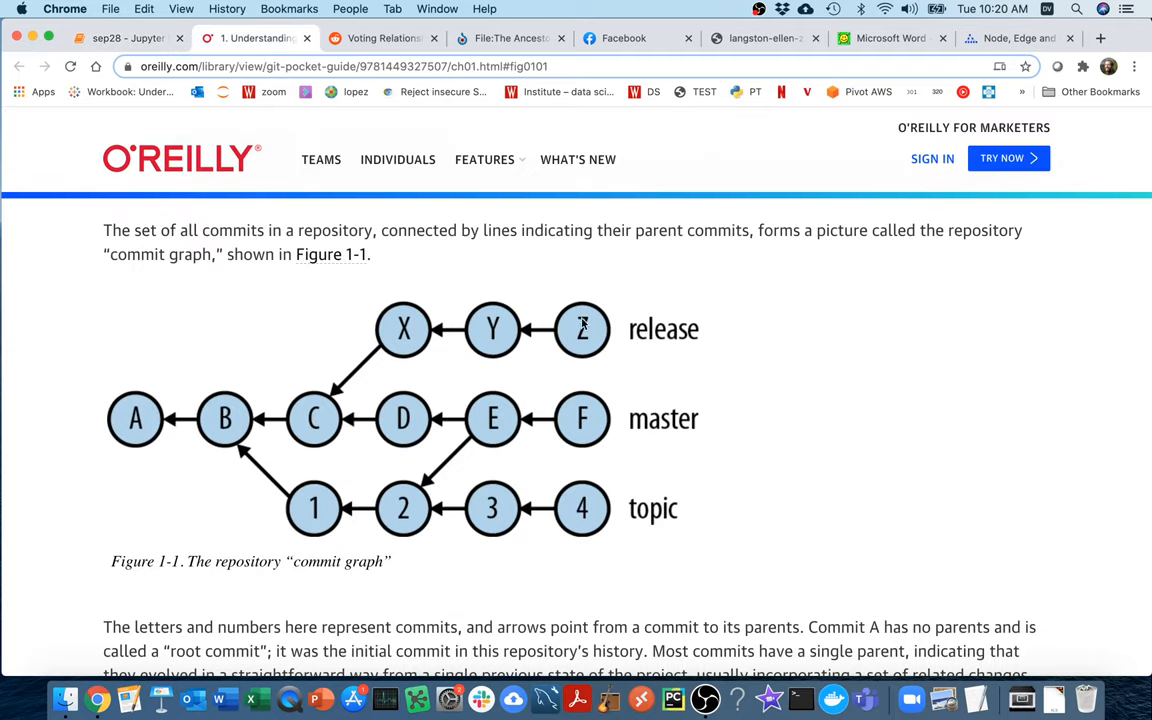
mouse_move(970, 480)
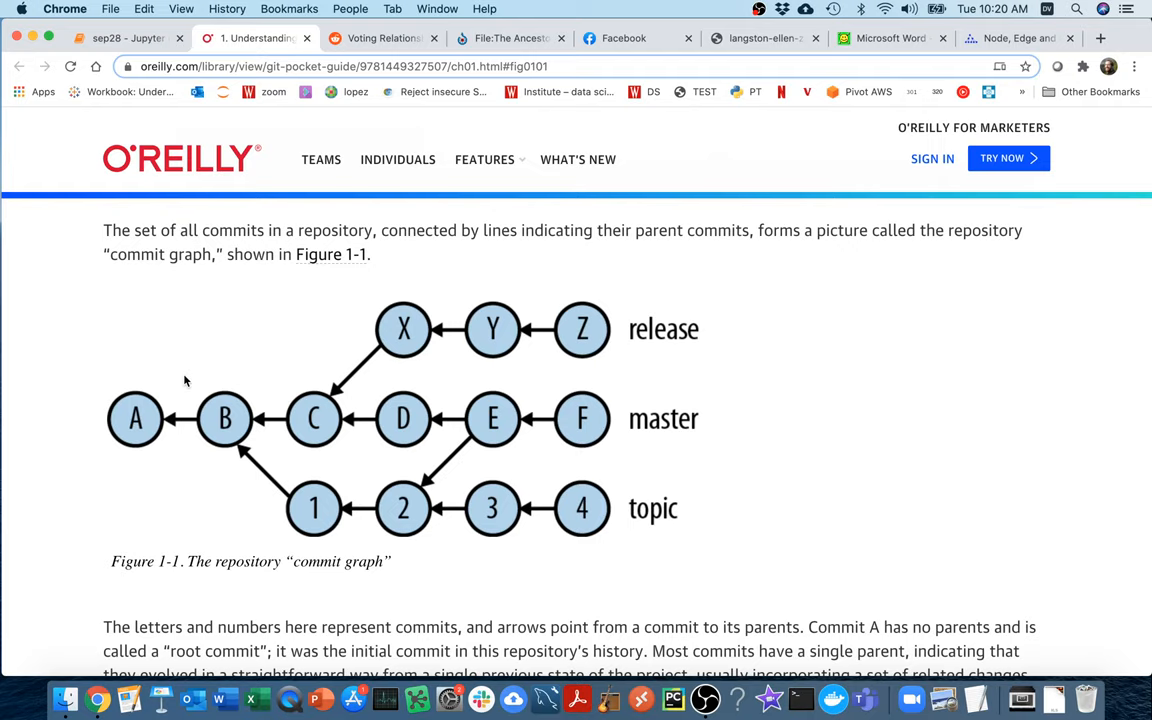
mouse_move(384, 86)
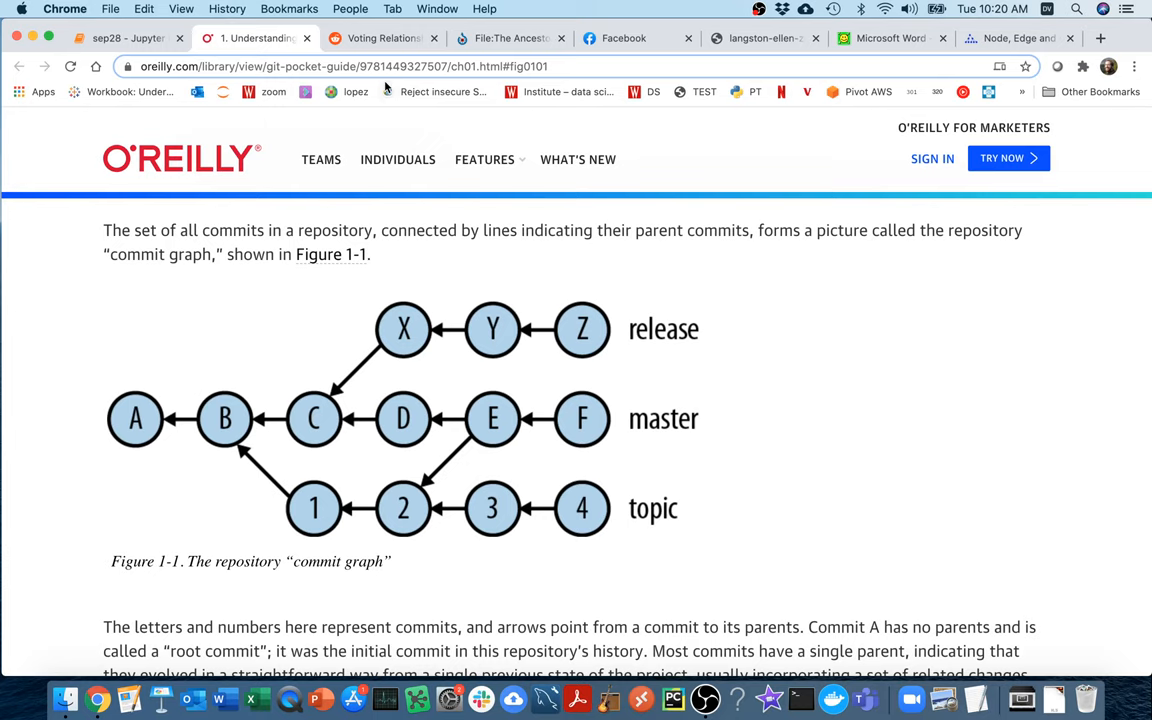
Show the Reddit post's senators voting network graph for the 113th Congress
click(380, 38)
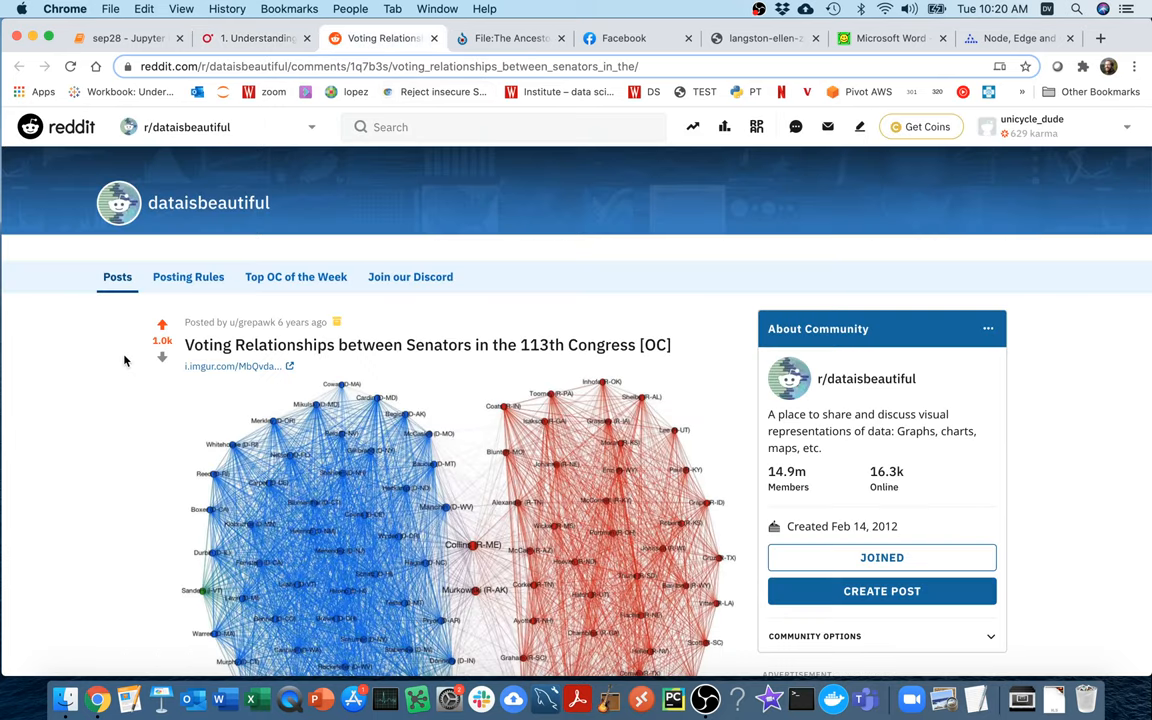
scroll(down, 3)
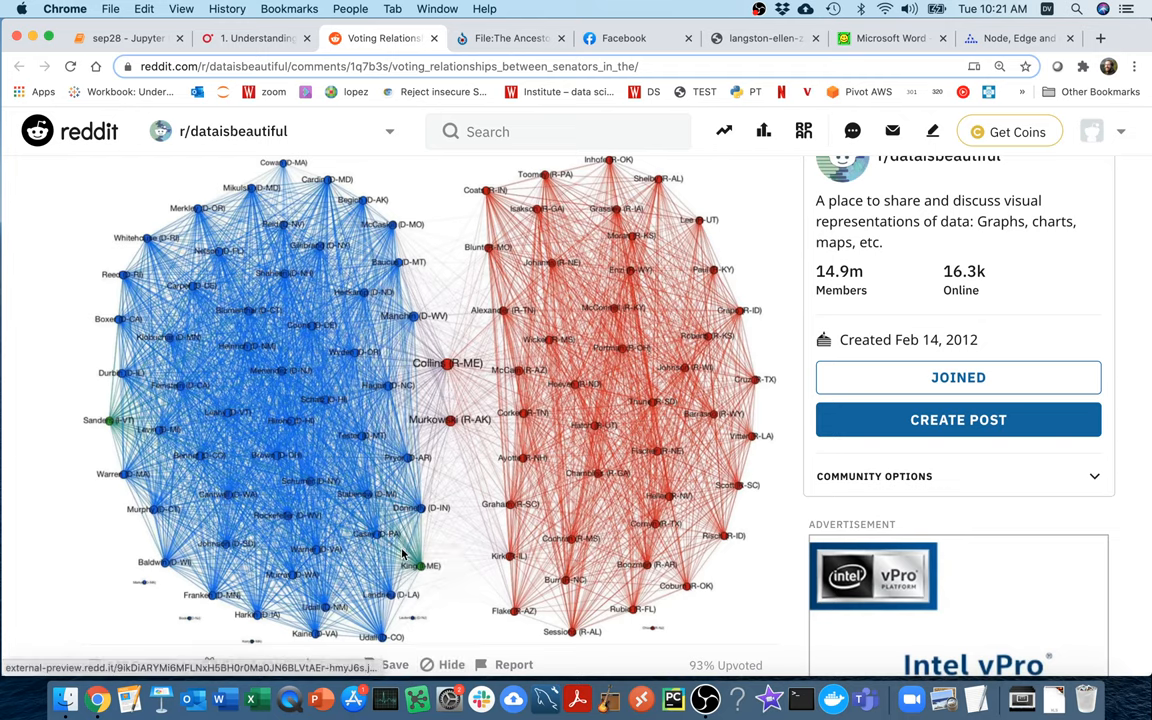
mouse_move(500, 504)
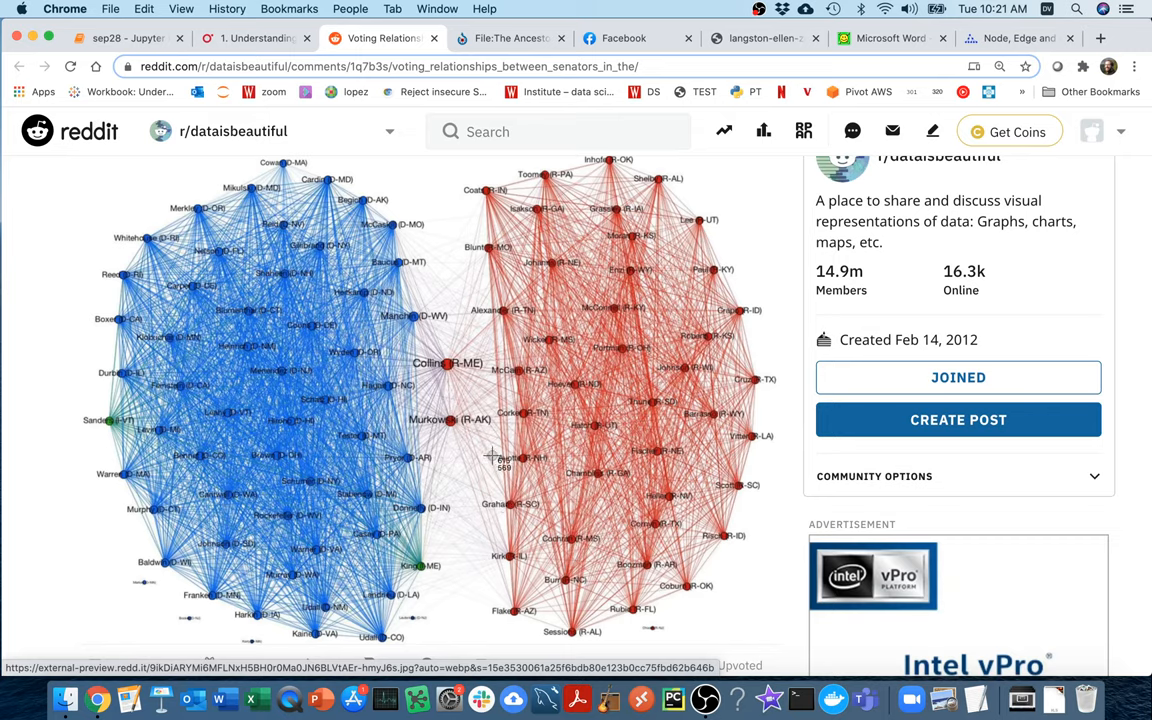
mouse_move(416, 482)
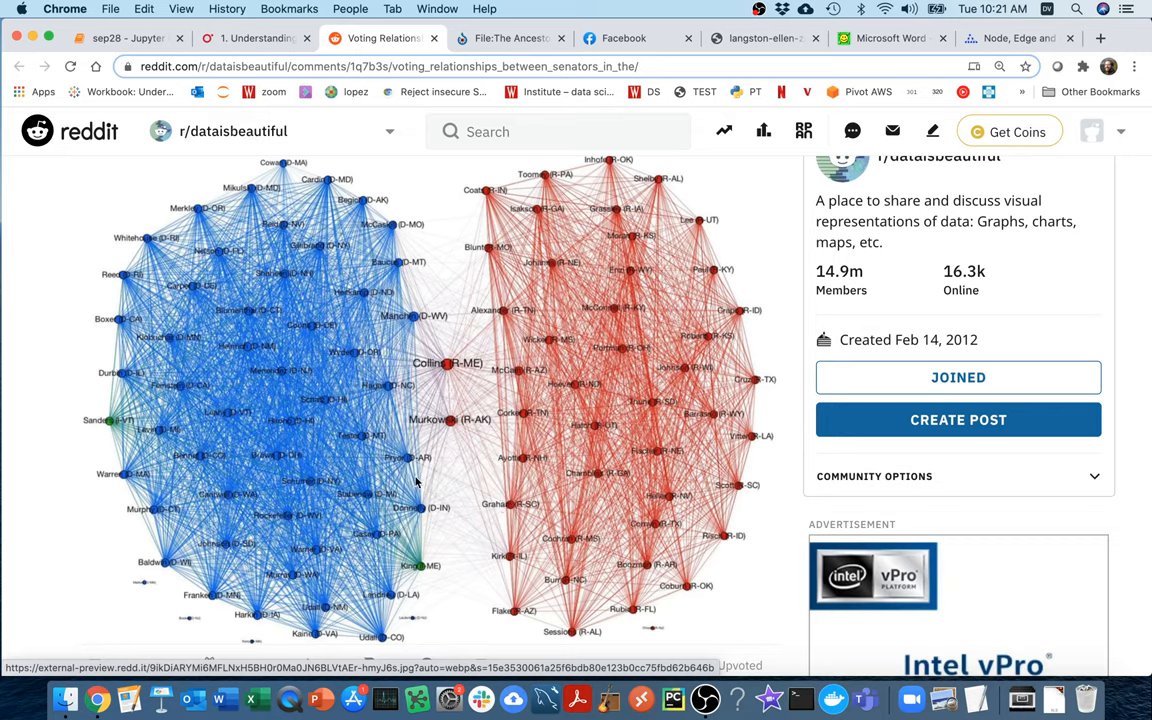
mouse_move(410, 330)
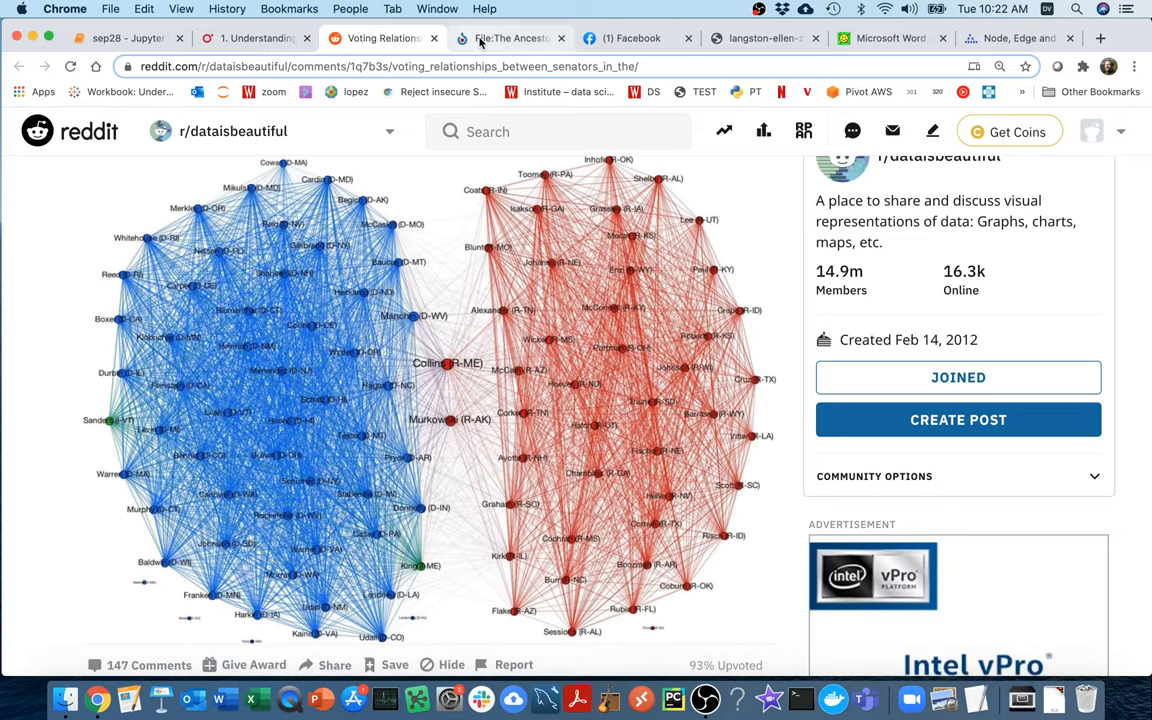
Show the Wikimedia Commons Ancestor's Tale mammals phylogenetic tree image
click(510, 38)
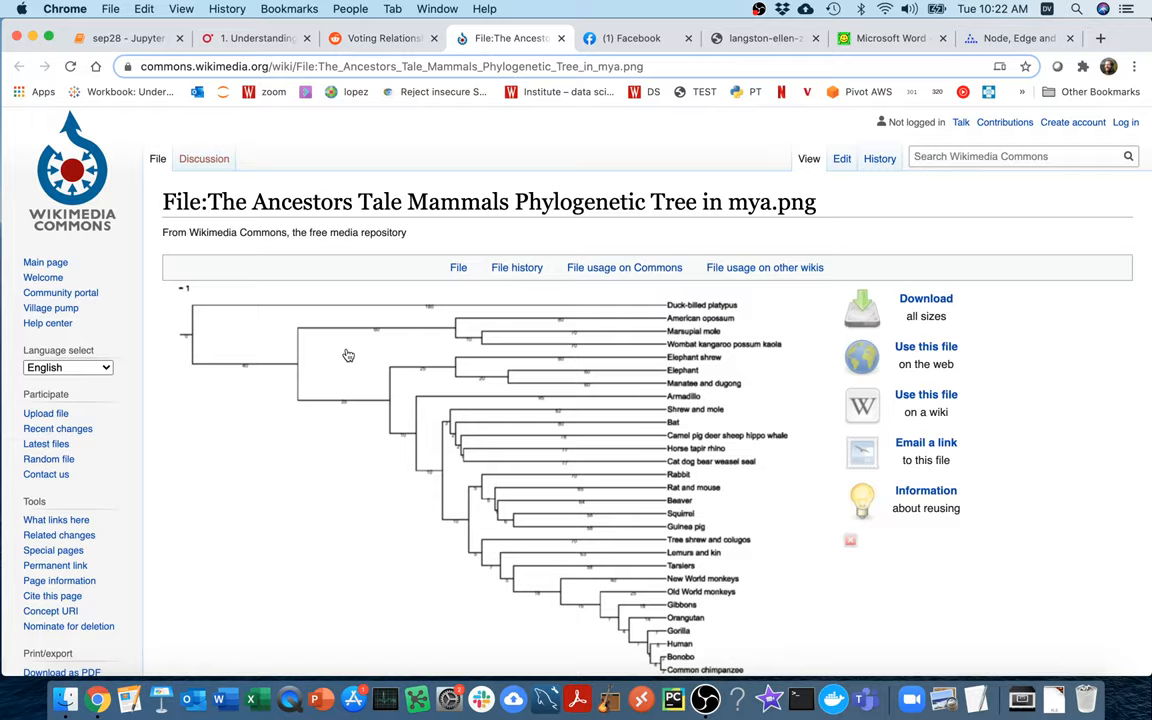
scroll(down, 3)
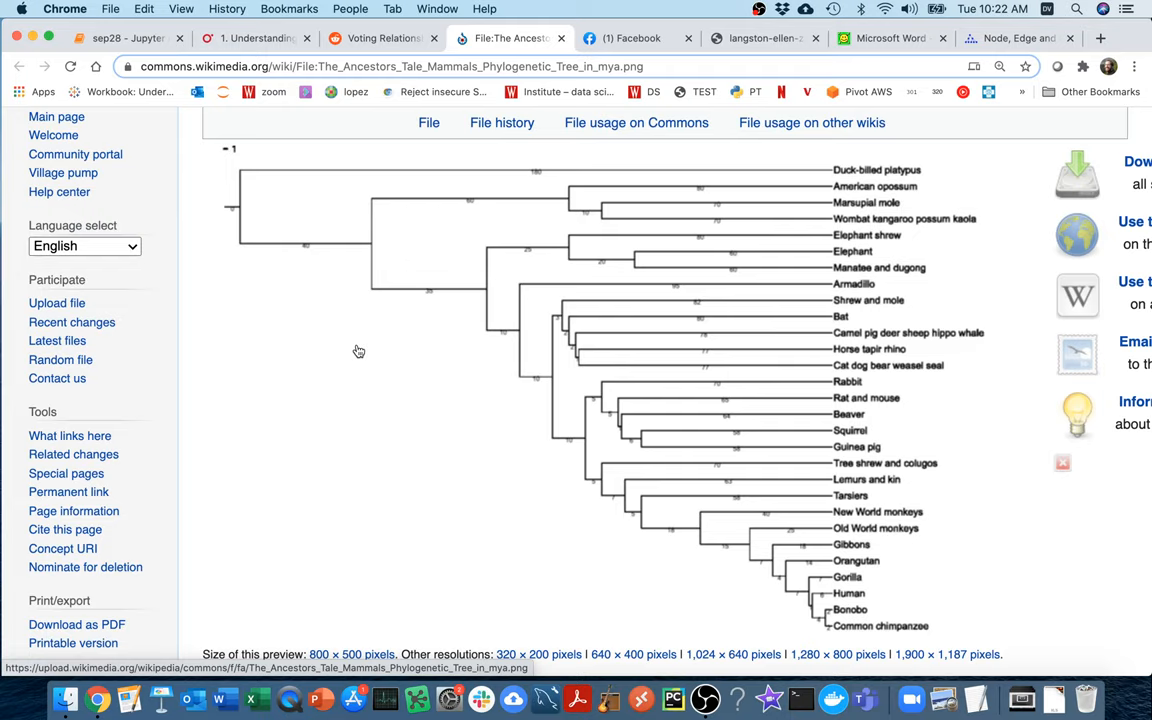
mouse_move(854, 396)
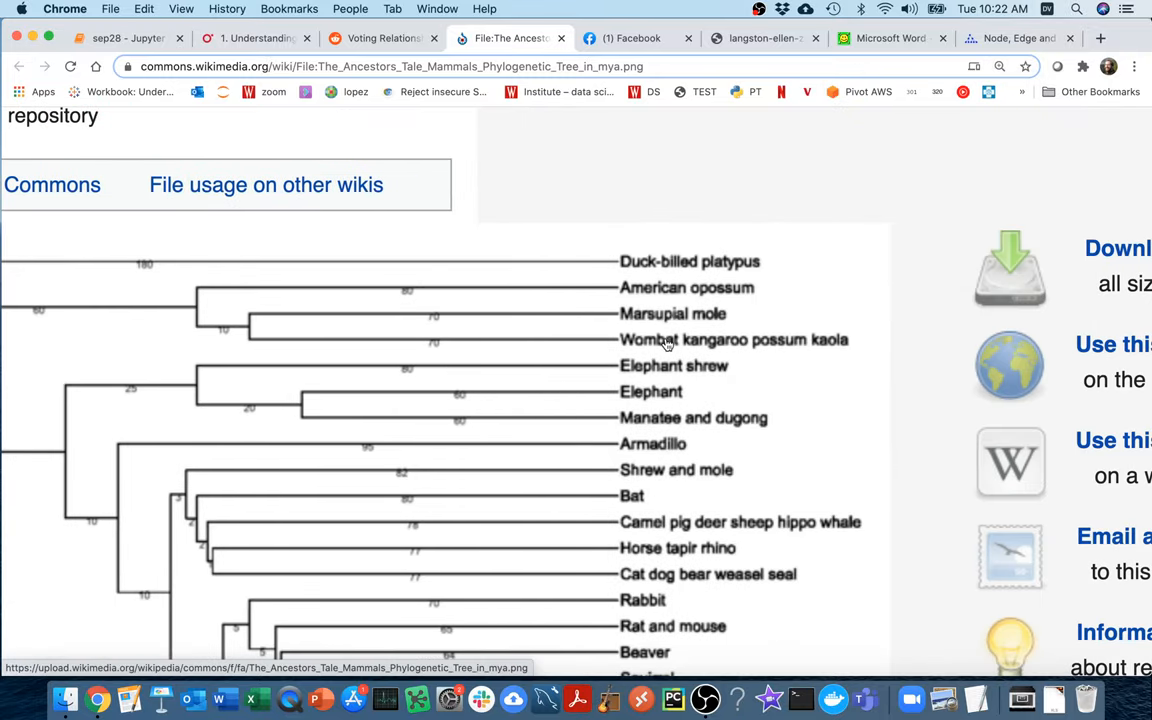
mouse_move(766, 350)
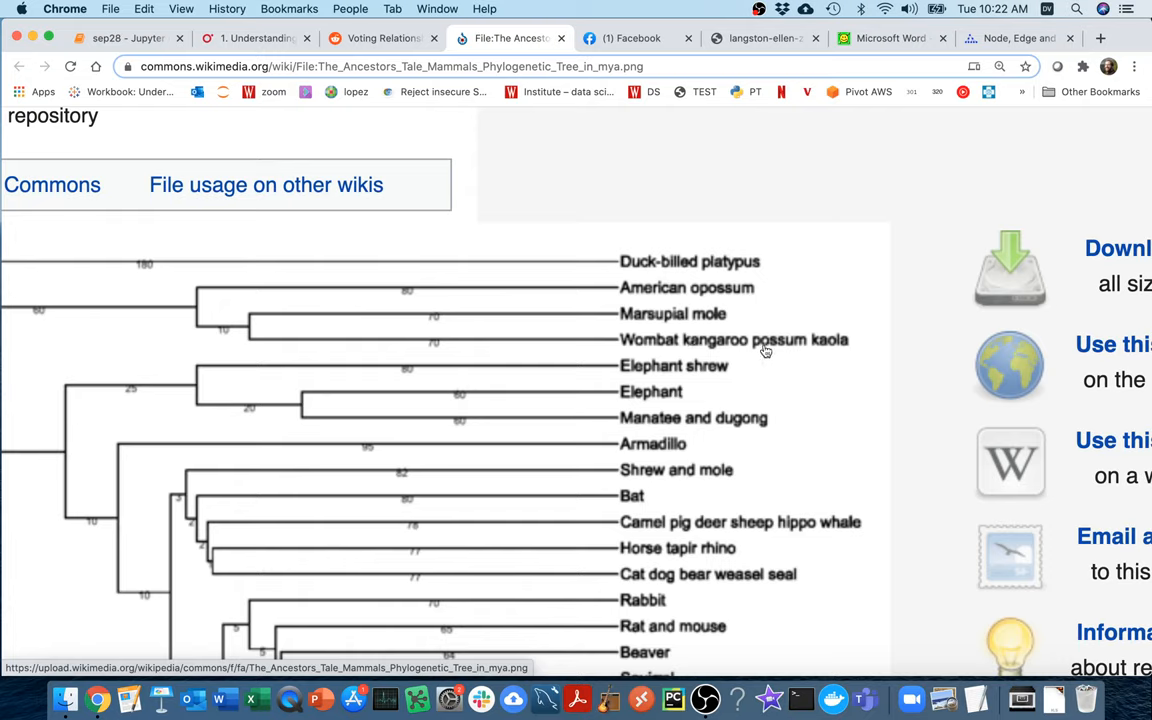
mouse_move(256, 328)
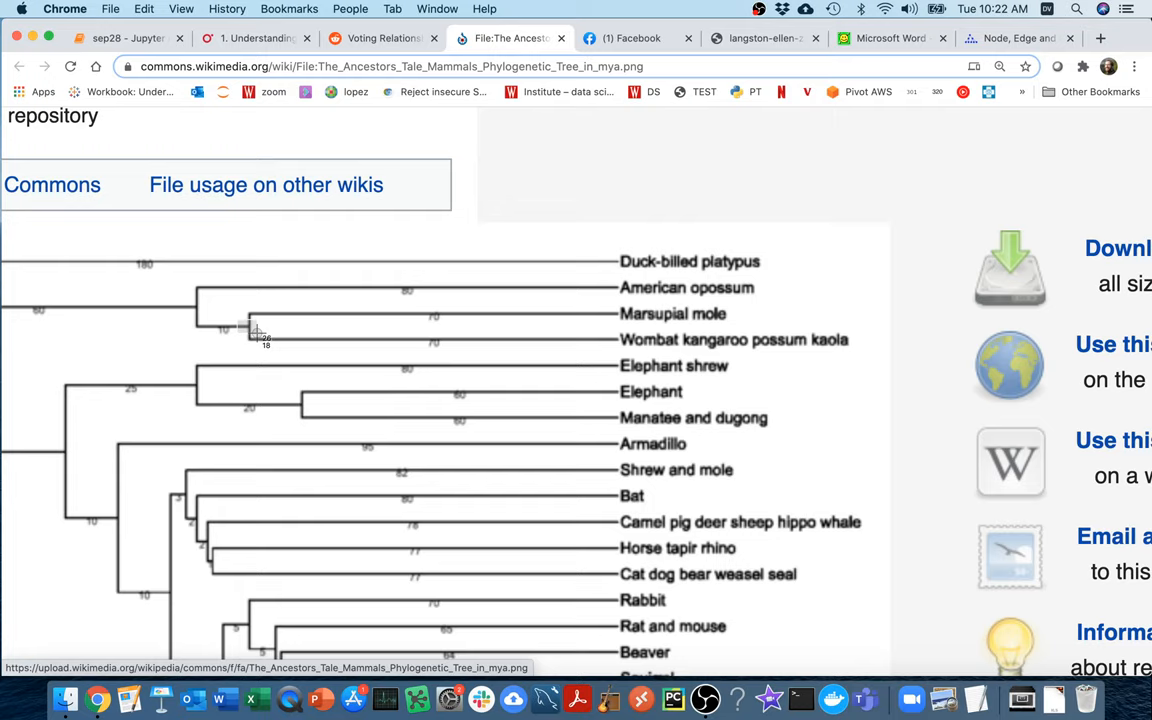
mouse_move(258, 338)
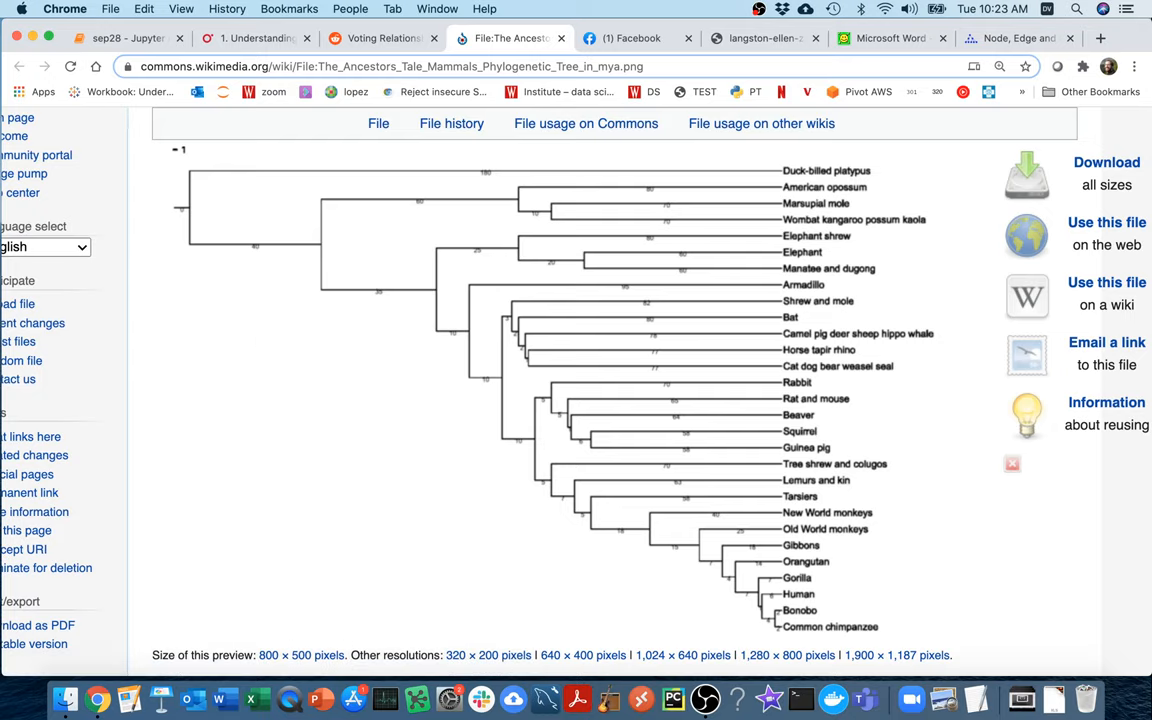
Show the Facebook engineering note's world map of friendship connections
click(632, 38)
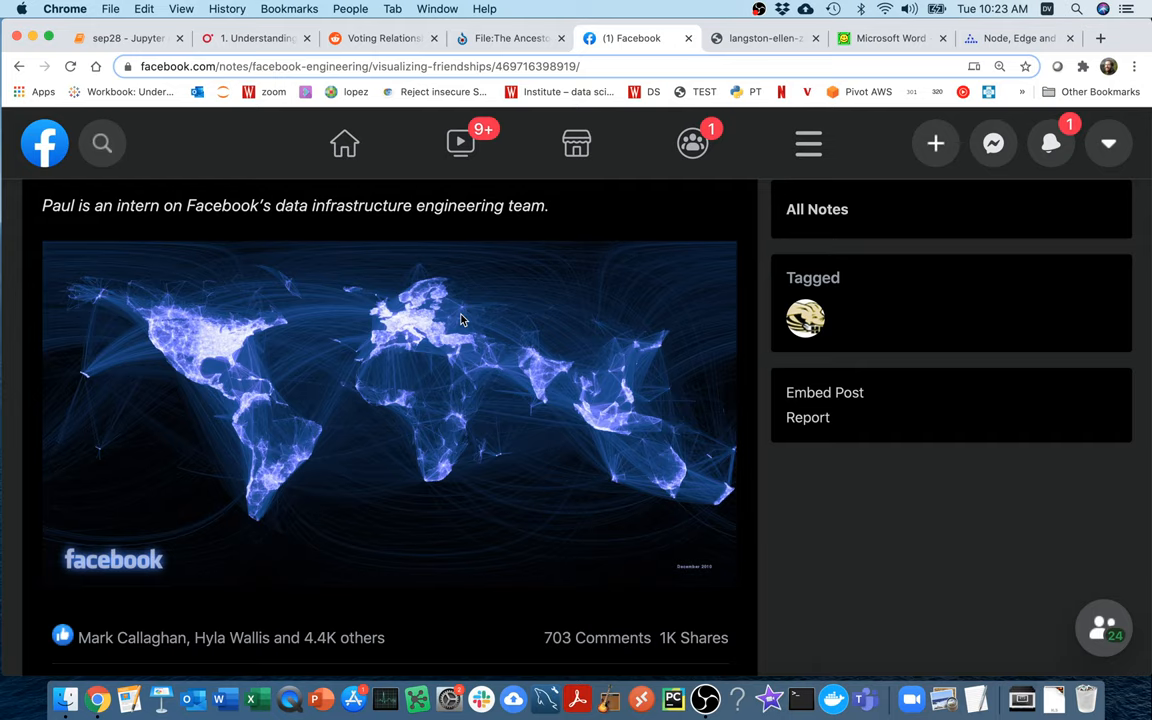
mouse_move(528, 336)
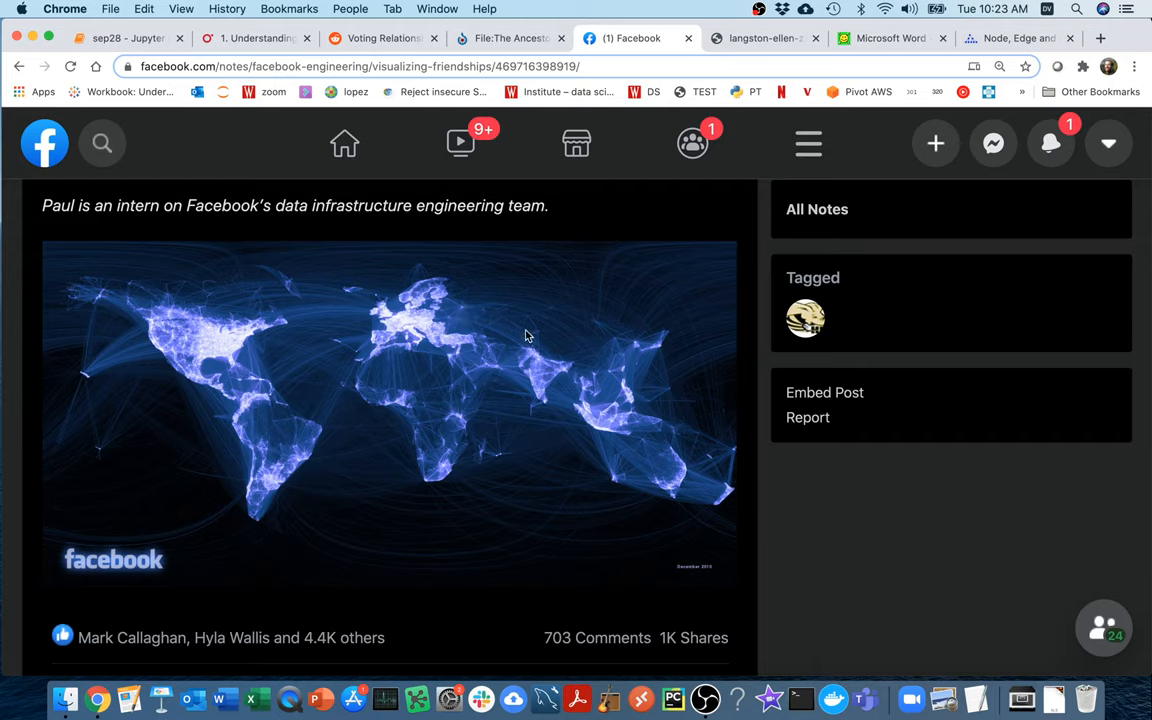
mouse_move(672, 218)
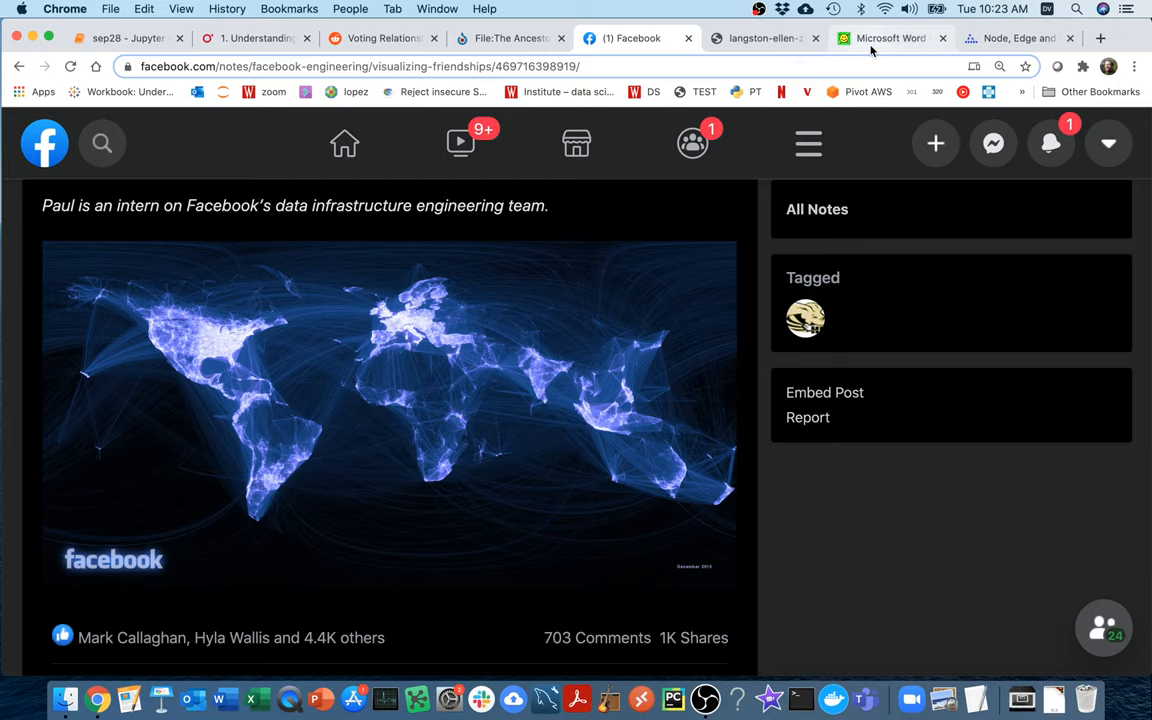
Show the slide deck's Graph of Funds Leaving Agencies flow diagram on page 22
click(888, 38)
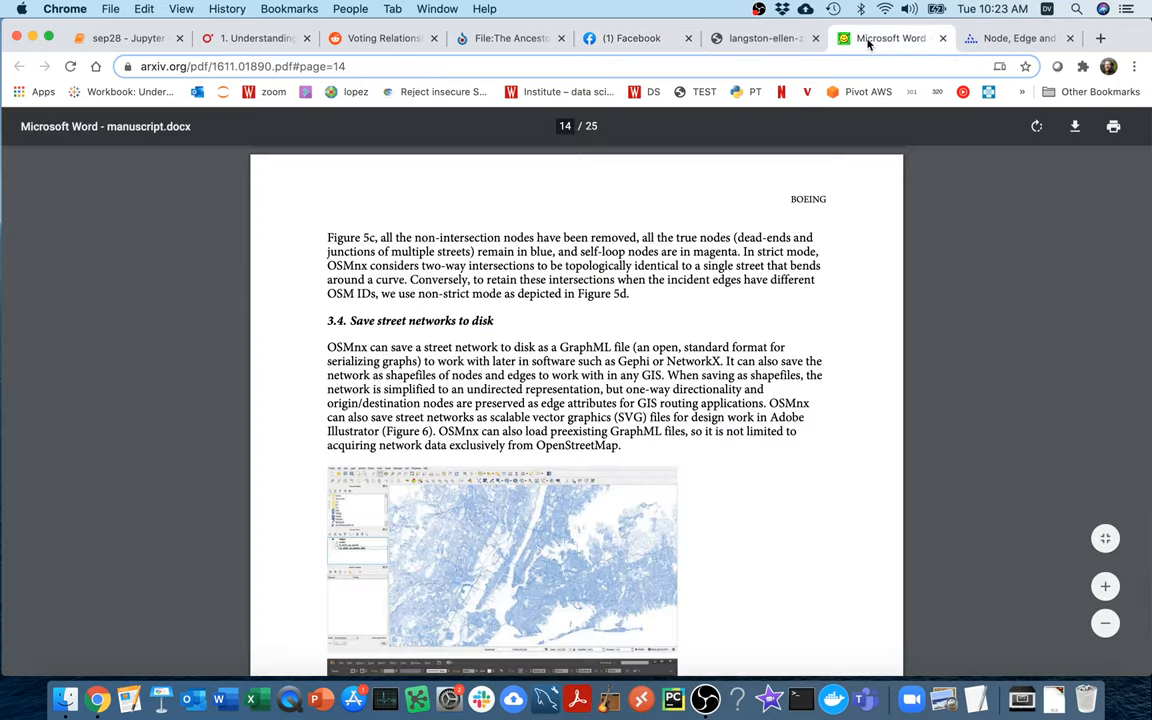
click(764, 38)
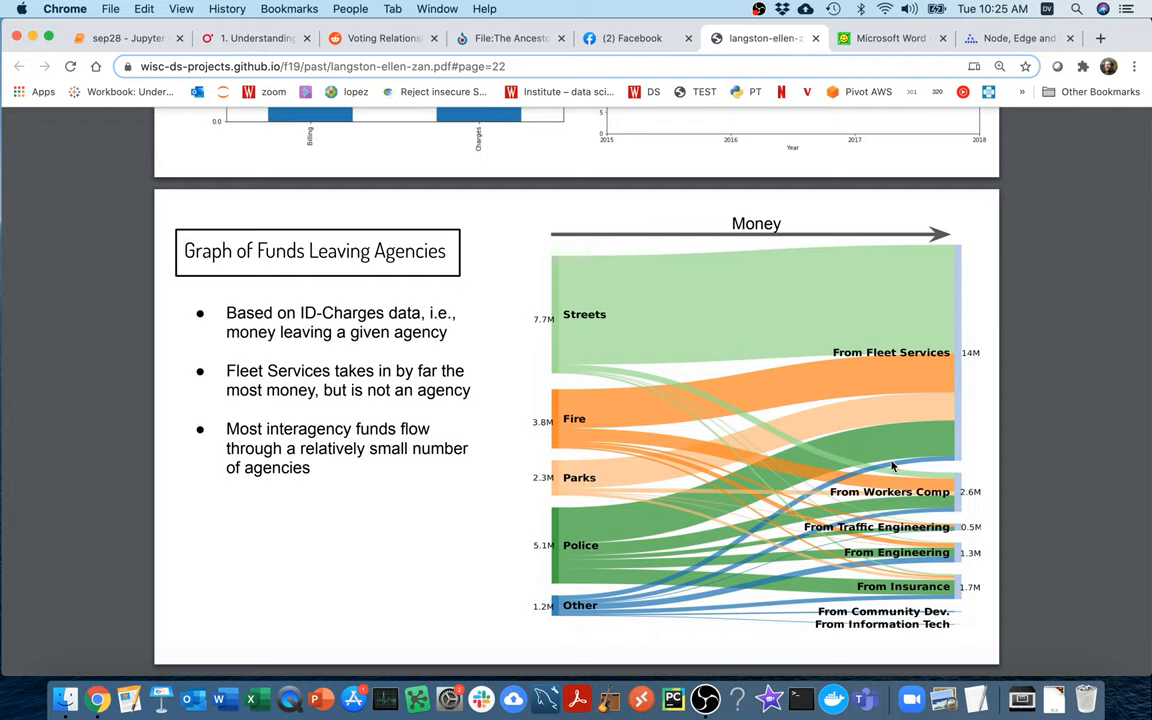
mouse_move(880, 310)
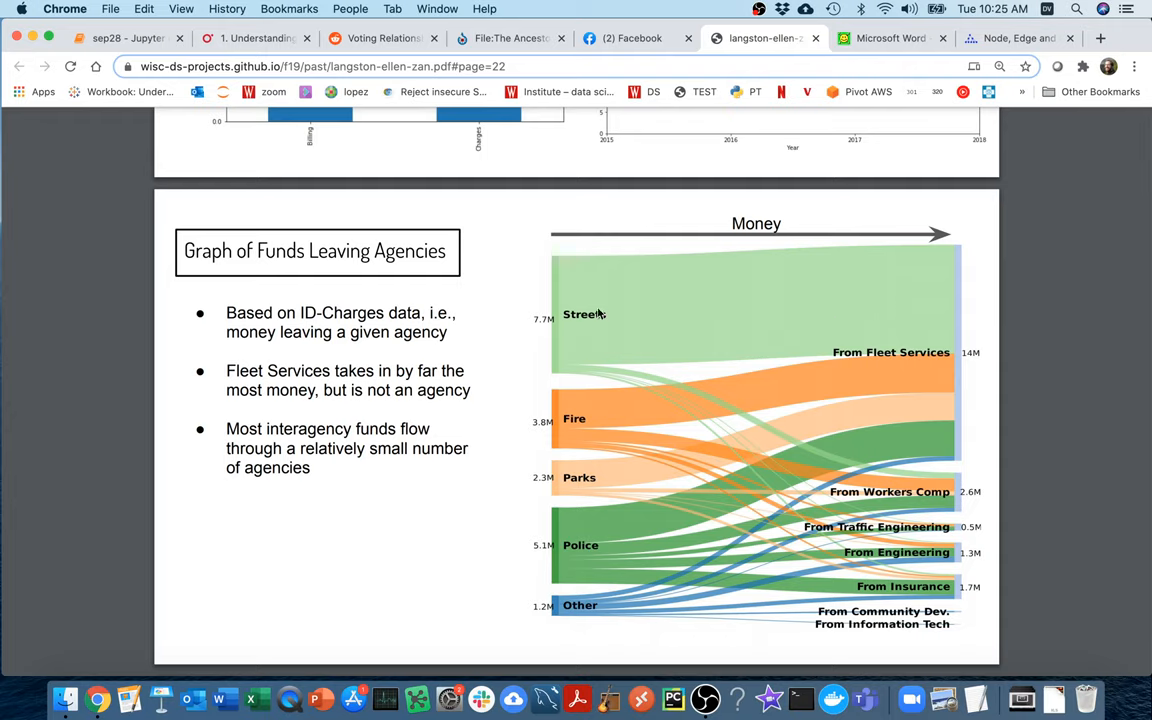
mouse_move(868, 368)
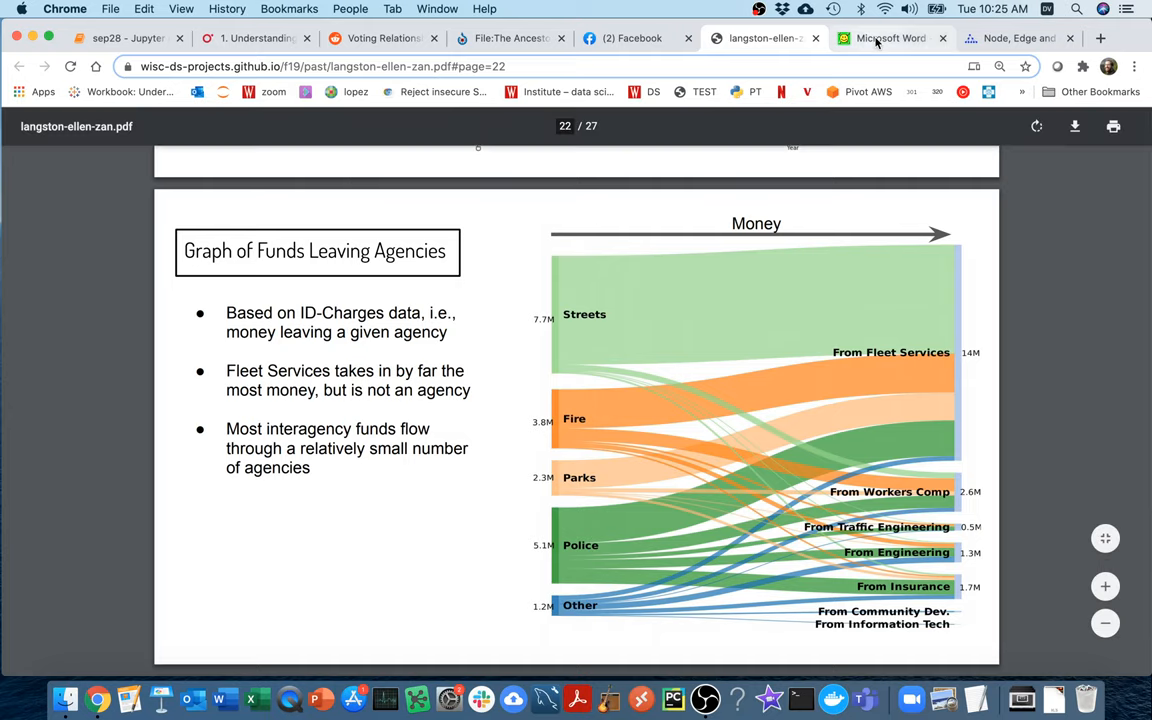
Enlarge the OSMnx manuscript and bring Figure 6's New York street network on page 14 into view
click(888, 38)
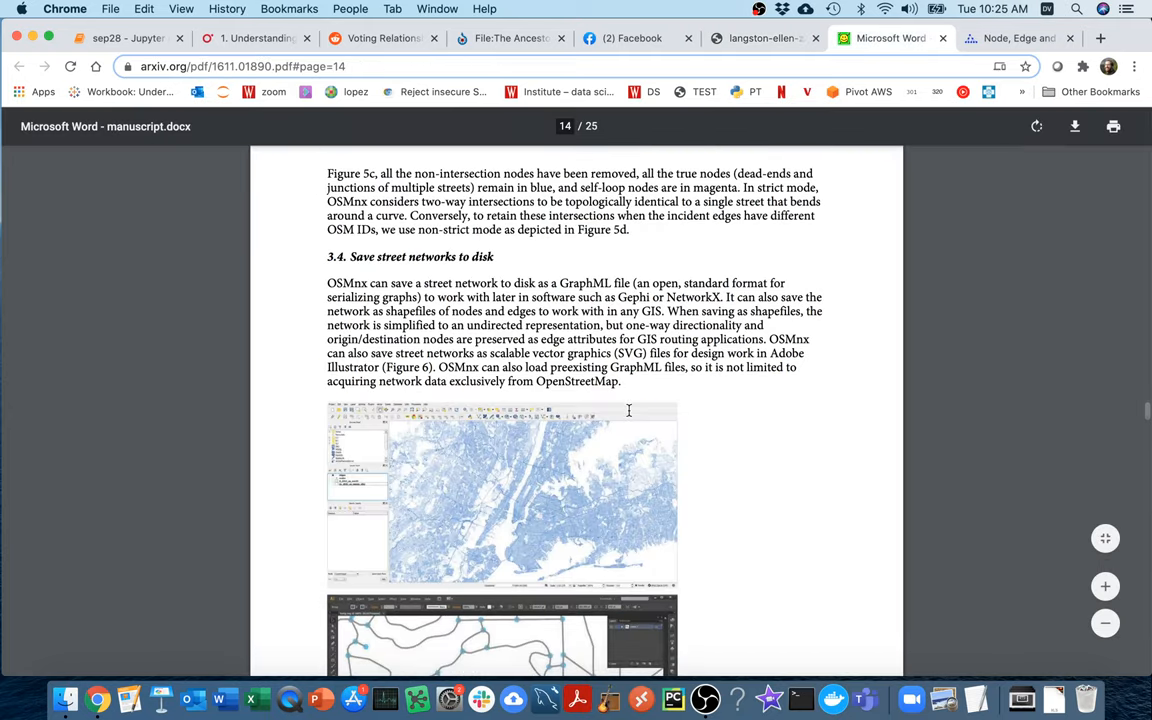
scroll(down, 3)
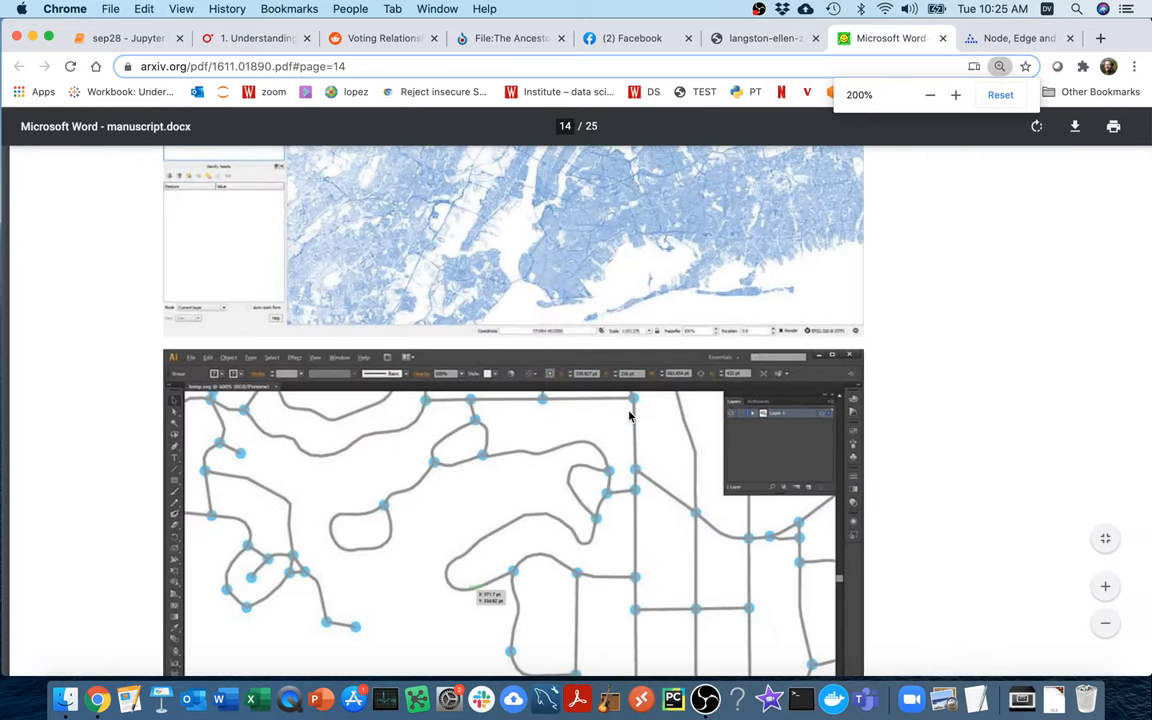
scroll(down, 3)
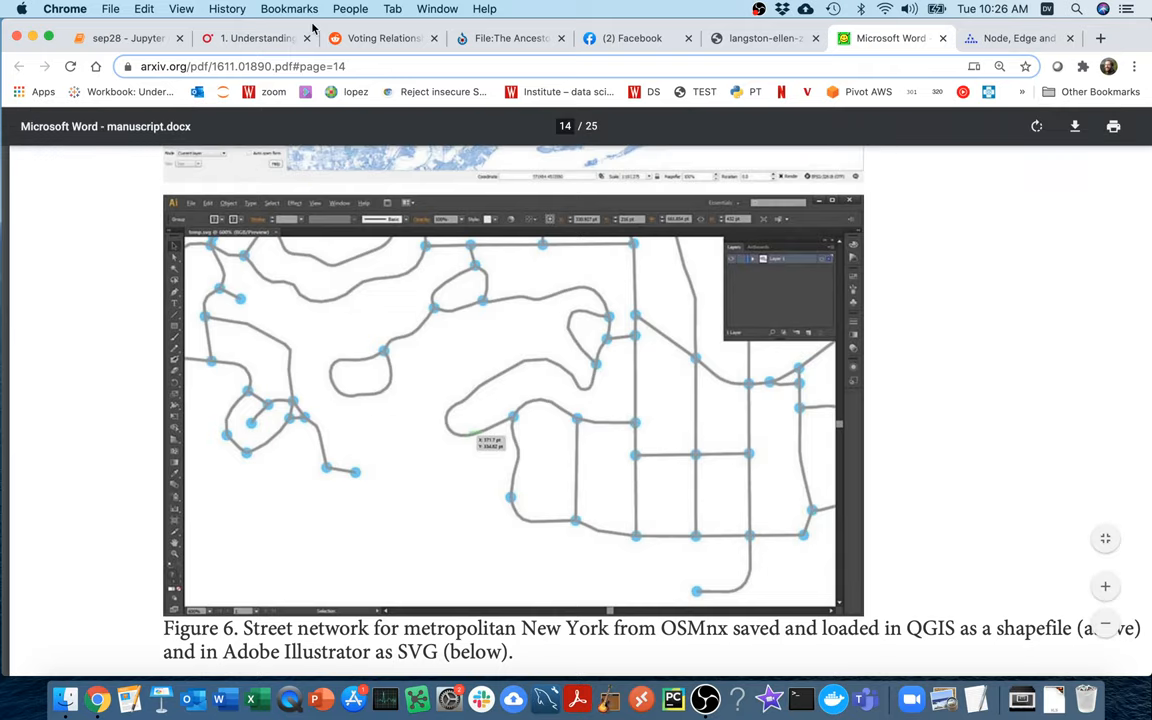
Close the manuscript, reference and slides tabs, leaving the sep28 notebook and Graphviz attributes tabs
click(1000, 38)
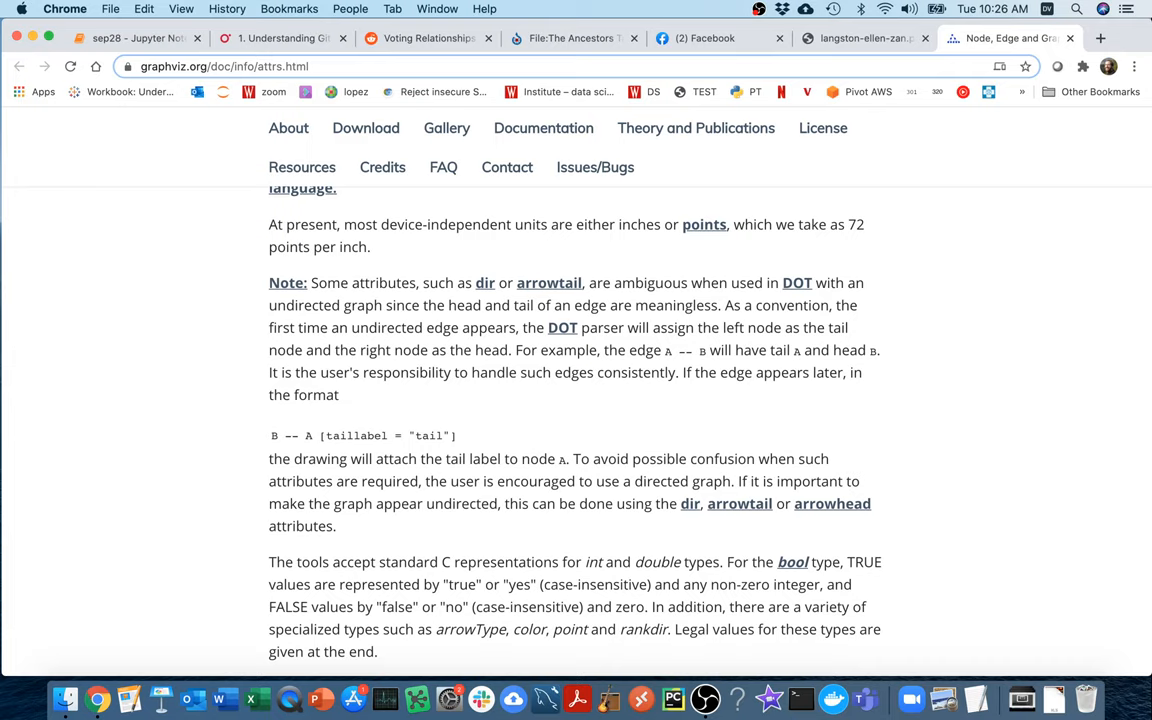
click(330, 38)
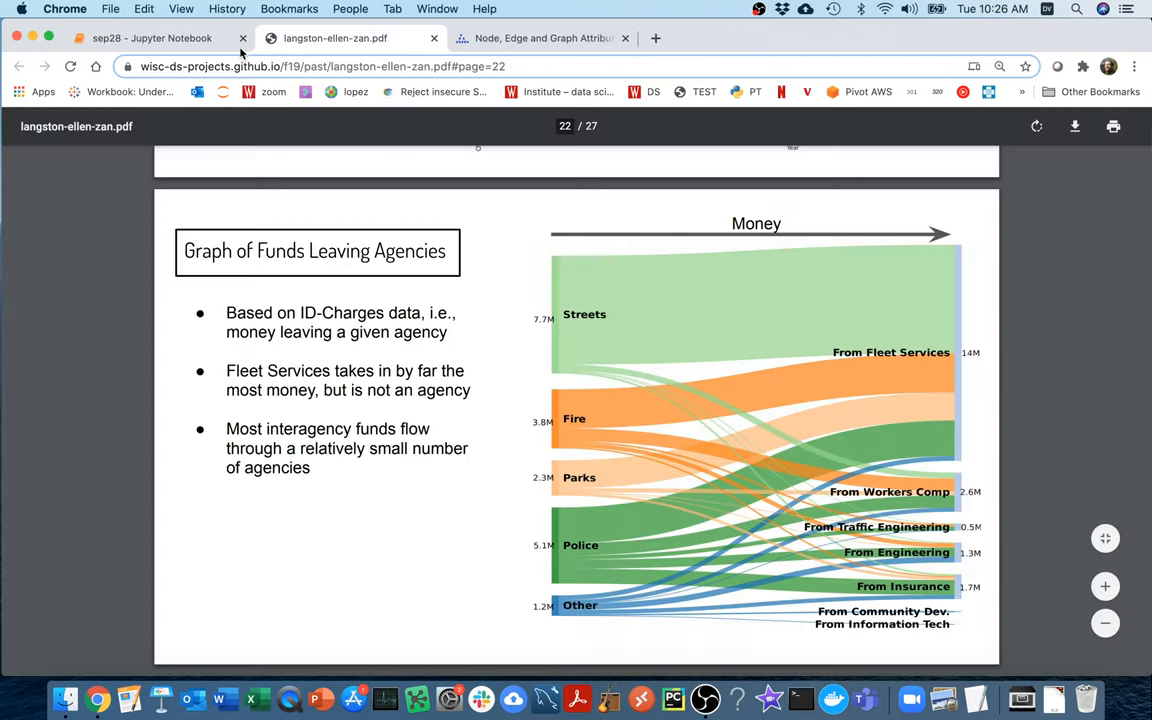
click(150, 38)
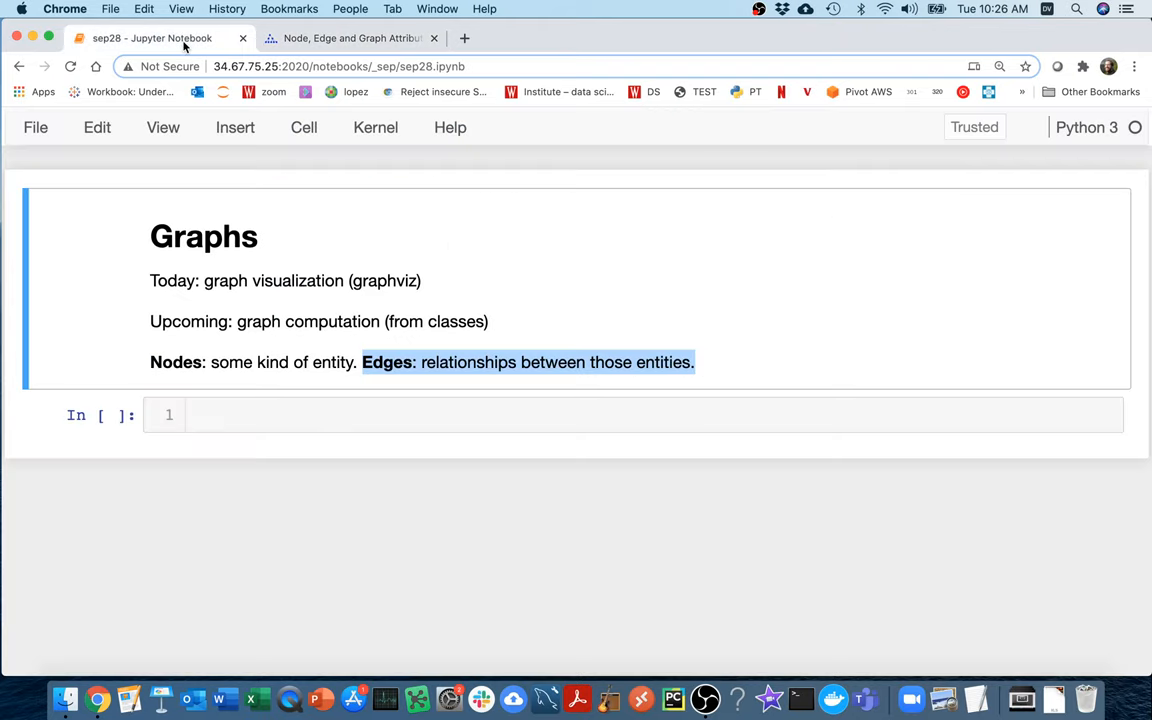
click(364, 414)
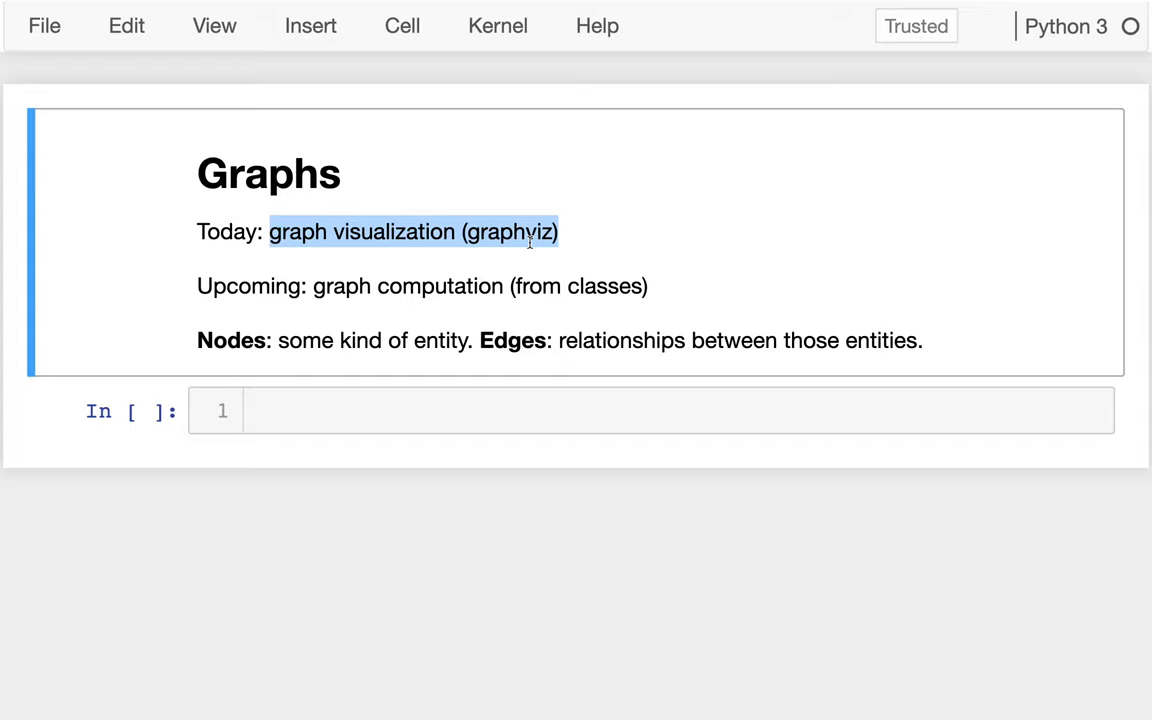
mouse_move(416, 288)
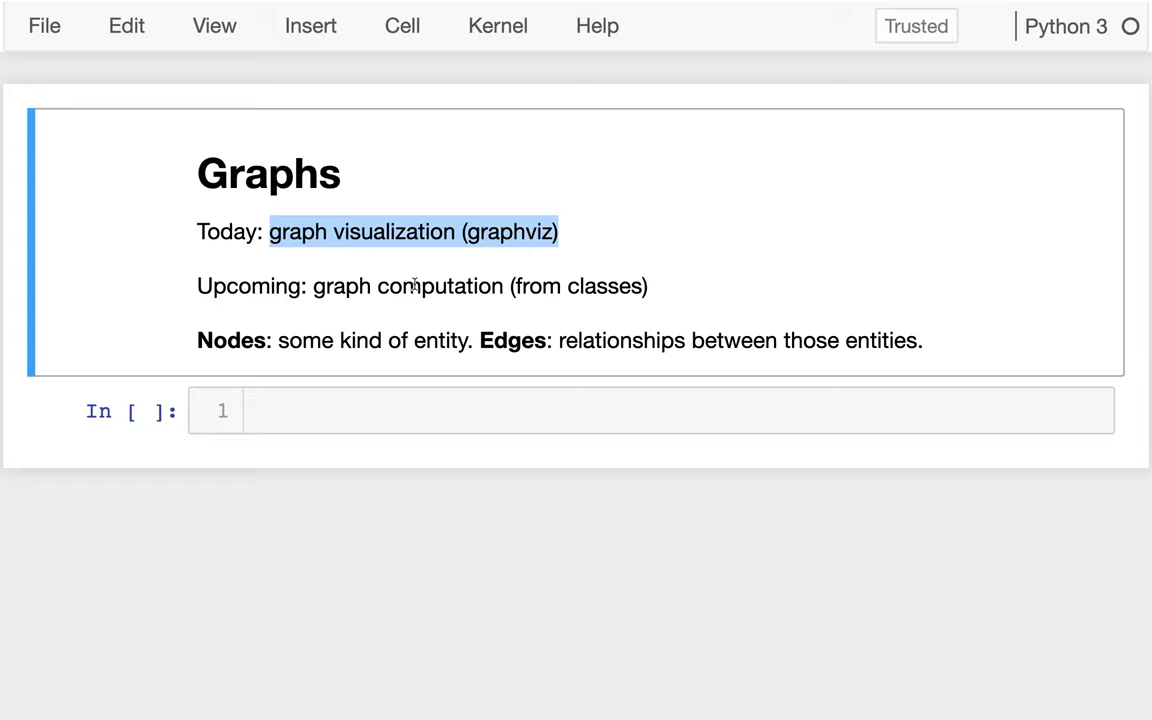
mouse_move(312, 284)
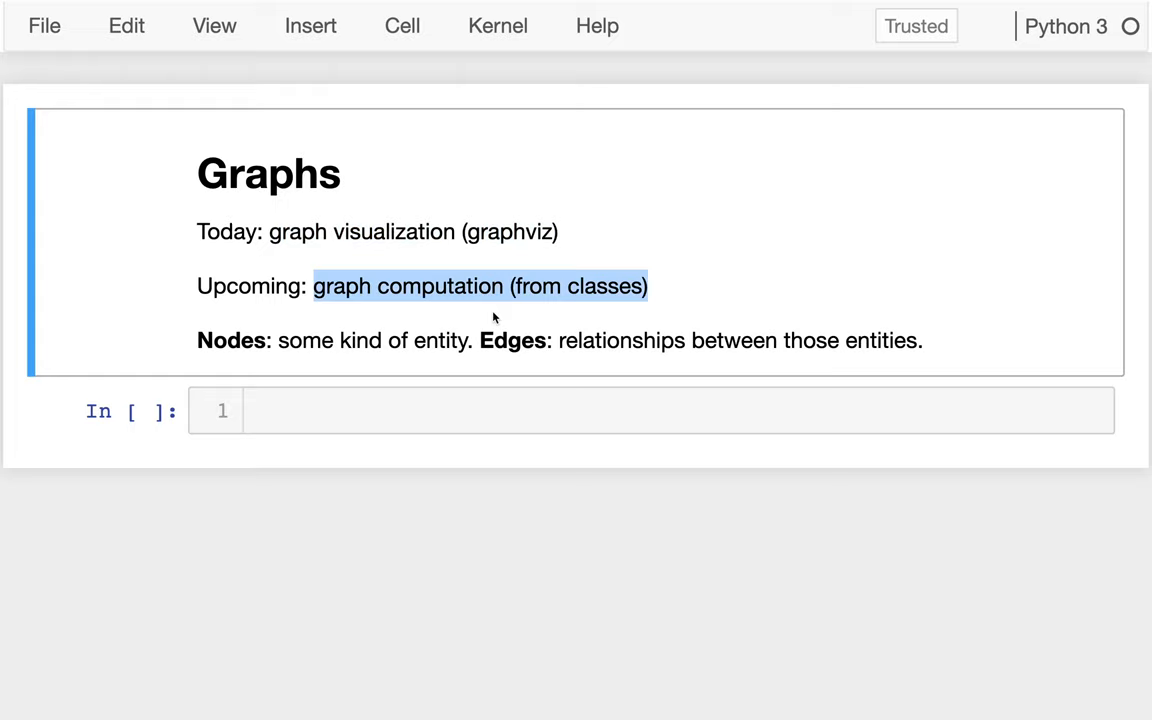
mouse_move(670, 284)
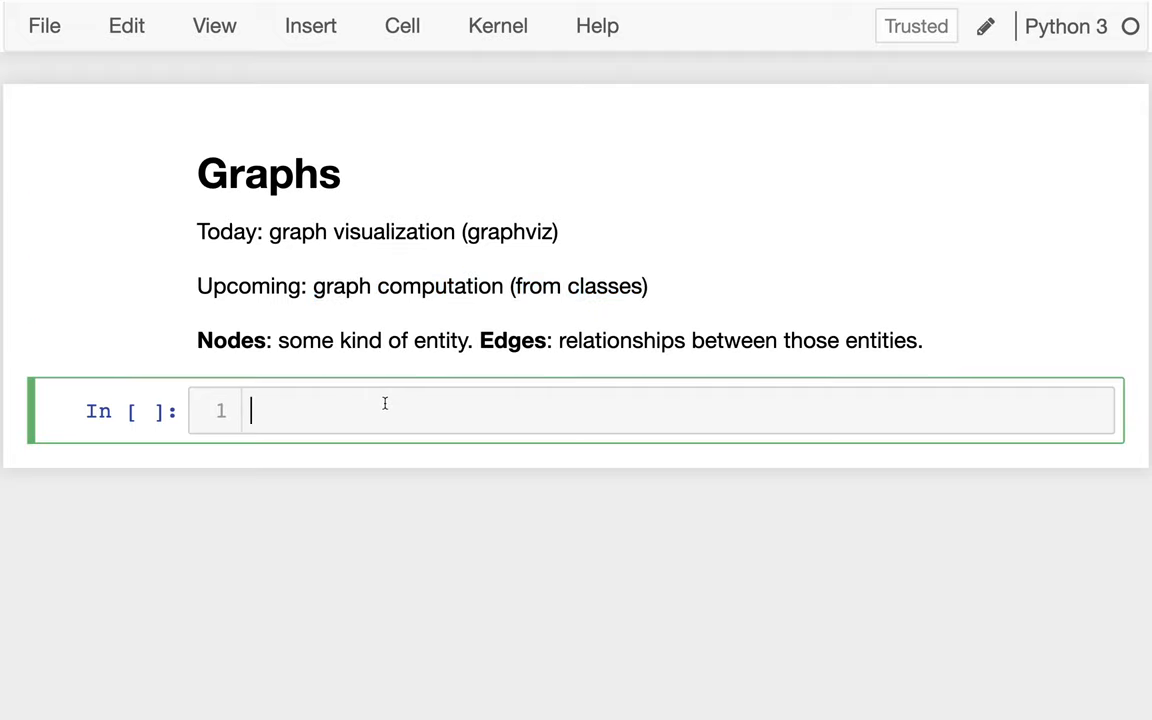
Write 'from graphviz import Graph' in the first code cell and run it
text(from g)
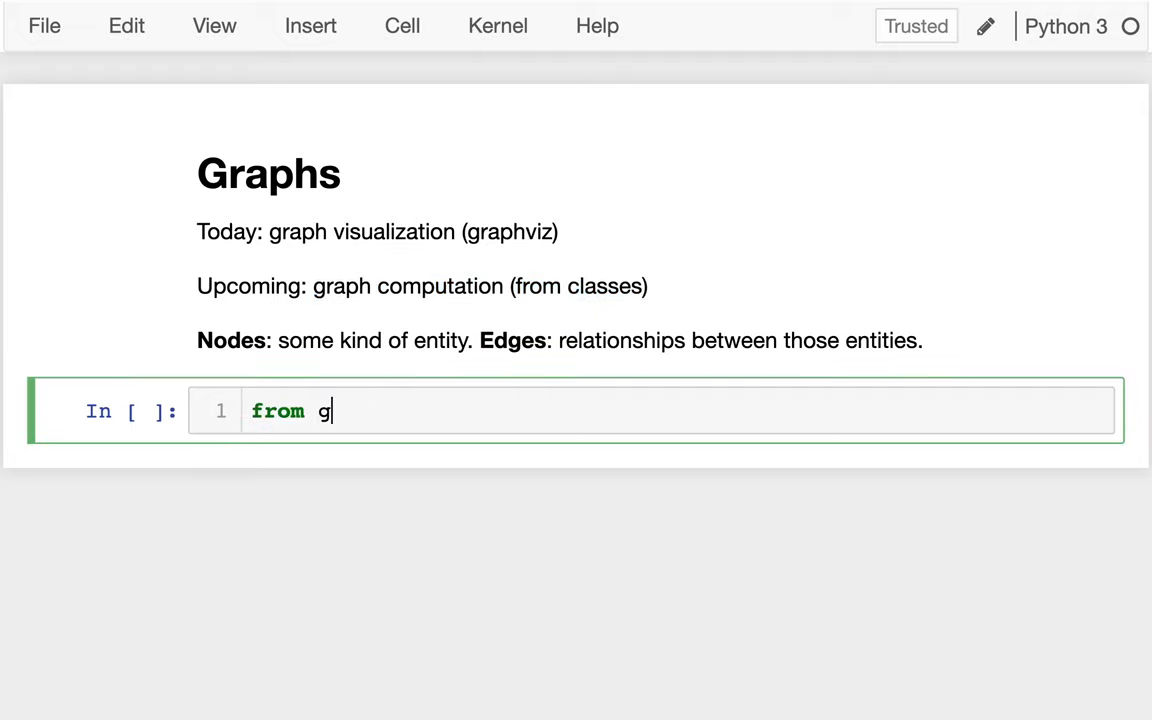
text(raphviz)
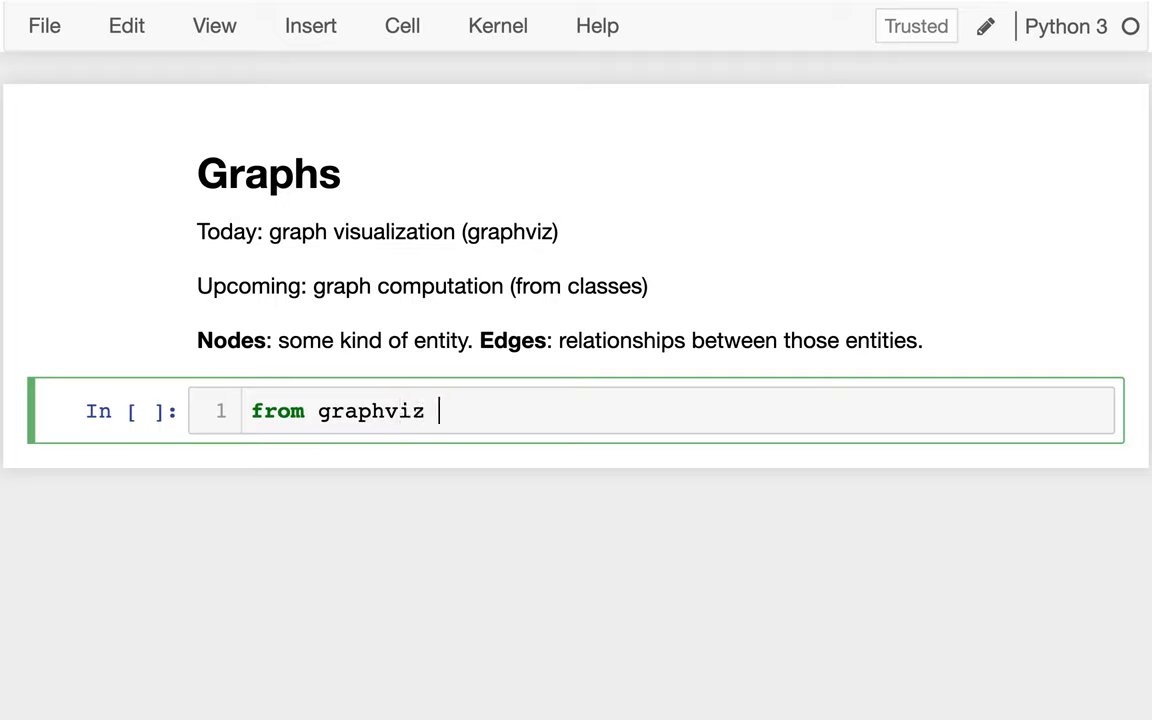
text(import)
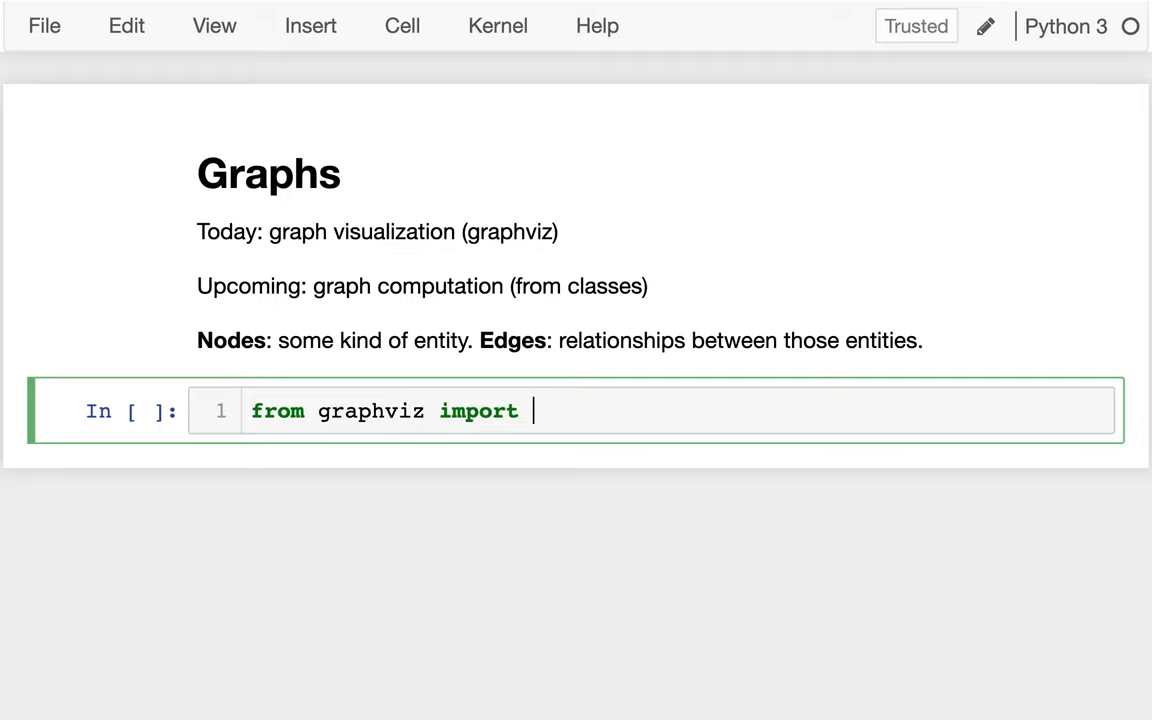
text(Graph)
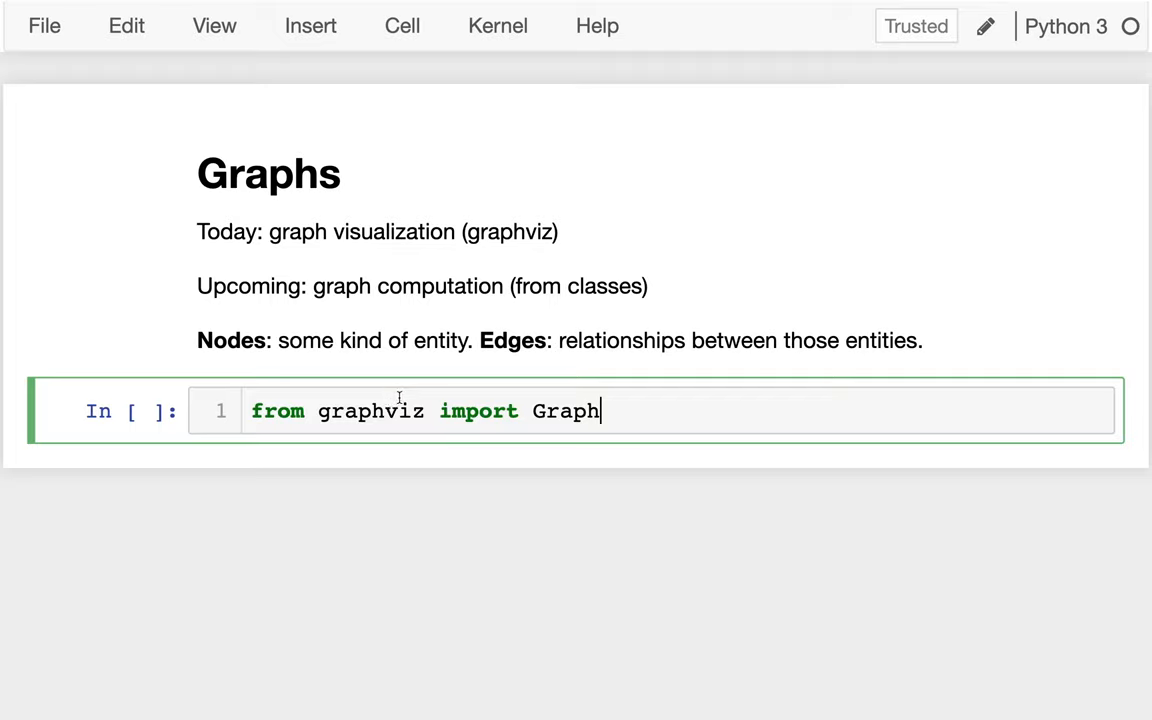
mouse_move(462, 430)
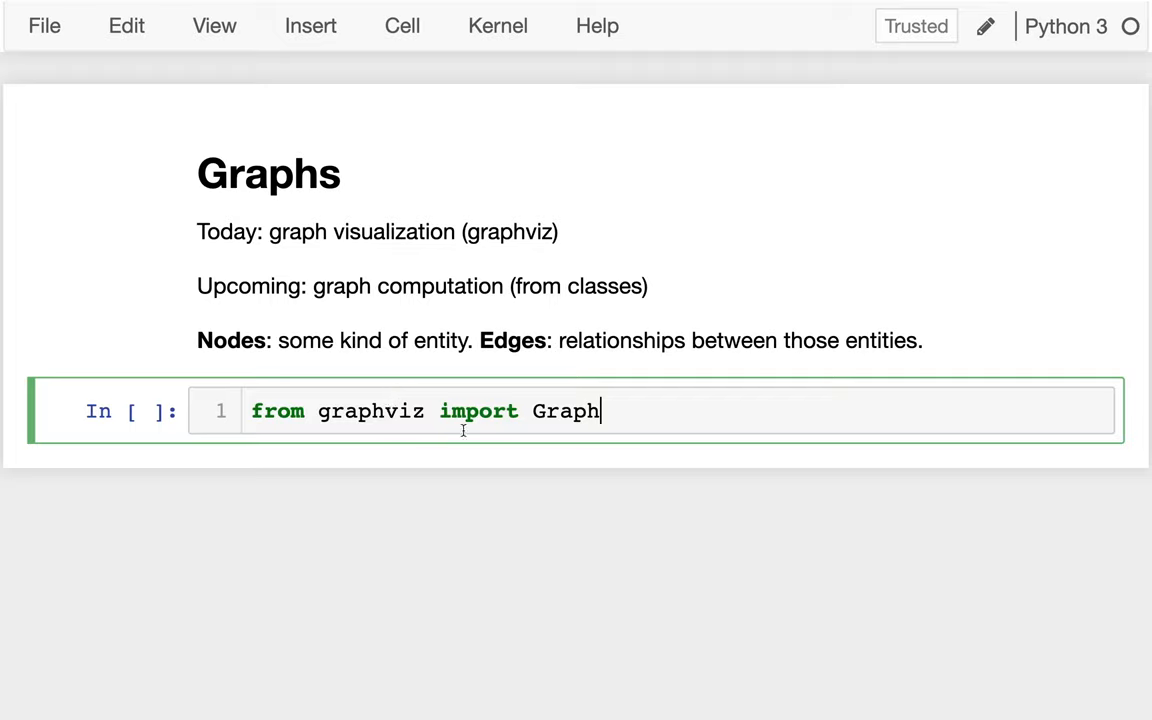
double_click(478, 412)
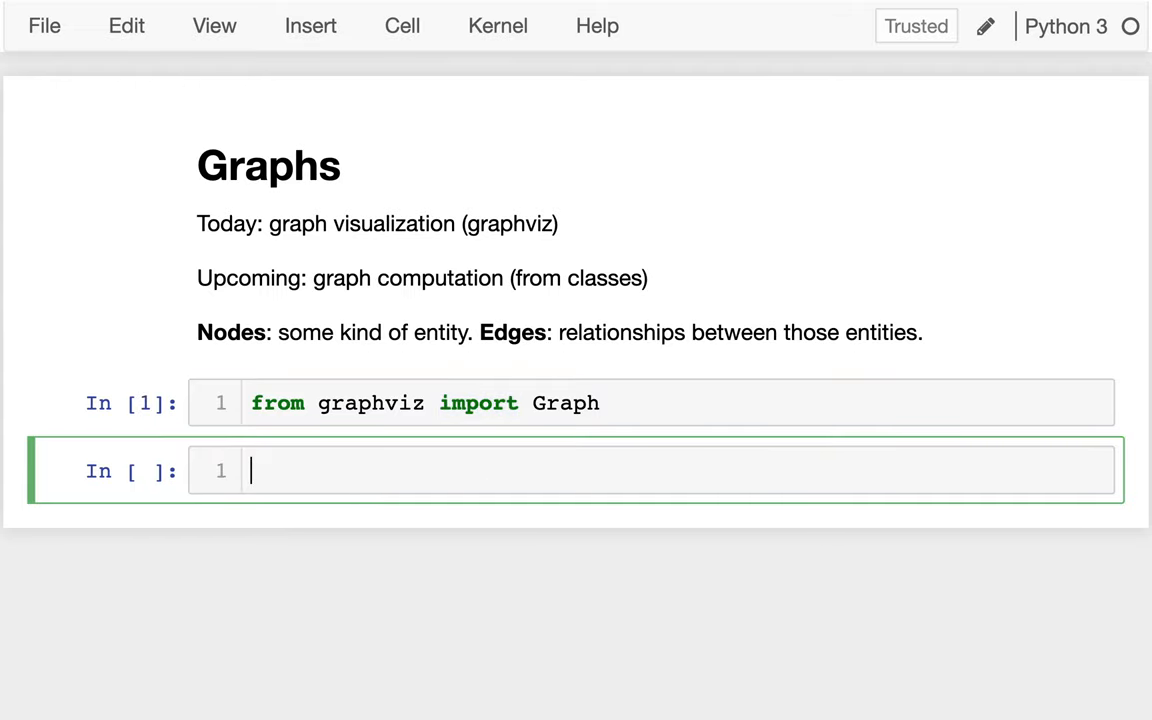
Create g = Graph() with node "A" labelled "Madison" and run the cell to render it
text(g = G)
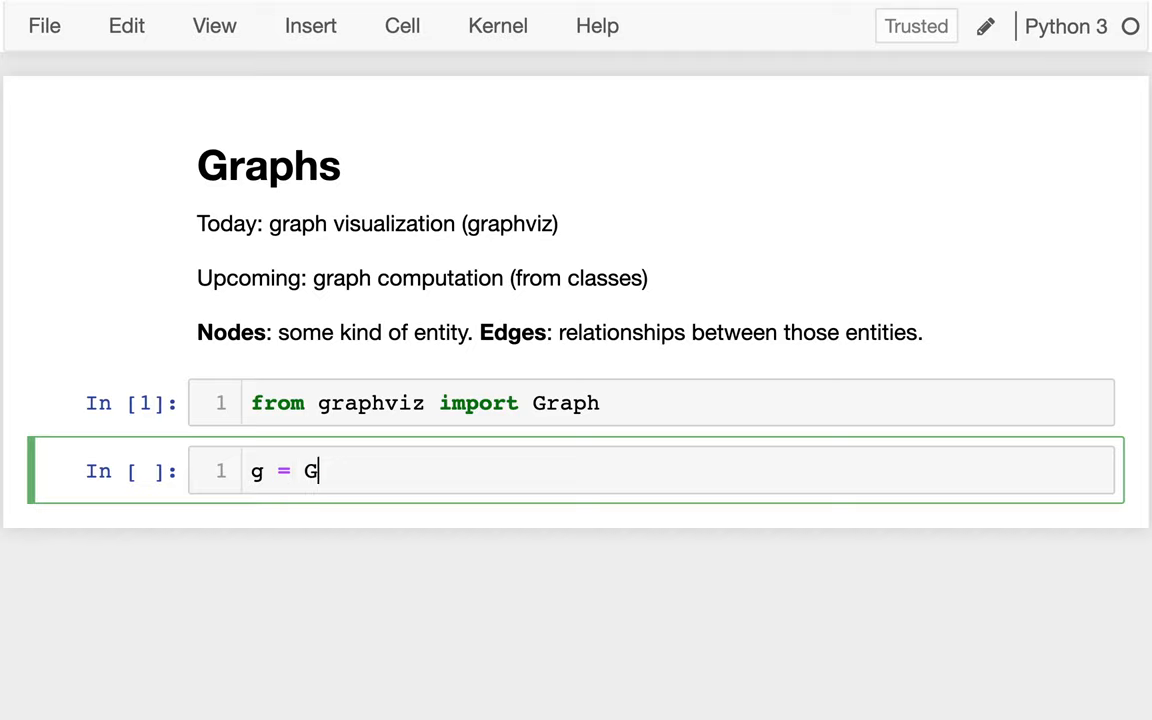
text(raph())
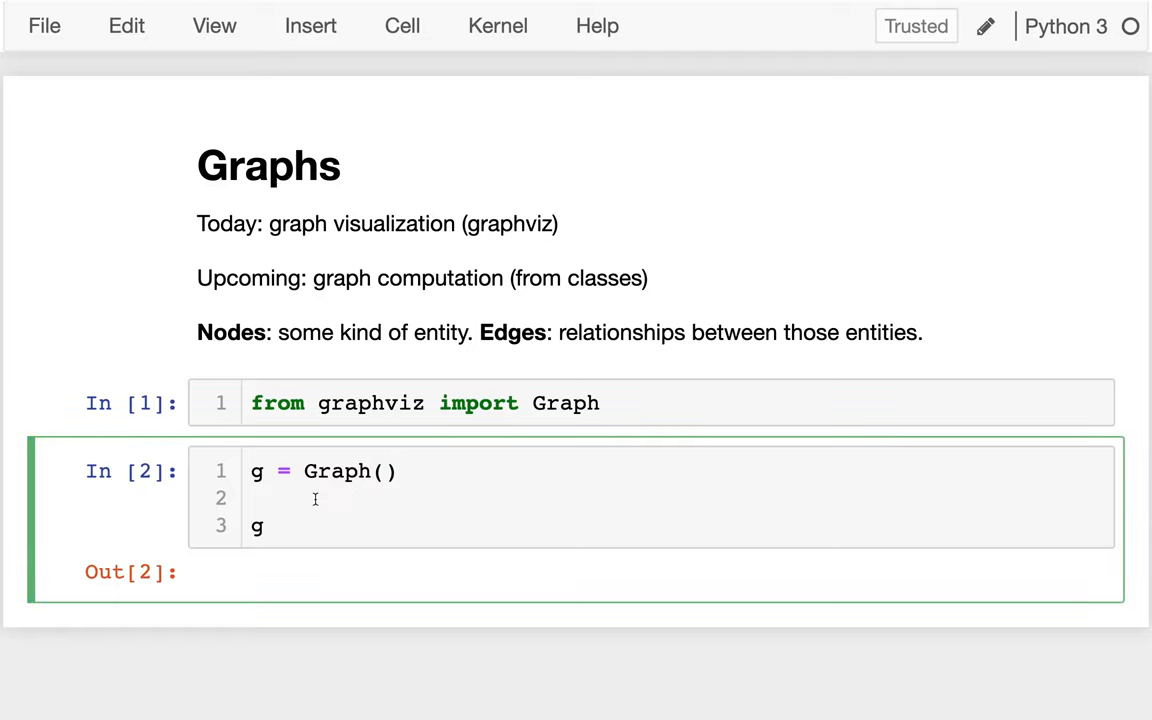
text(g.node("A)
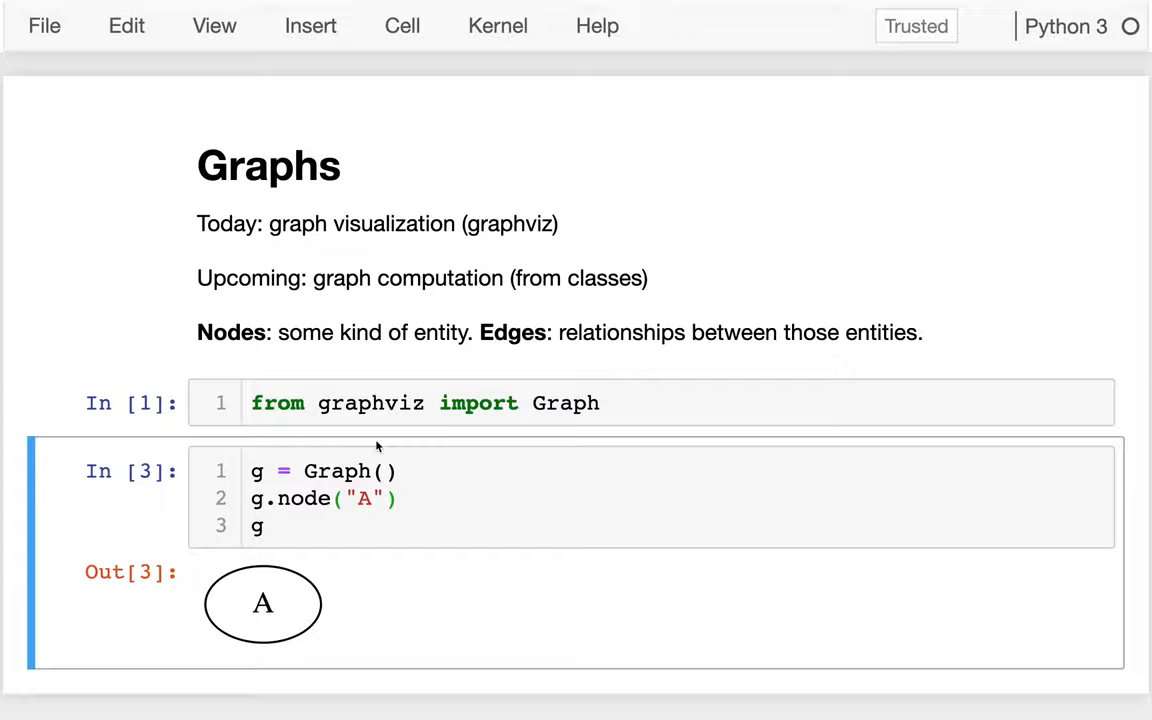
scroll(down, 3)
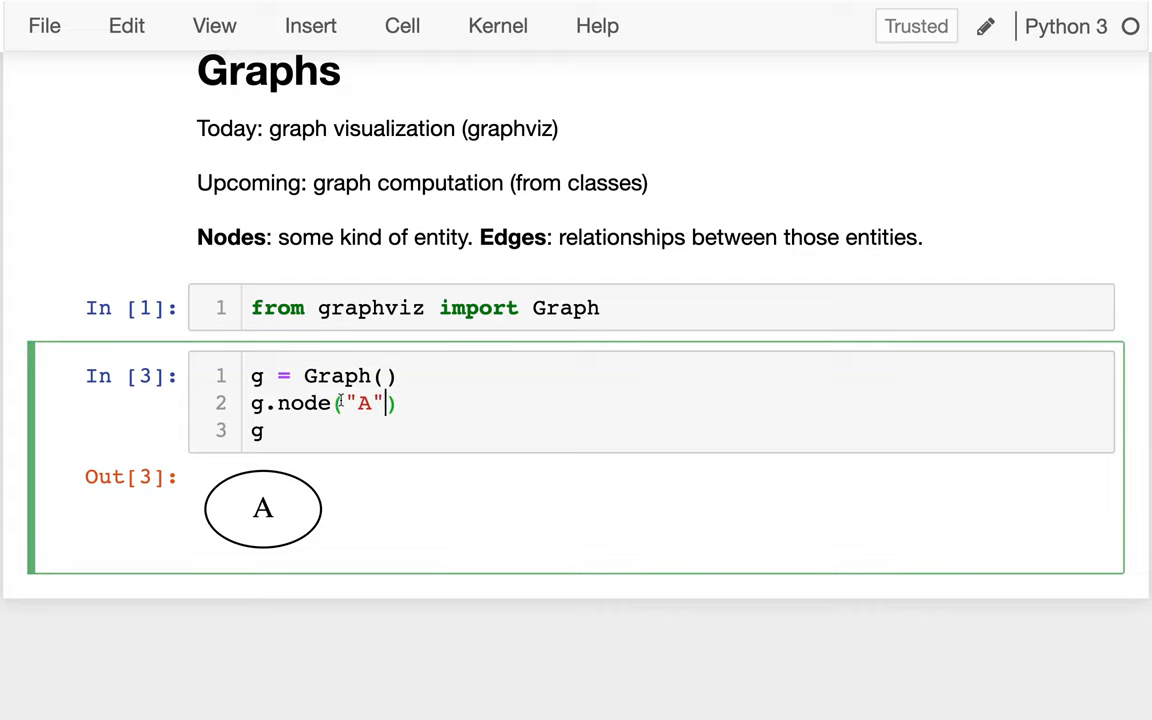
text(,)
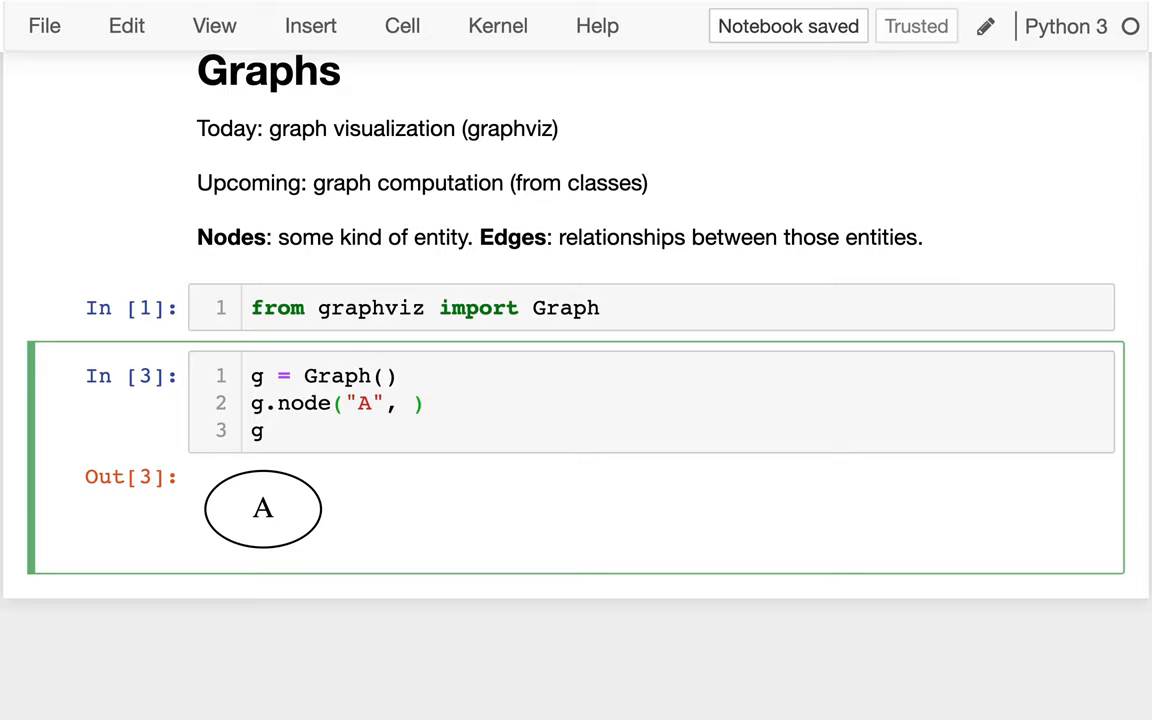
text("Madison")
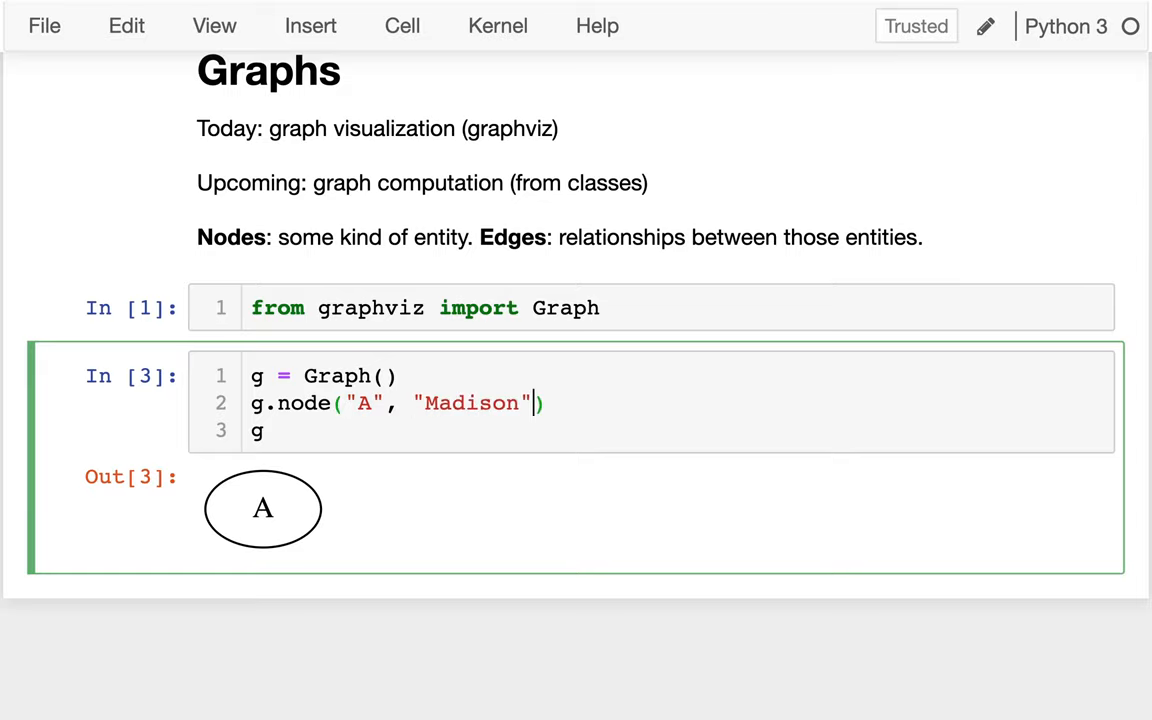
key(shift+enter)
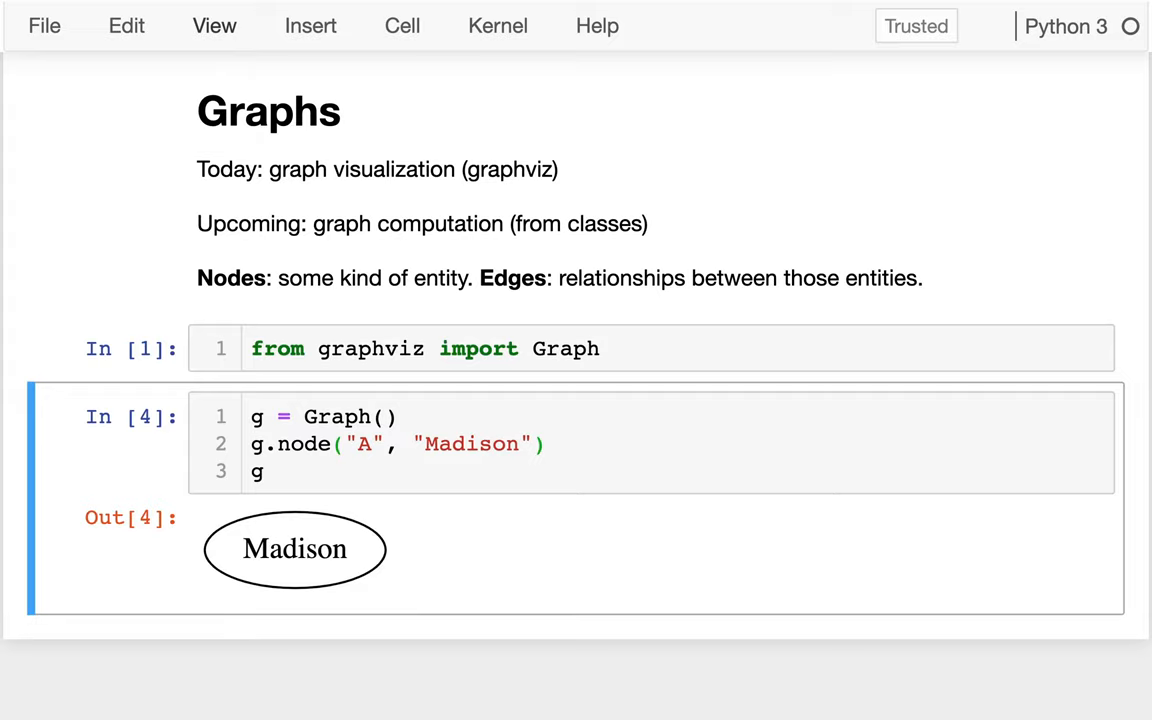
mouse_move(488, 248)
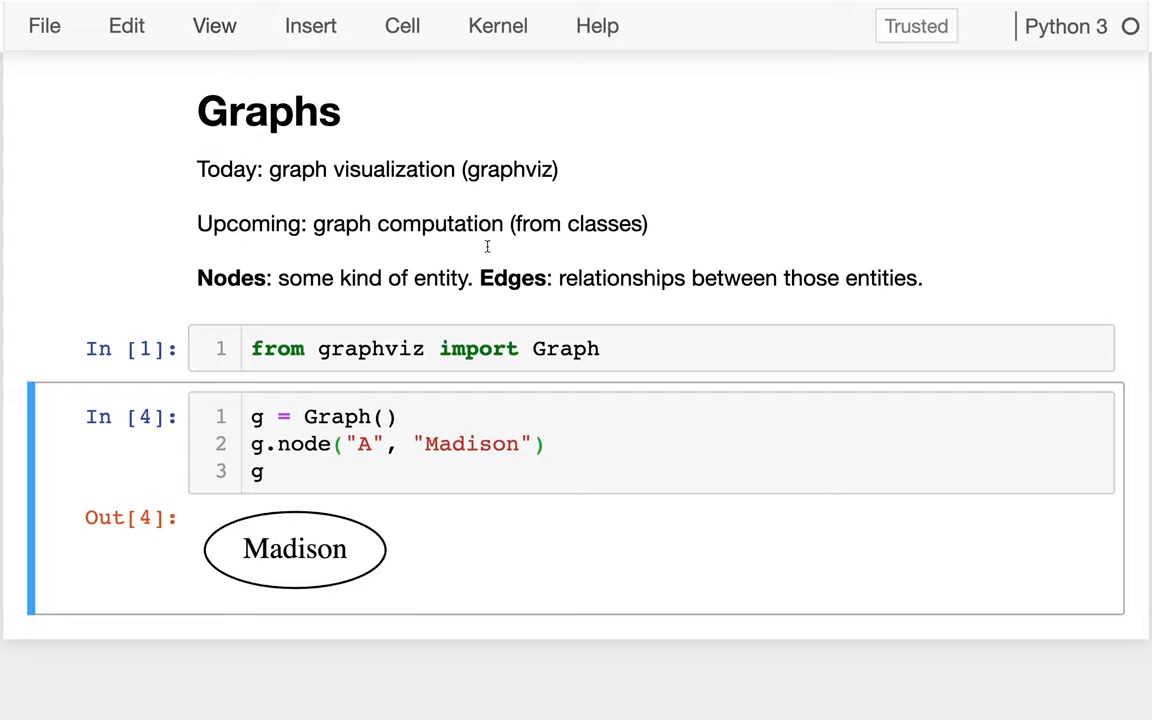
Add node "B" labelled "Chicago" from the copied Madison line and run to draw both cities
triple_click(396, 444)
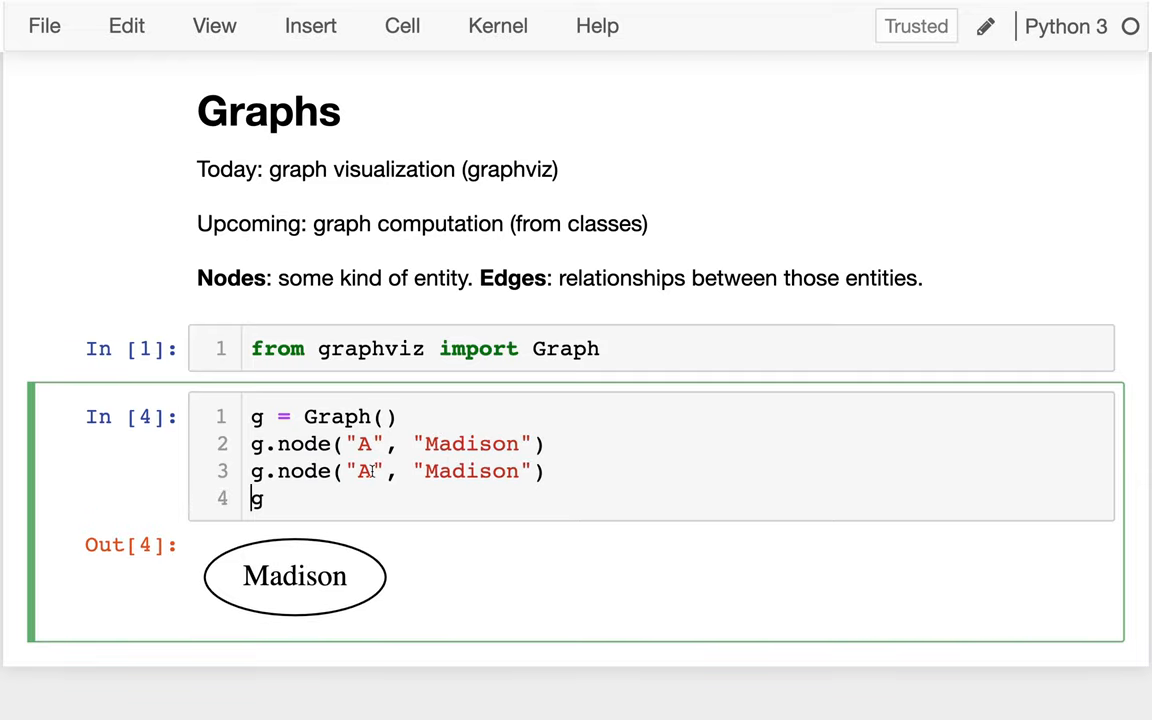
text(B)
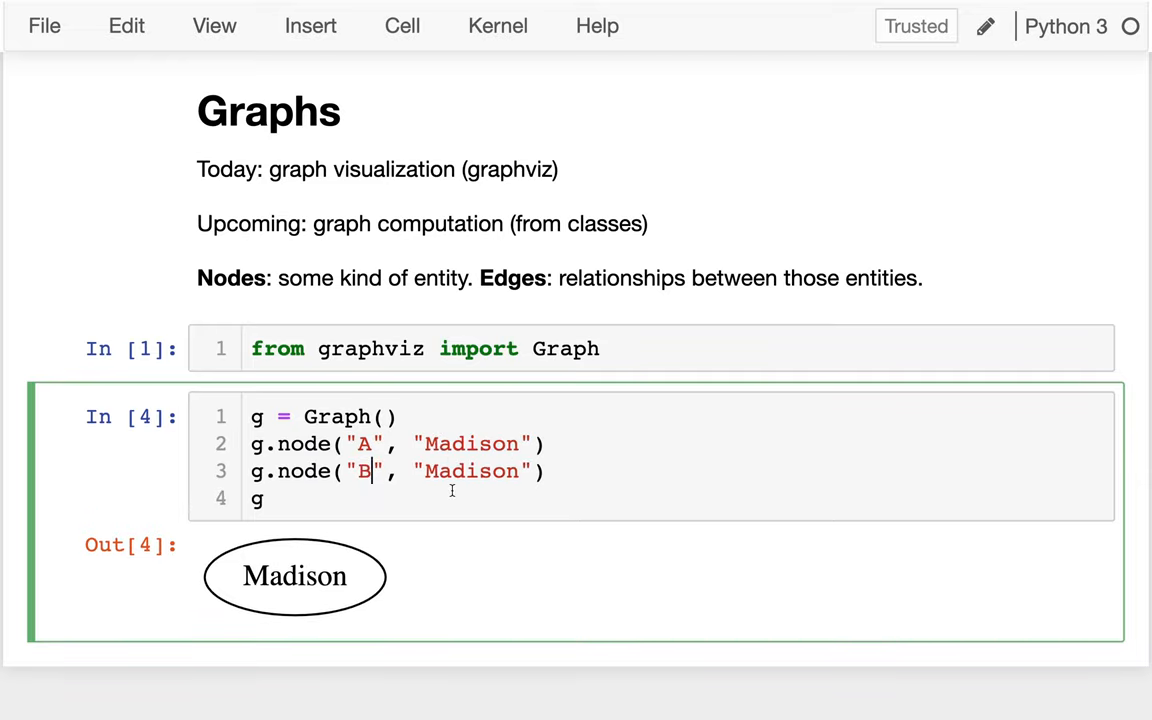
text(Chicago)
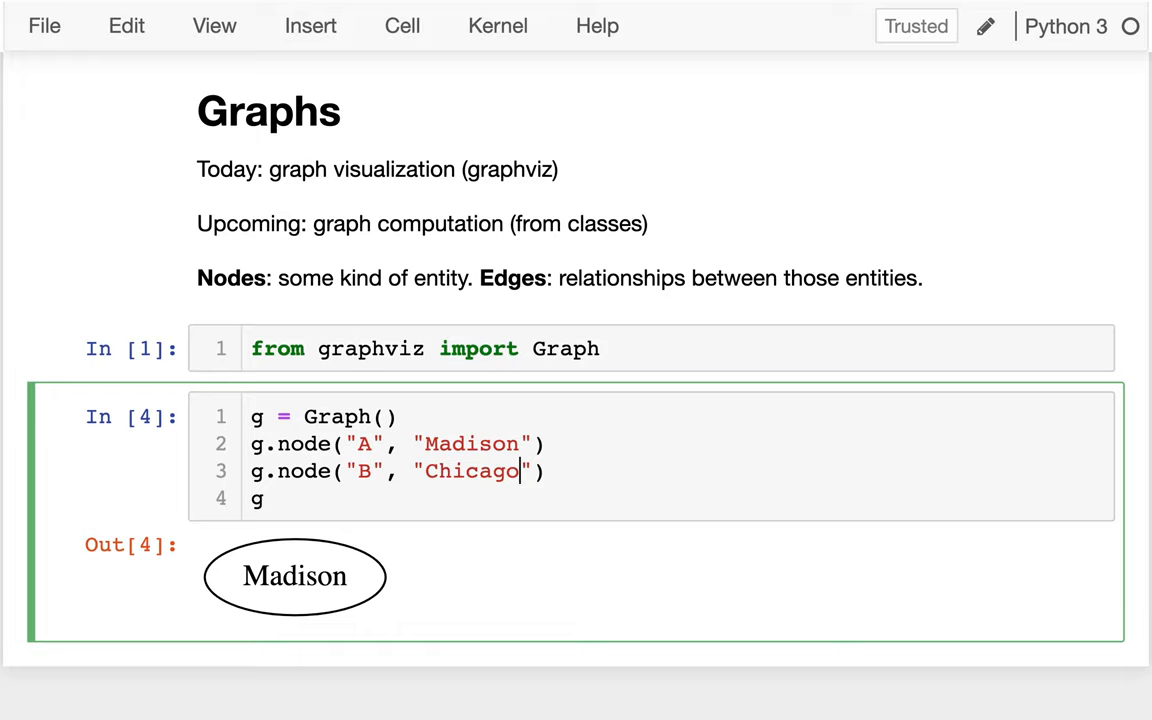
key(shift+enter)
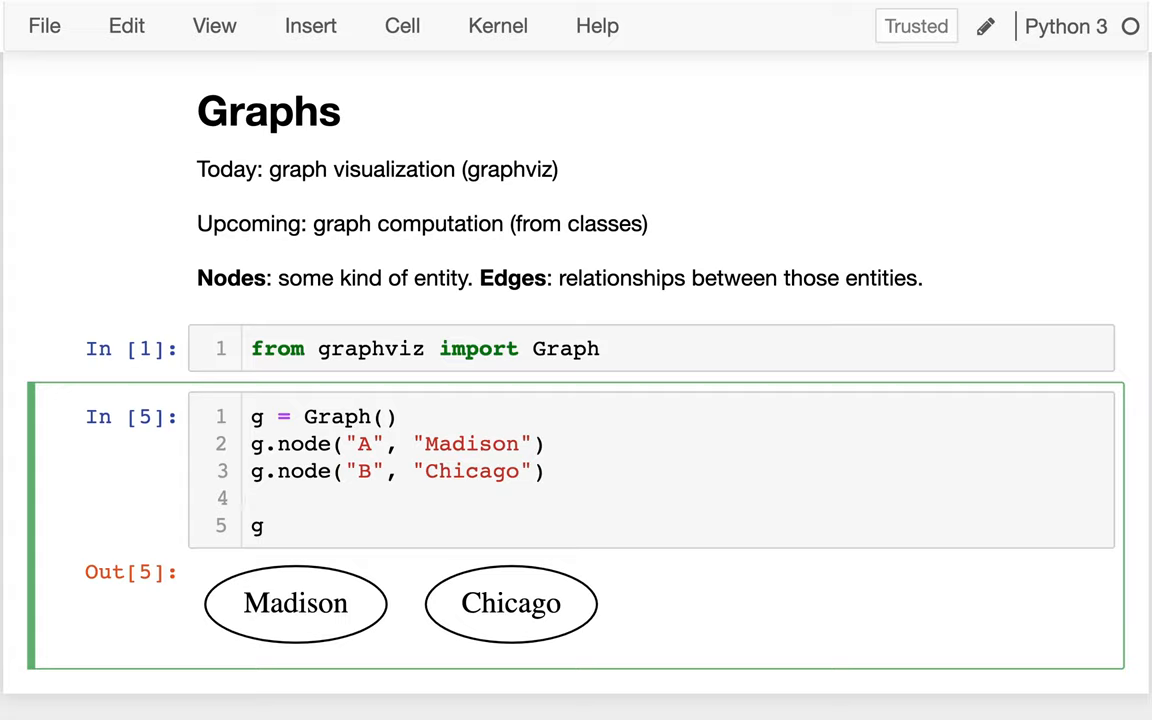
Add g.edge("A", "B") to join Madison and Chicago
text(g.edge()
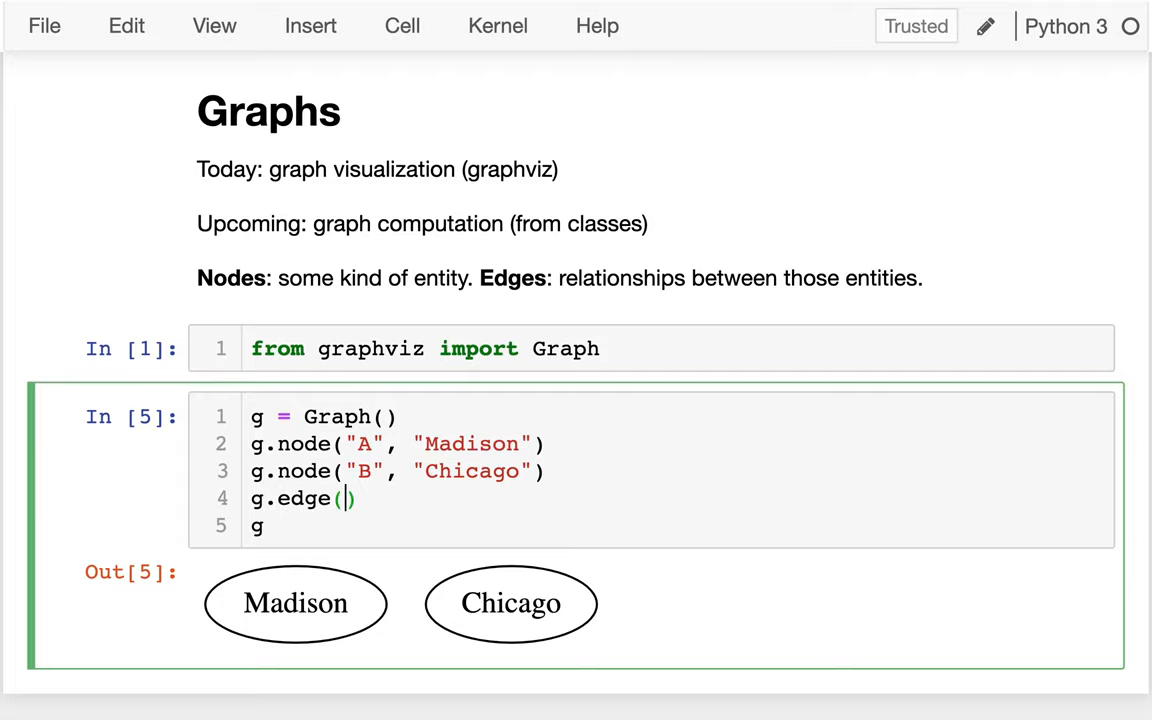
text("A", "B")
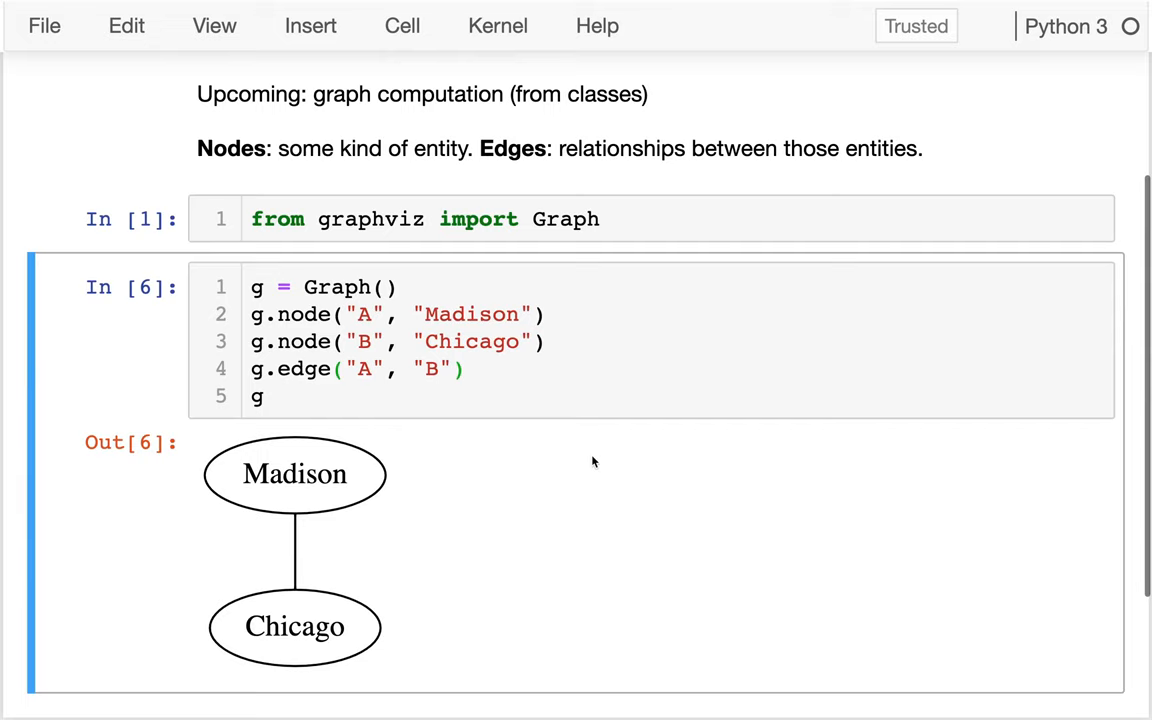
scroll(down, 3)
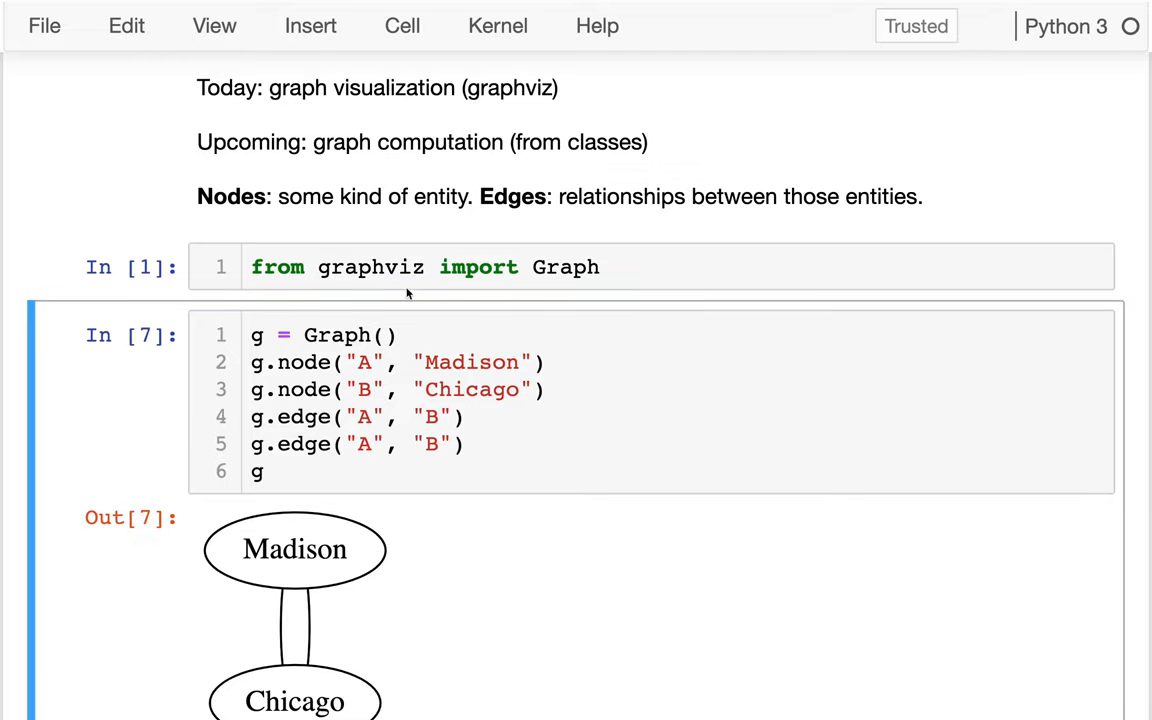
Scroll down to view the two parallel Madison–Chicago edges in the output
scroll(down, 3)
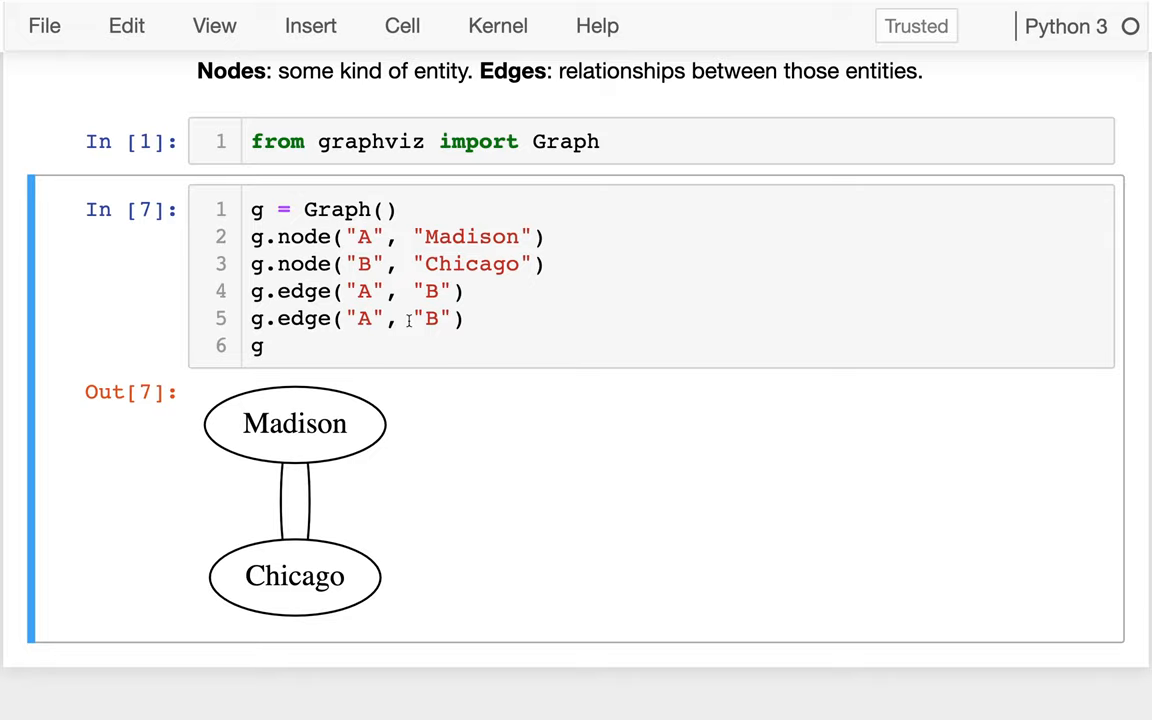
text(g.edge("A", "B"))
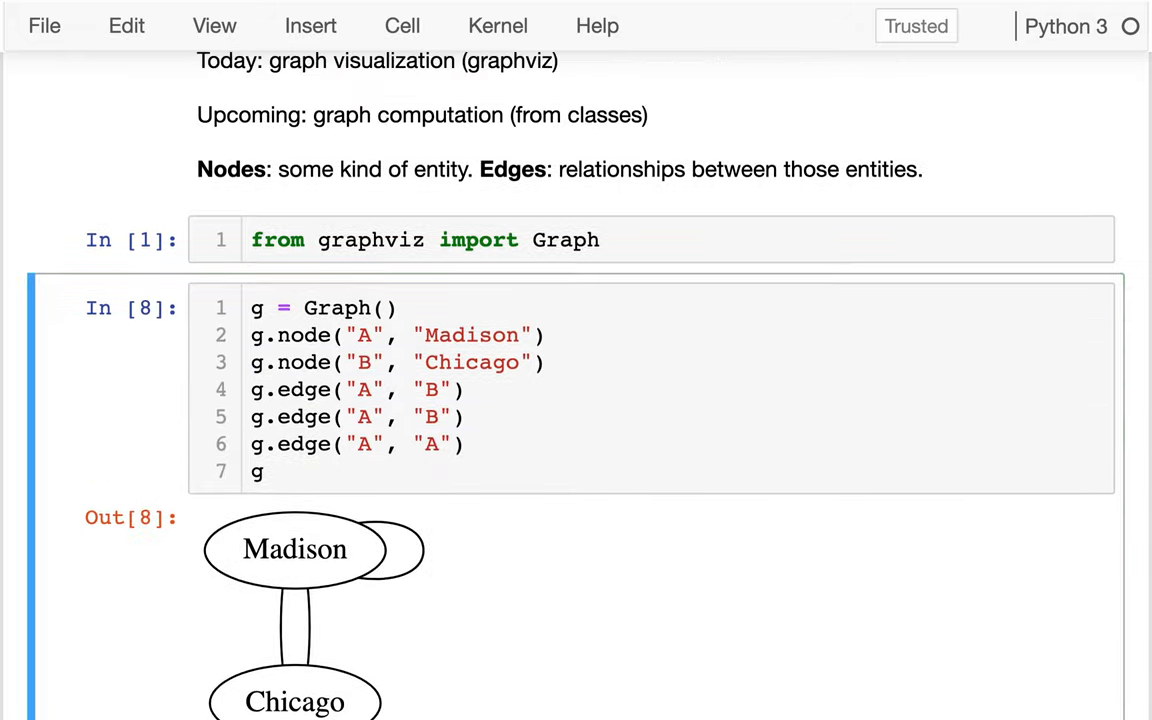
scroll(down, 3)
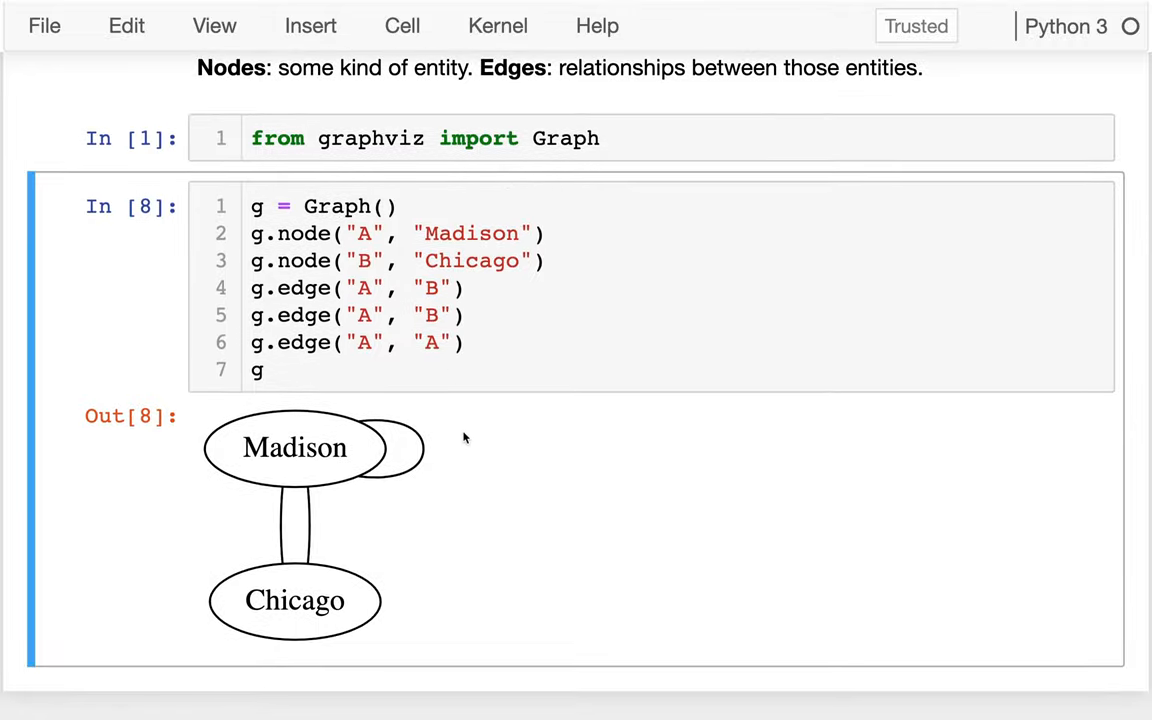
mouse_move(468, 448)
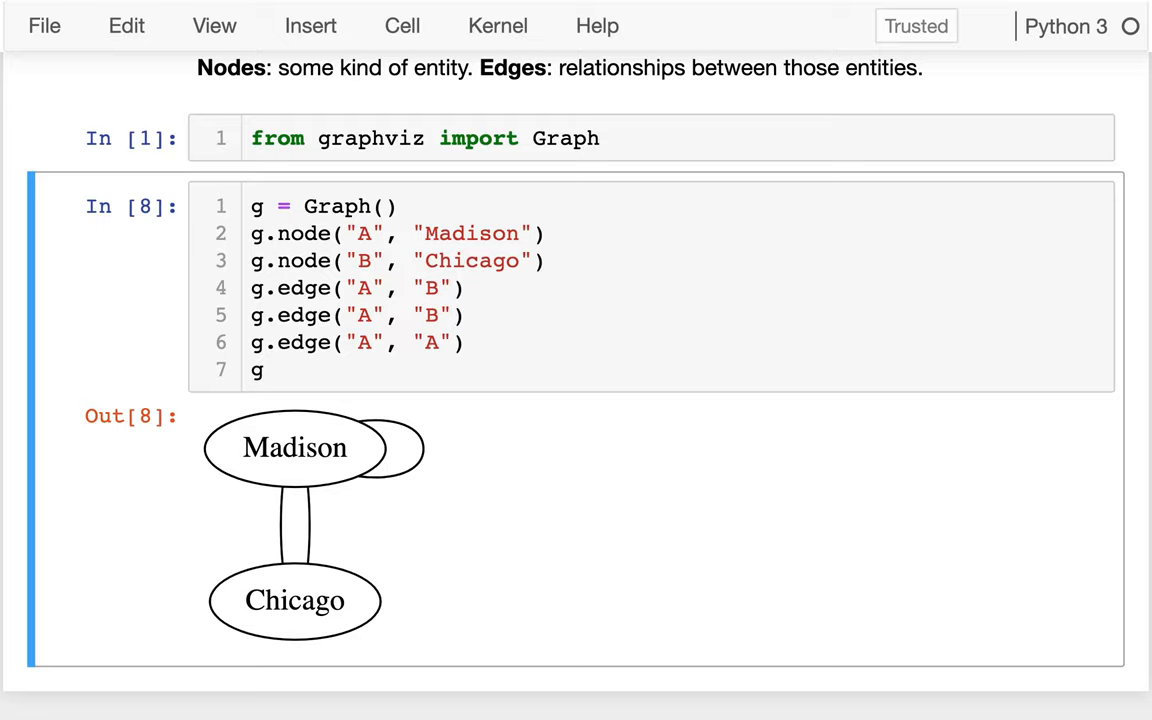
click(368, 342)
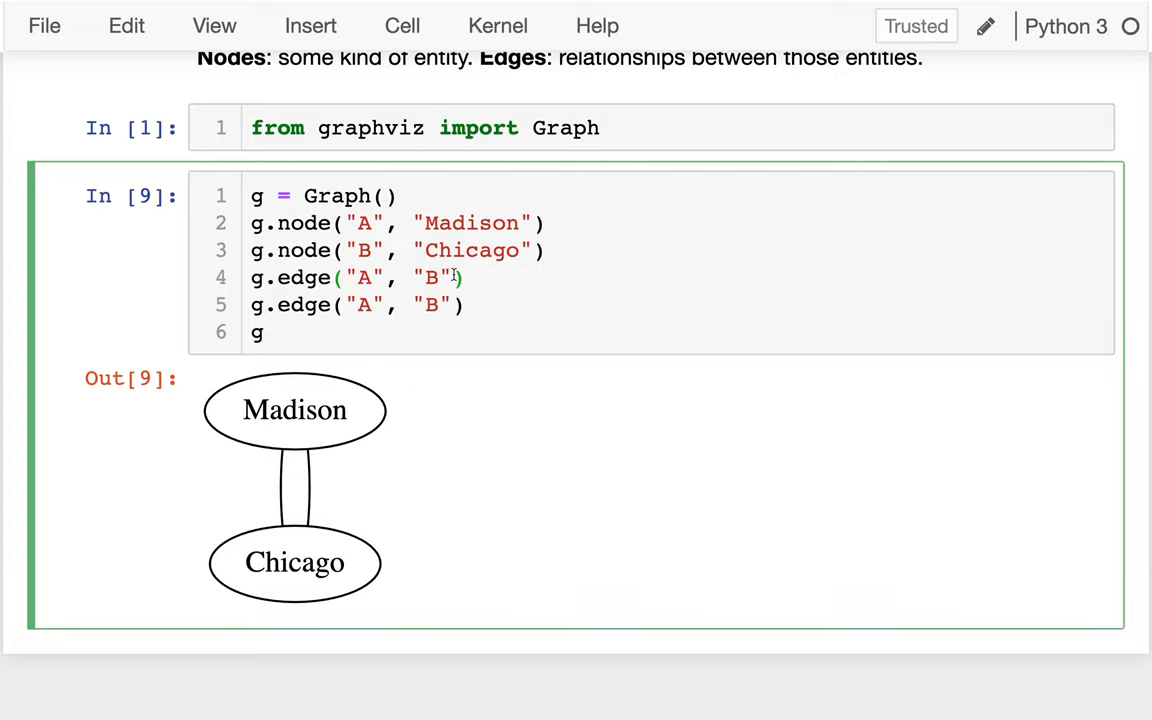
Label the first Madison–Chicago edge "time=2h40\ntolls=yes"
key(ctrl+s)
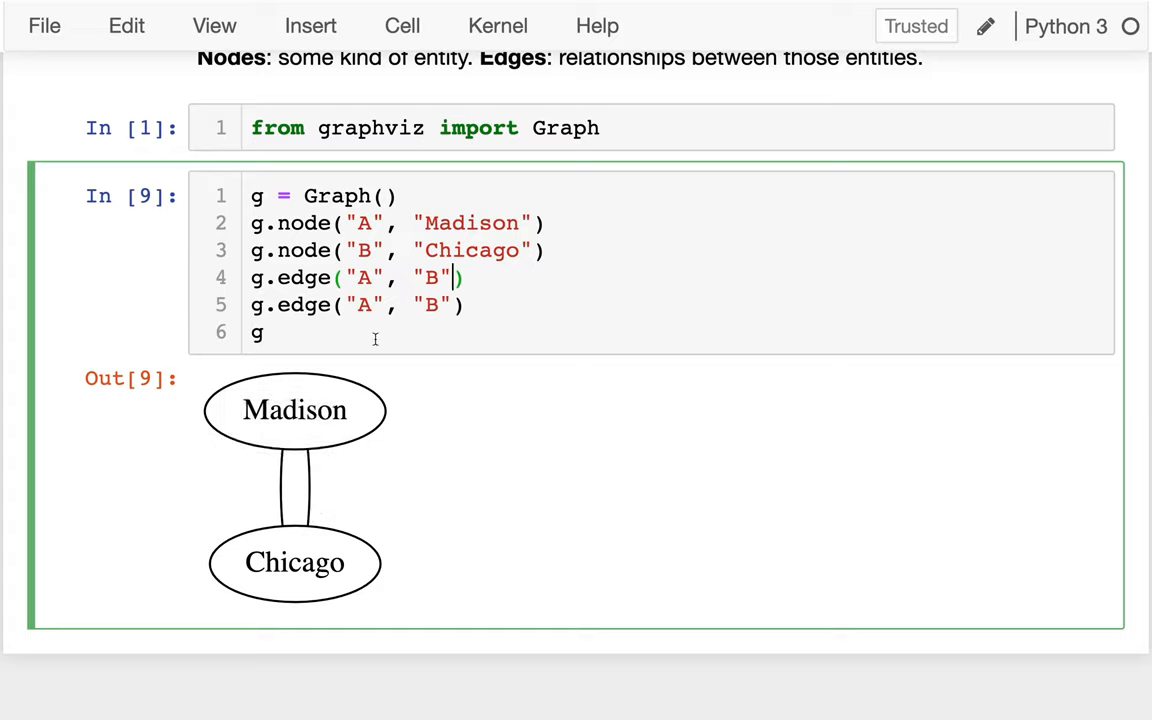
mouse_move(384, 344)
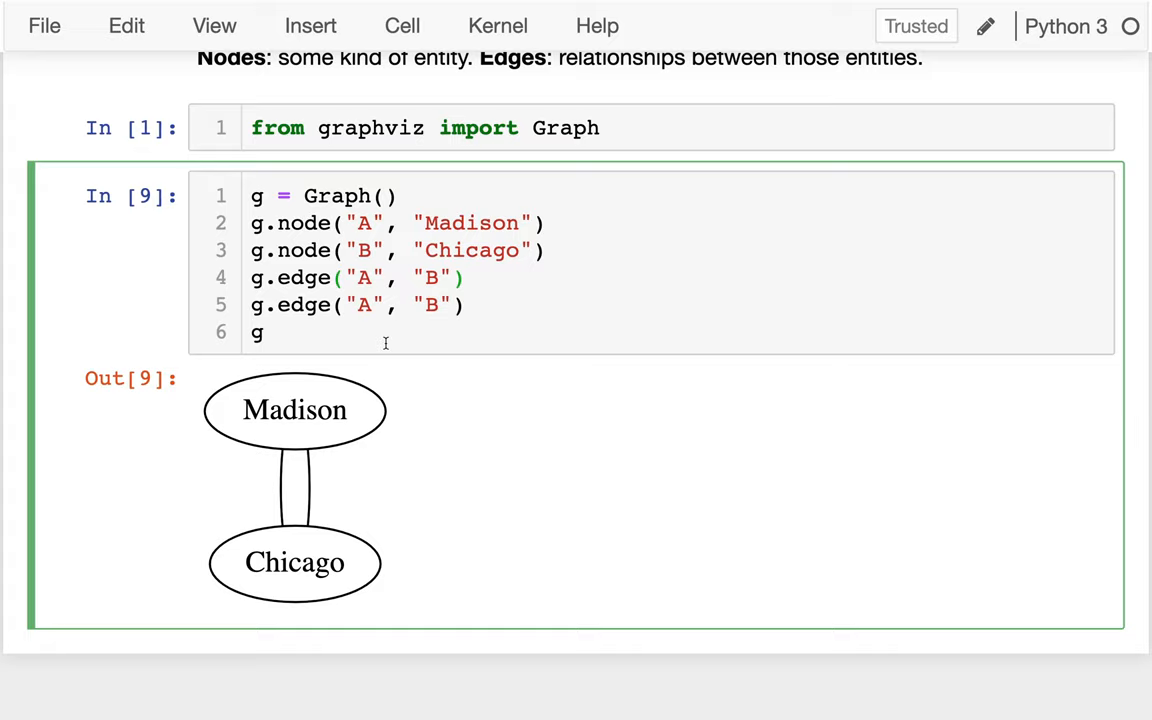
text(, label=)
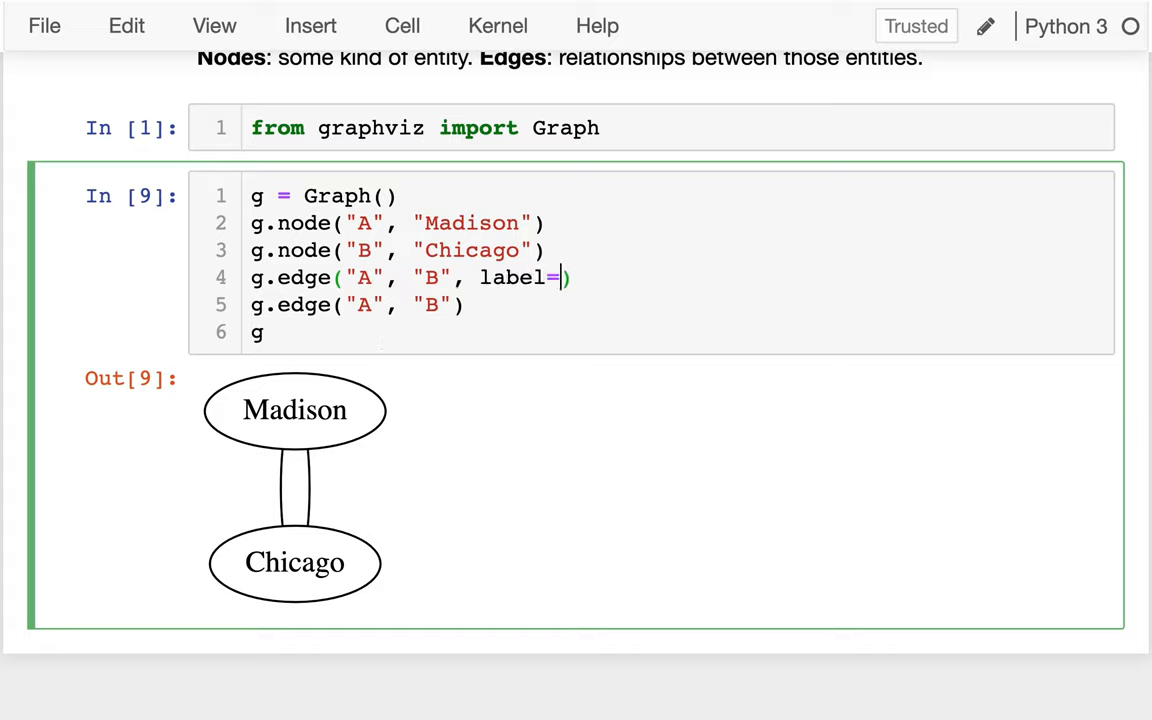
text("")
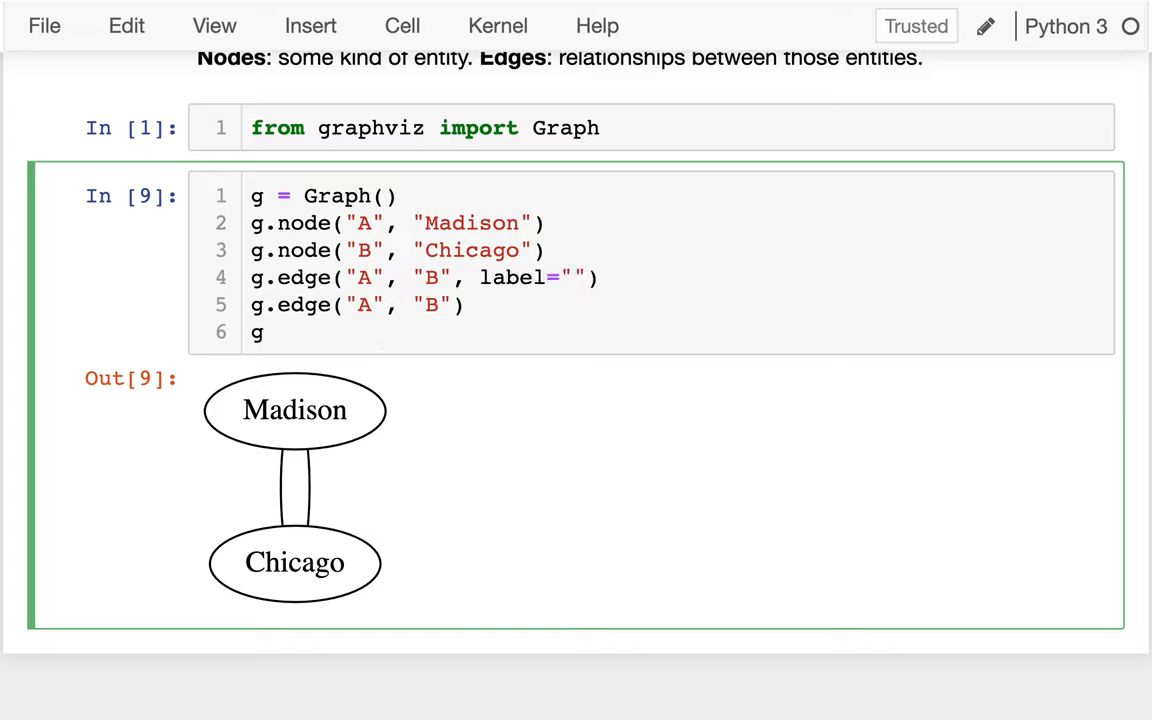
text(time=2h40)
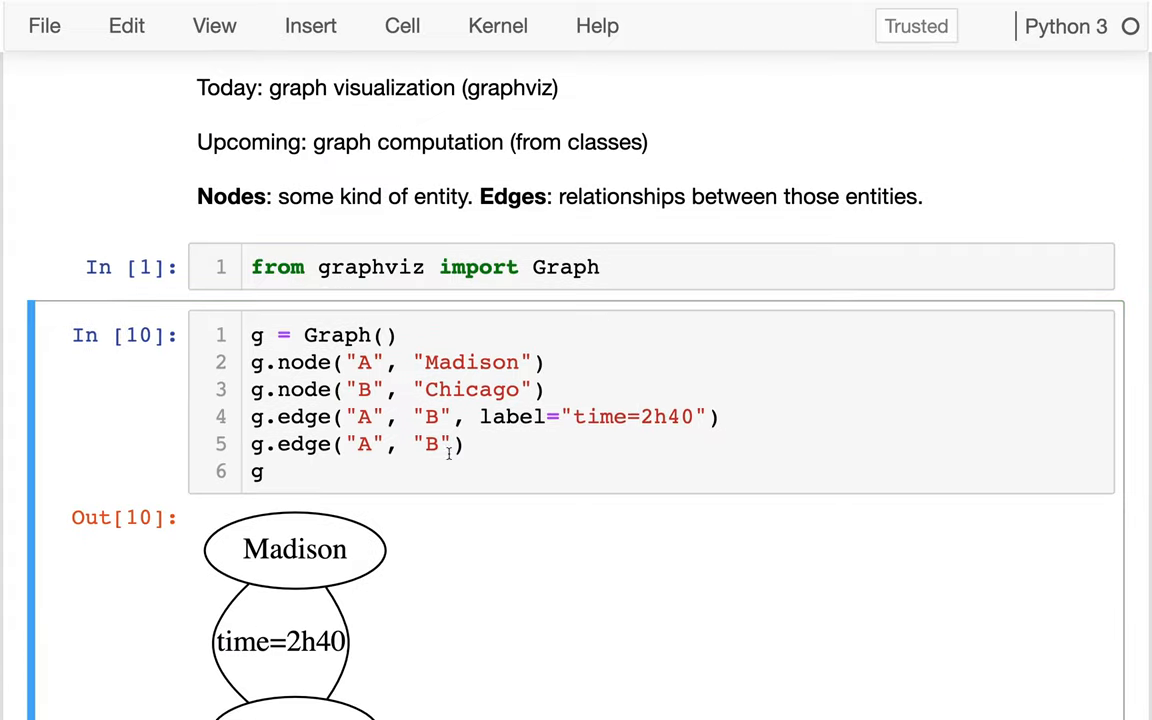
text(\)
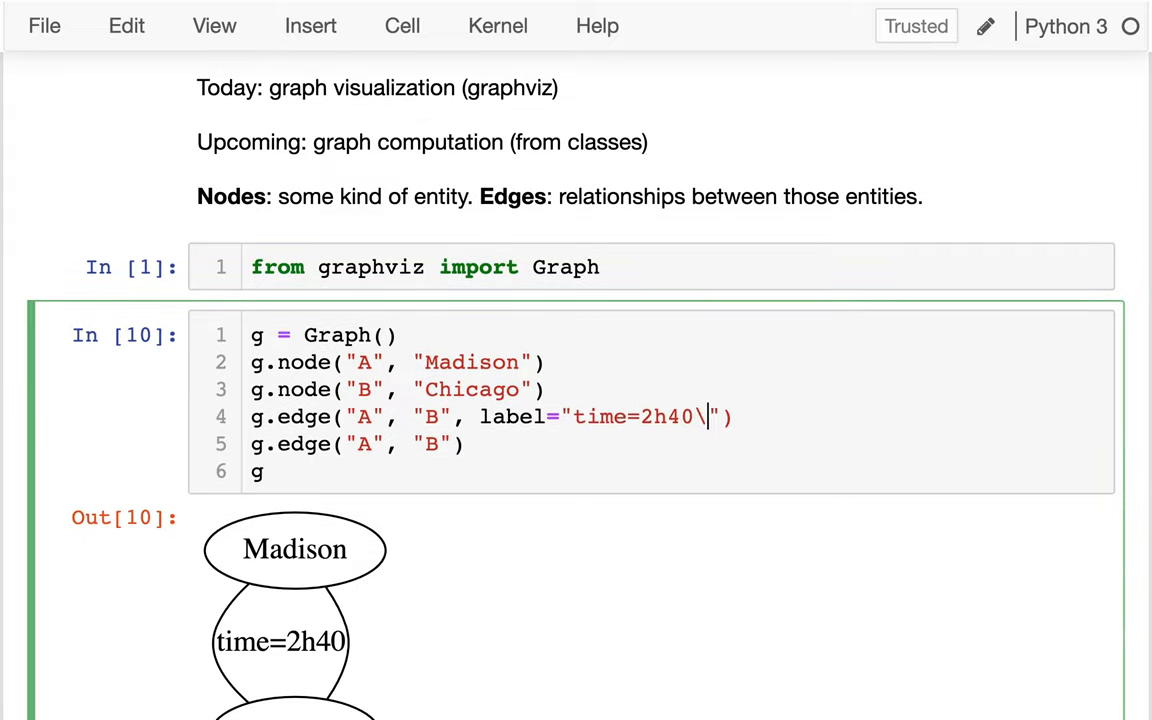
text(ntolls=yes)
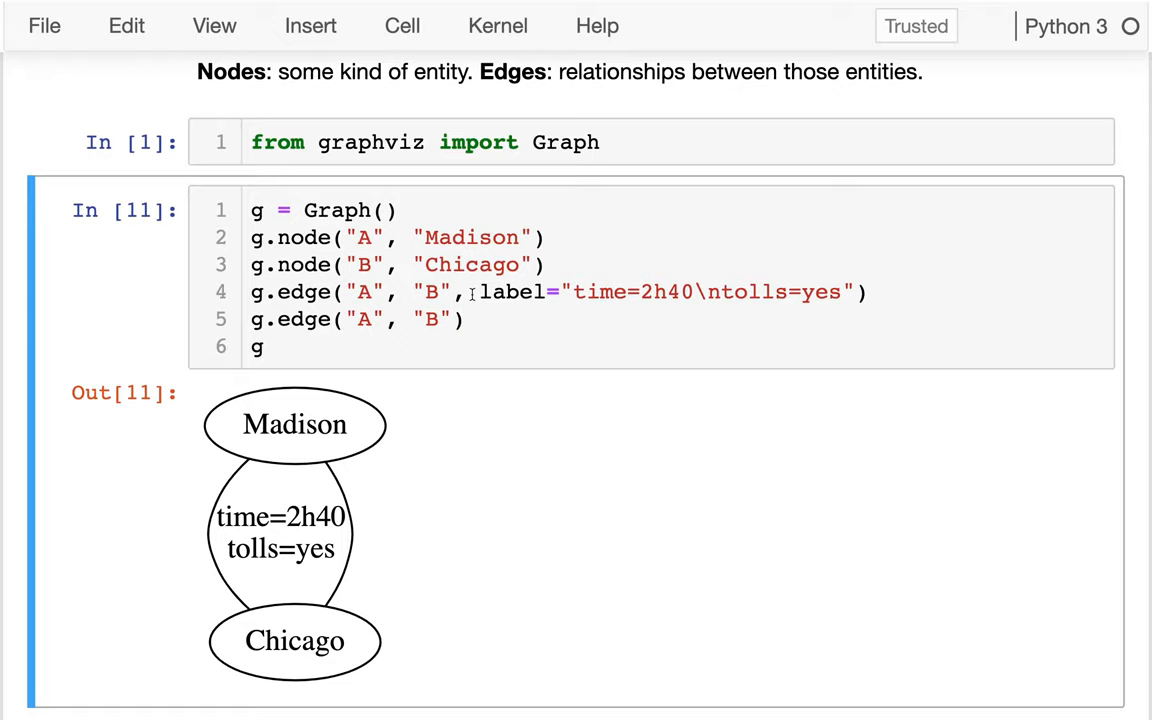
Label the second edge "time=3h10\ntolls=no" and position the cursor to add another setting
text(lab)
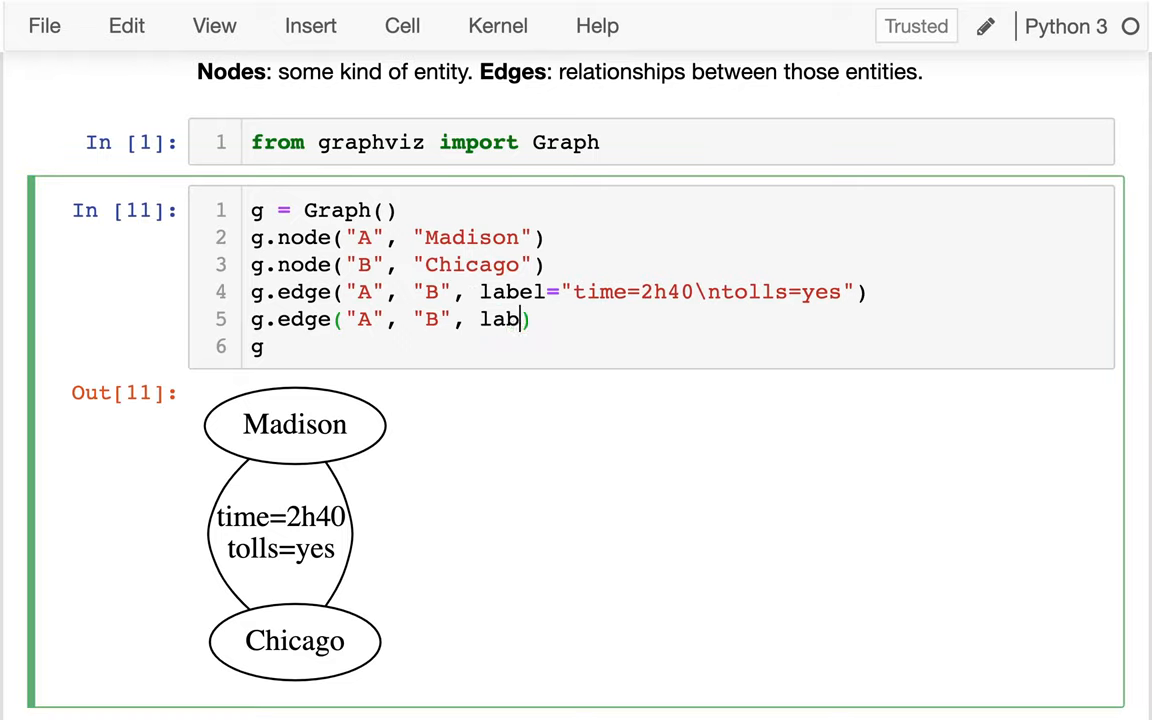
text(el="time)
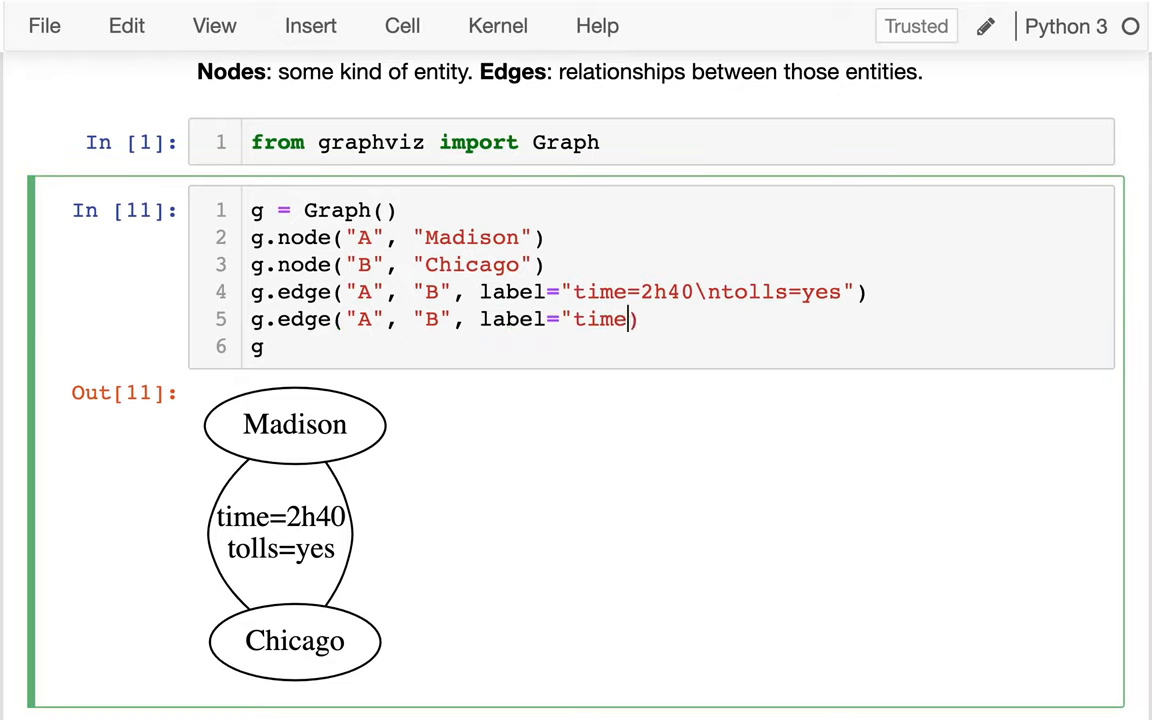
text(=3h1)
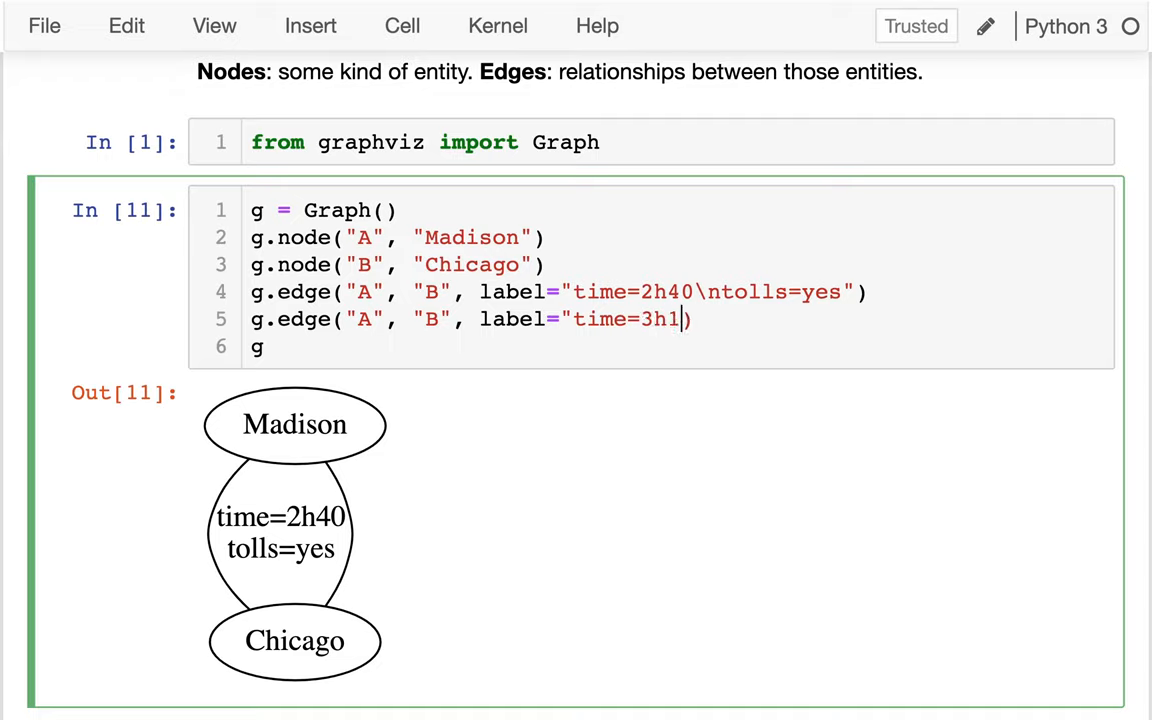
text(0\ntolls=no)
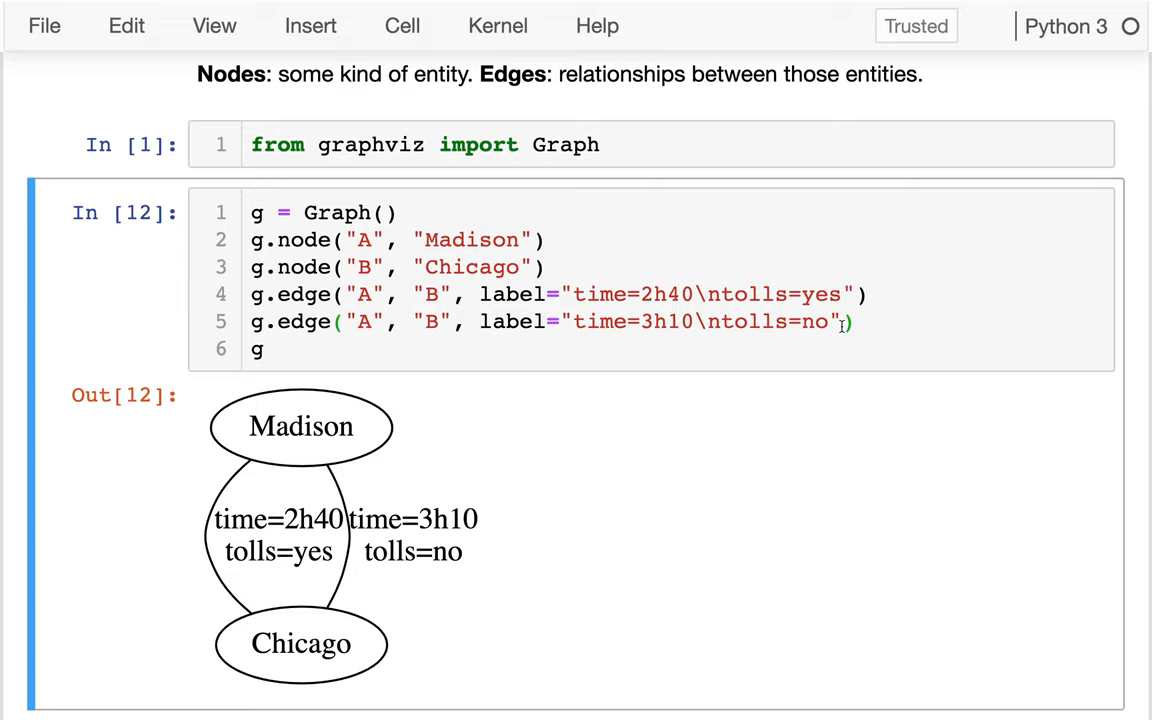
click(622, 294)
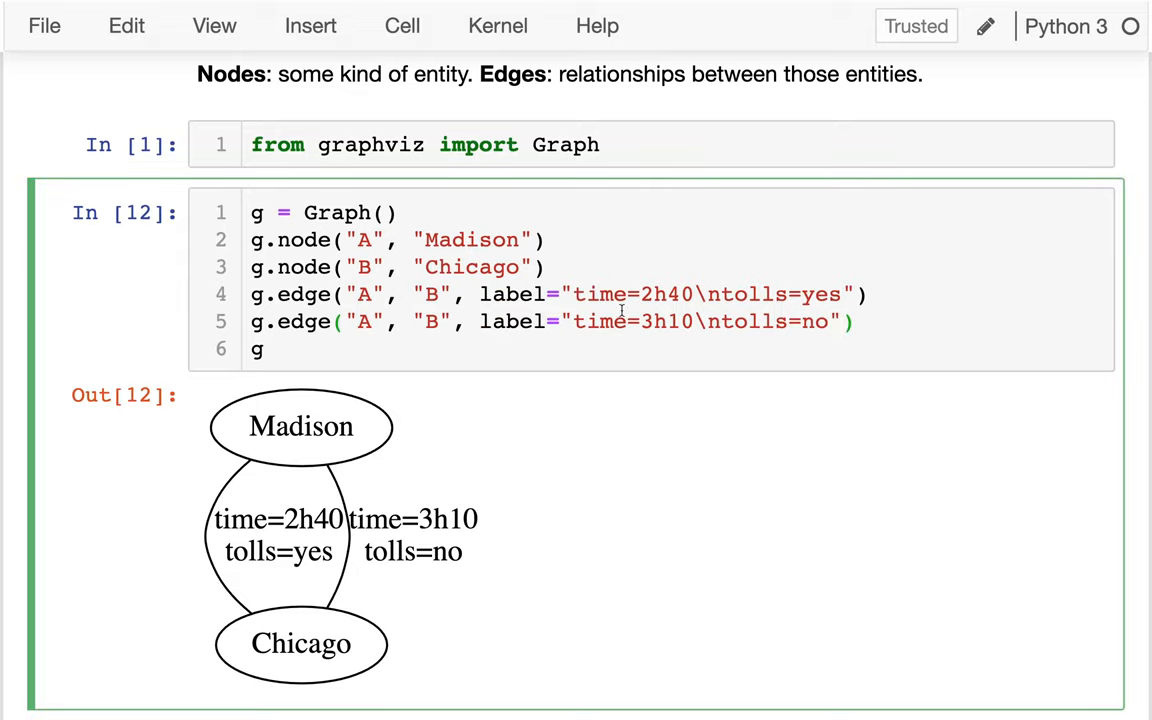
double_click(512, 320)
text(, )
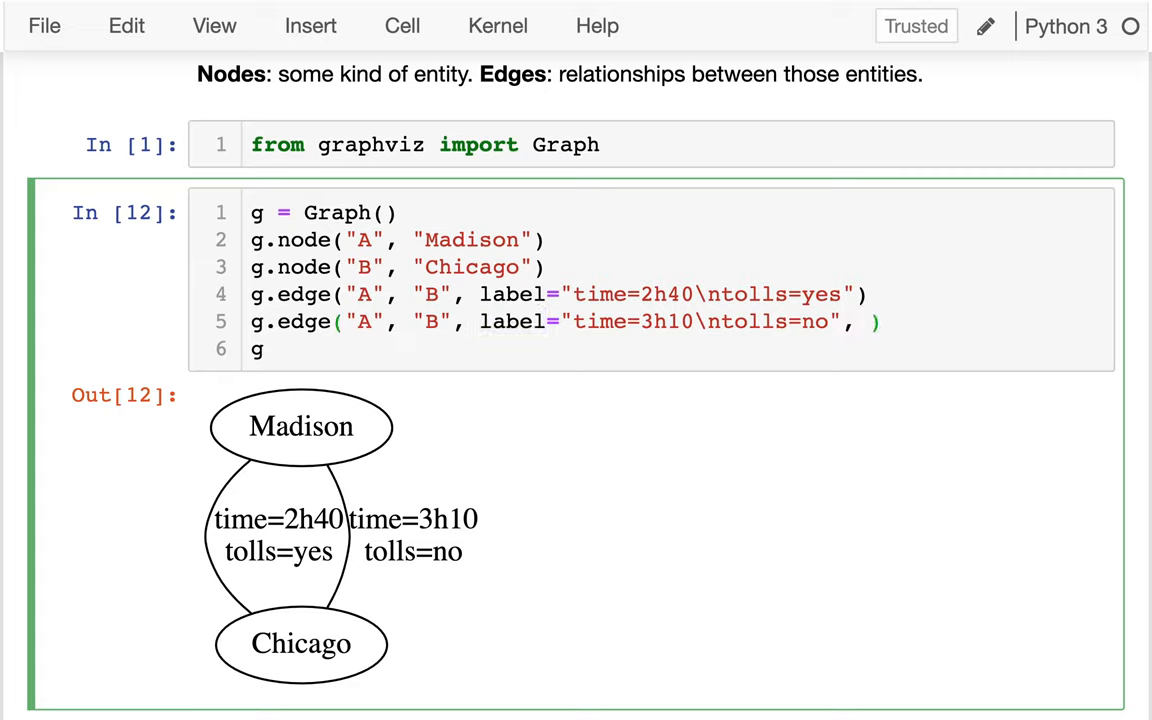
Try a bogus garbageparam="h..." argument on the second edge call
text(garbage)
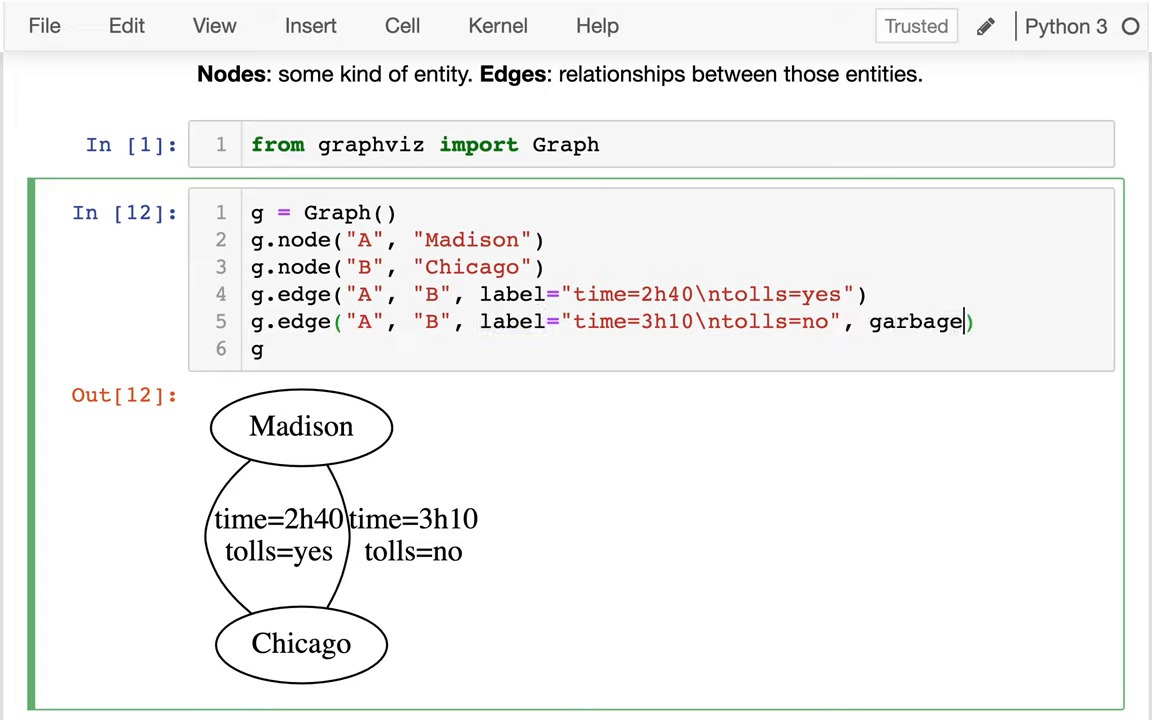
text(param="haha)
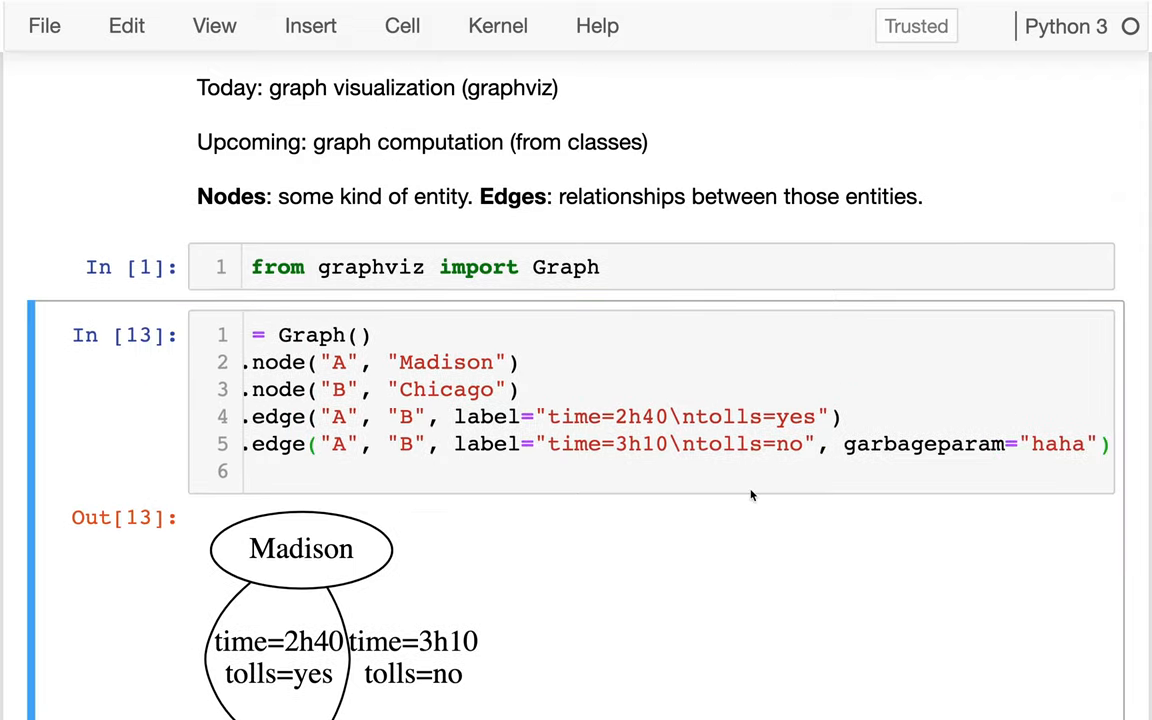
scroll(down, 3)
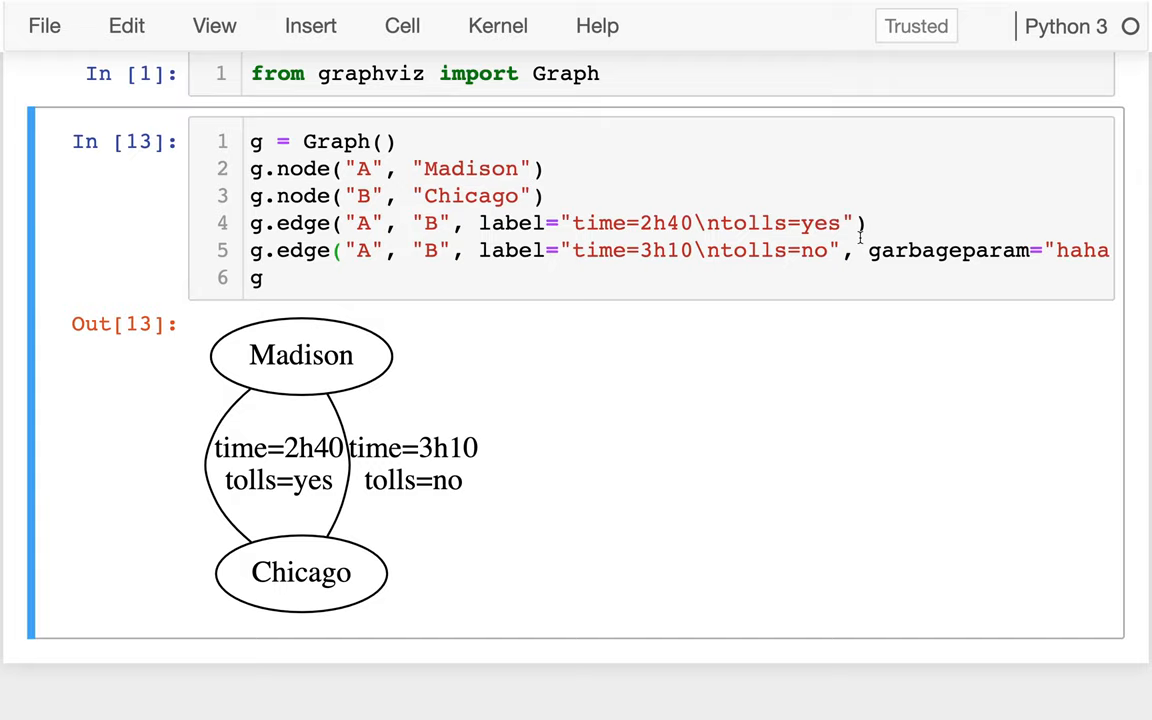
mouse_move(476, 252)
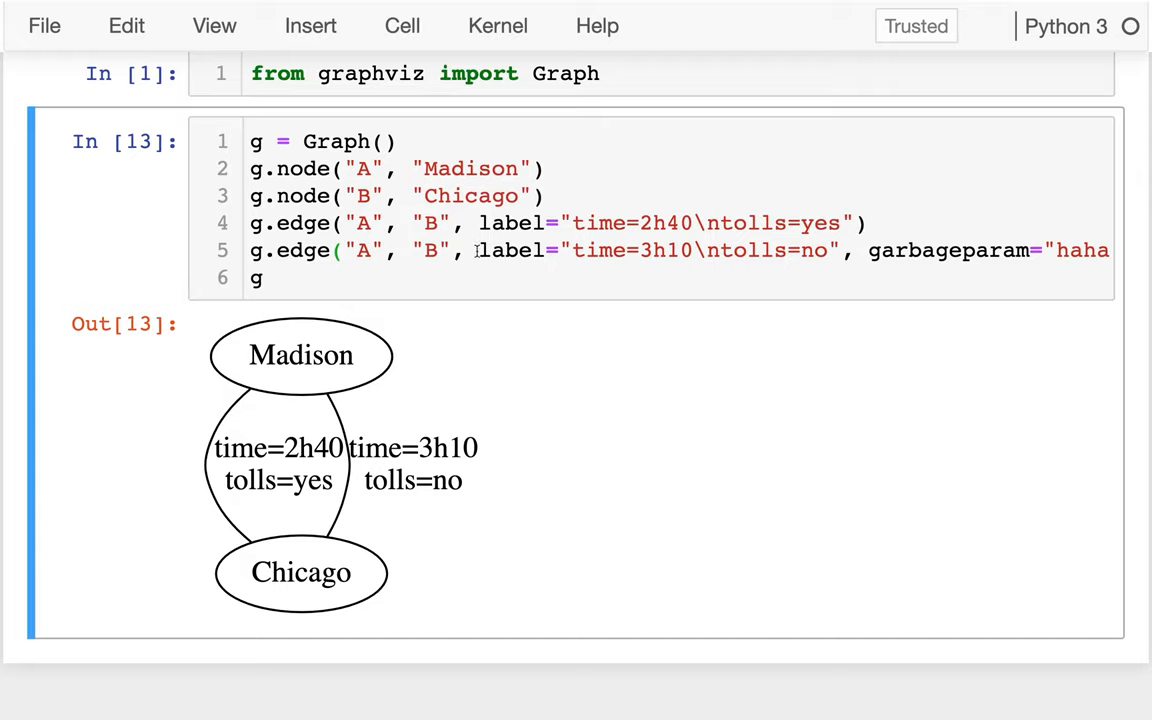
Remove the garbageparam argument and re-run so two labeled edges draw again
drag(478, 250, 836, 250)
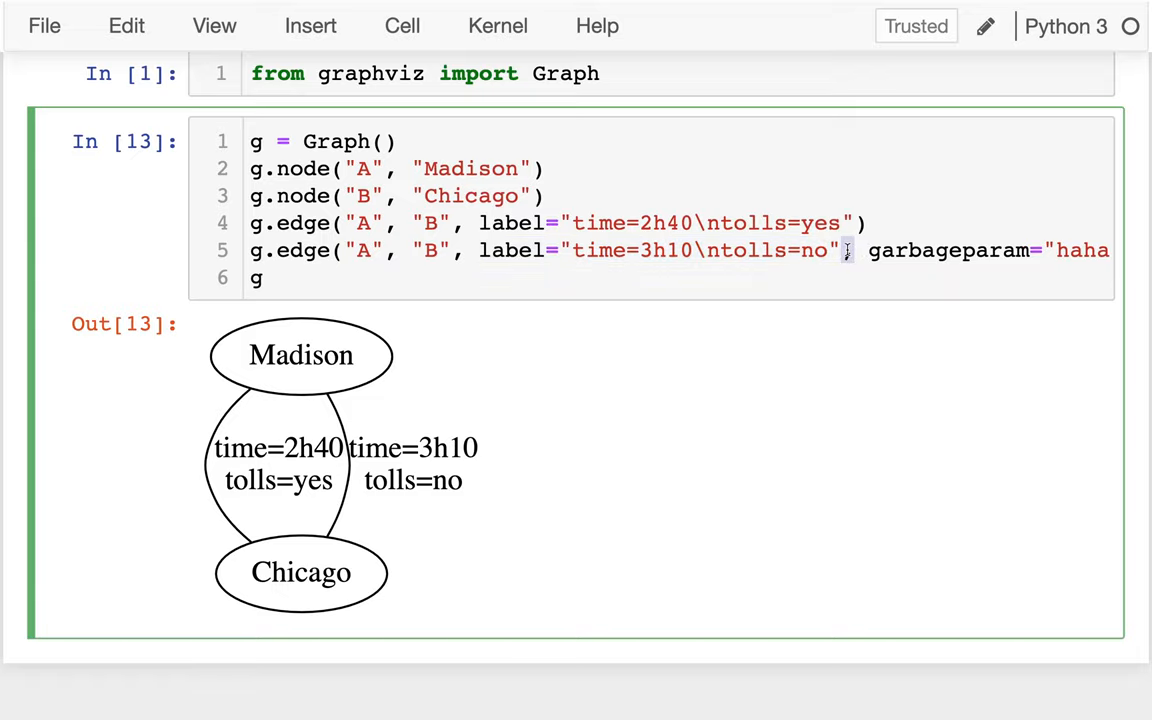
drag(844, 250, 1110, 250)
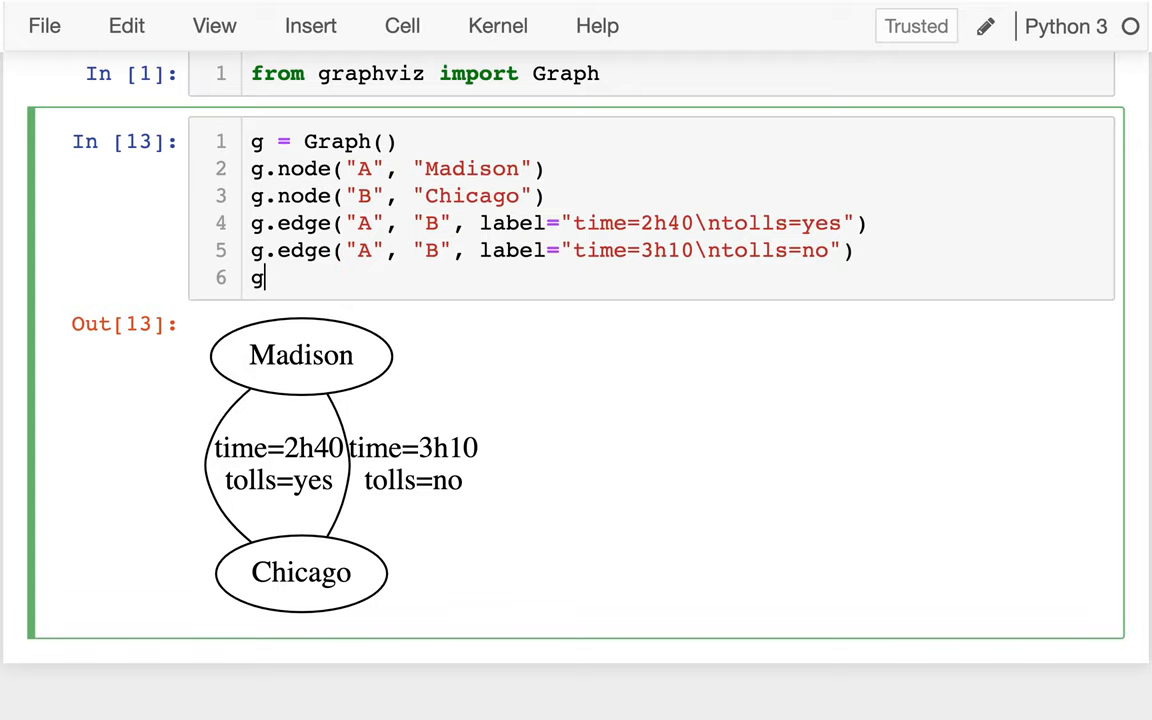
key(shift+enter)
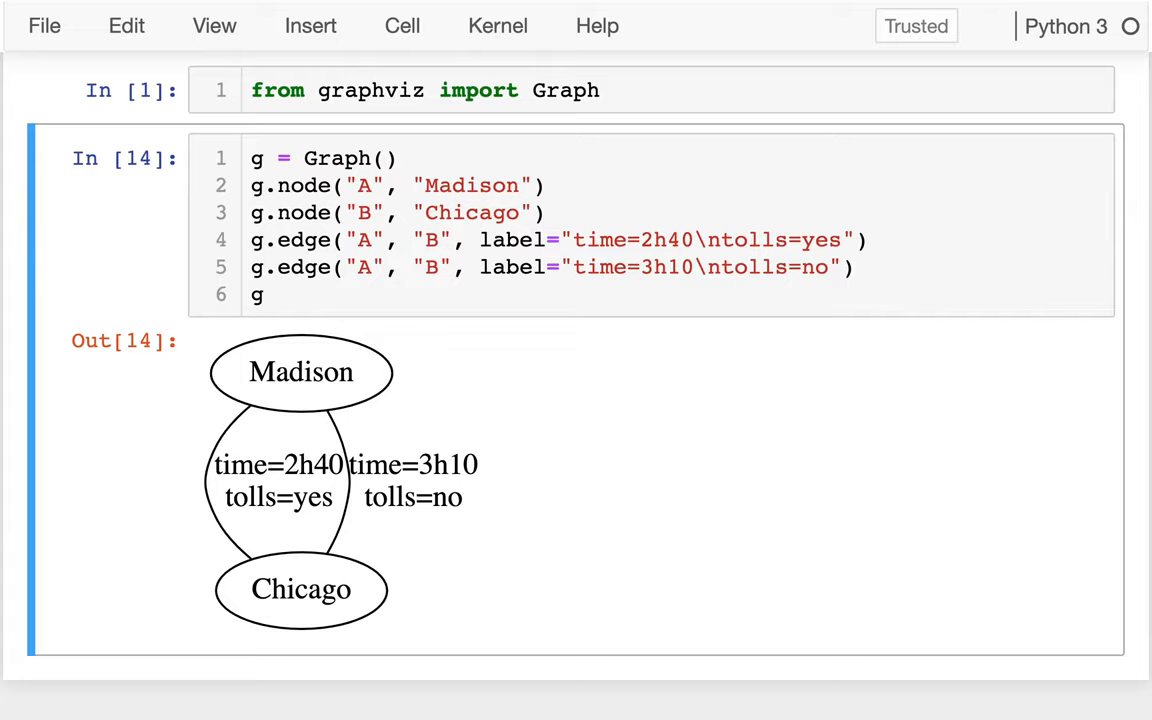
double_click(512, 240)
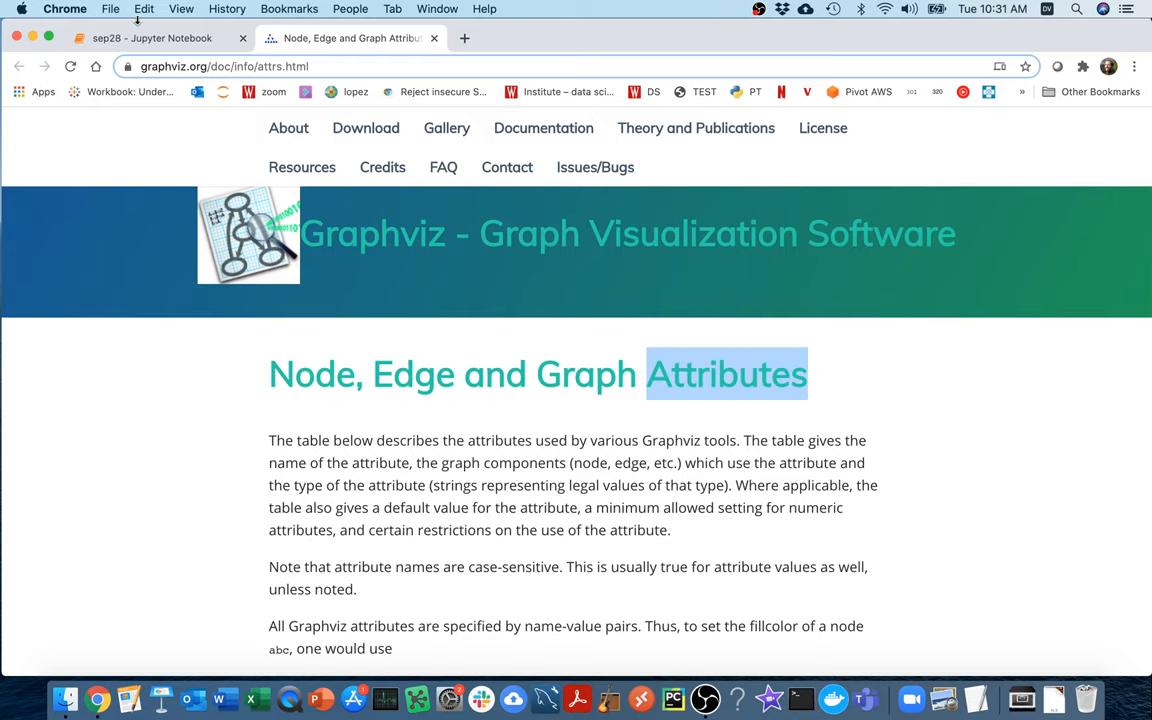
Browse the Graphviz attributes reference table down to the color entry
click(152, 38)
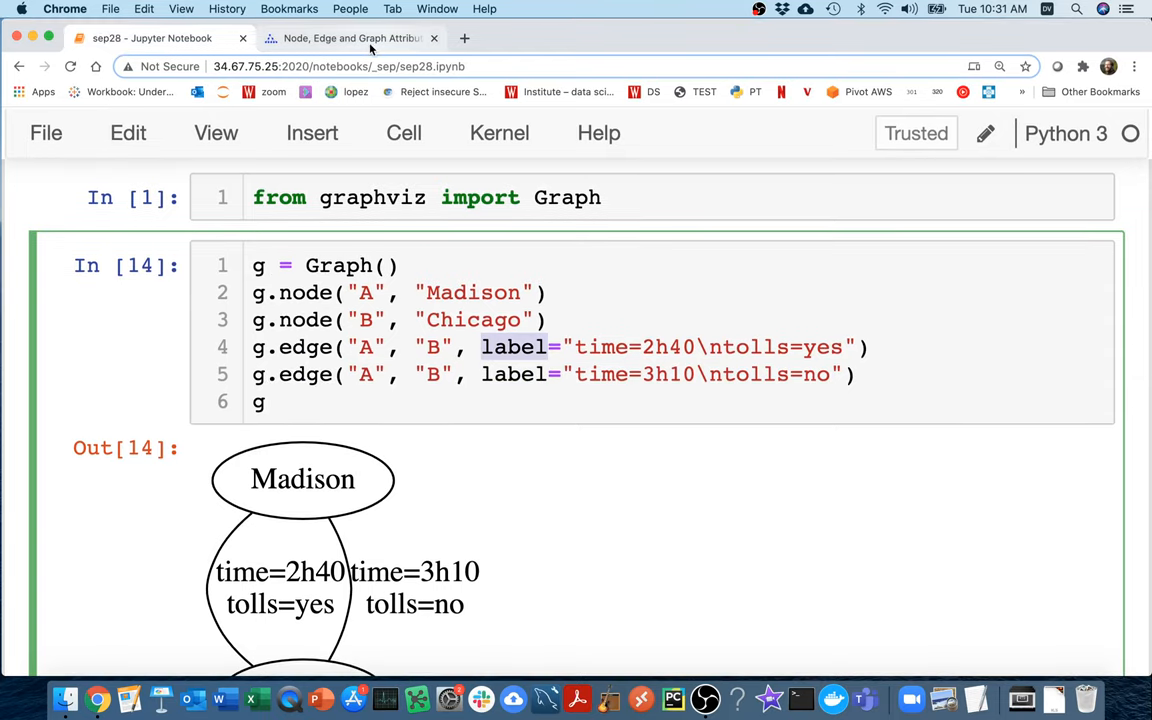
click(348, 38)
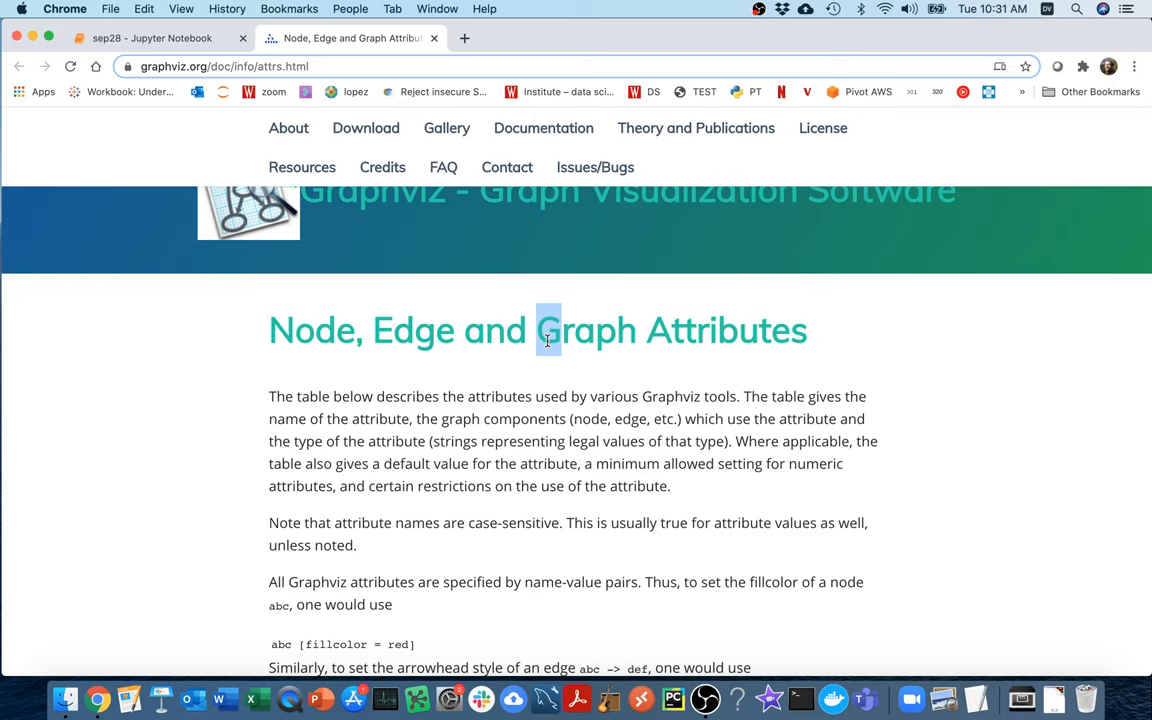
scroll(down, 3)
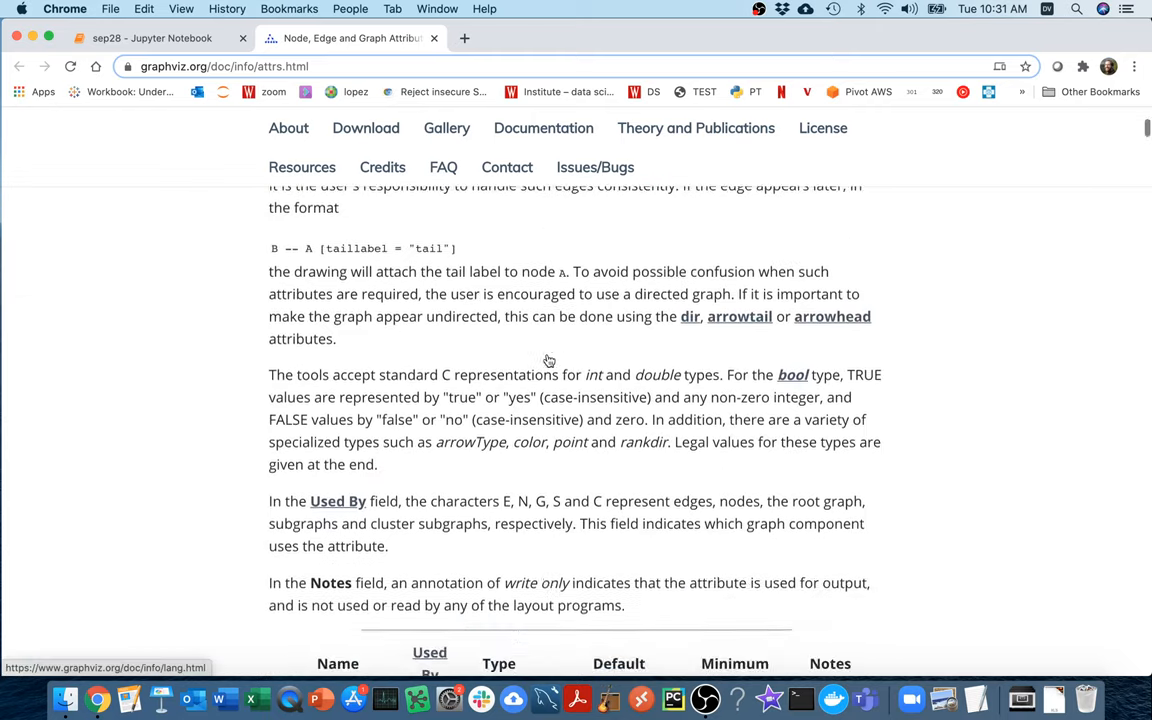
scroll(down, 3)
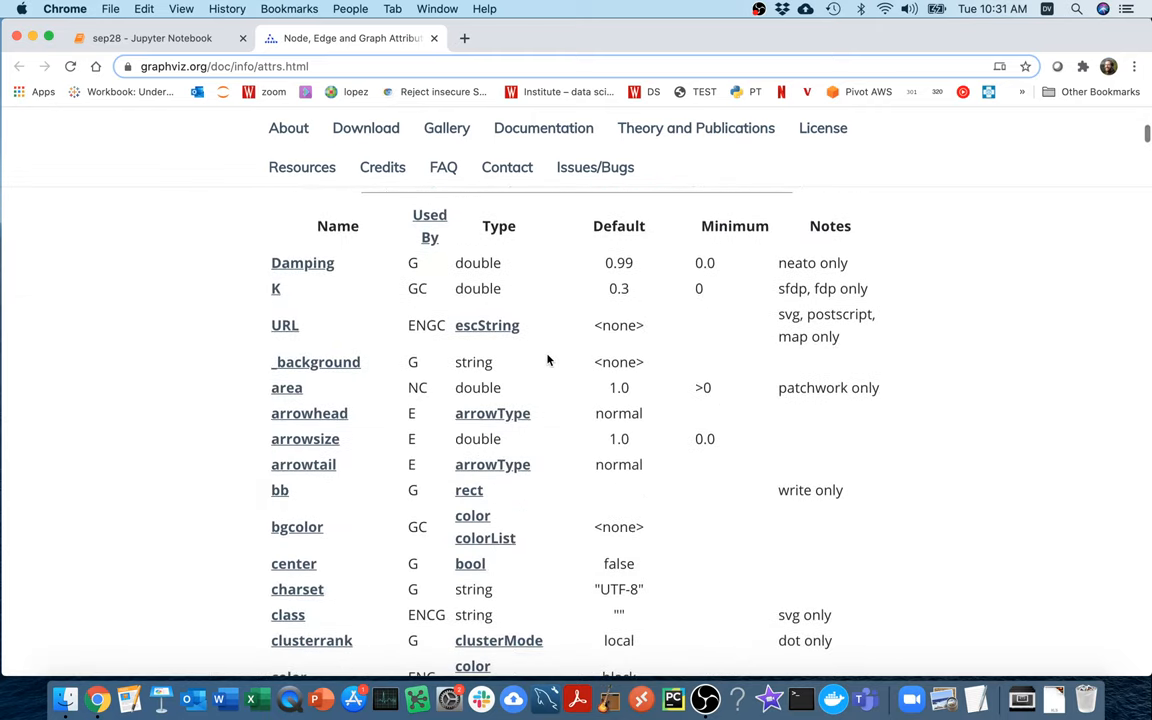
scroll(down, 3)
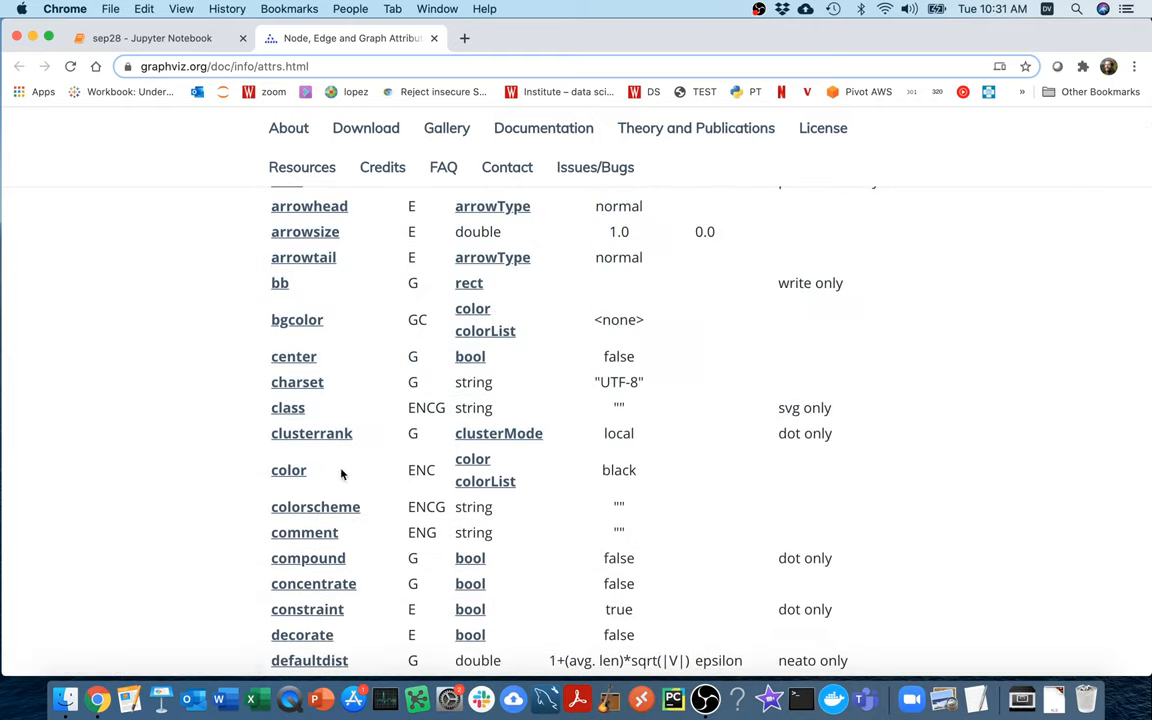
Highlight that color is used by edges, nodes and clusters, then return to the notebook
double_click(288, 470)
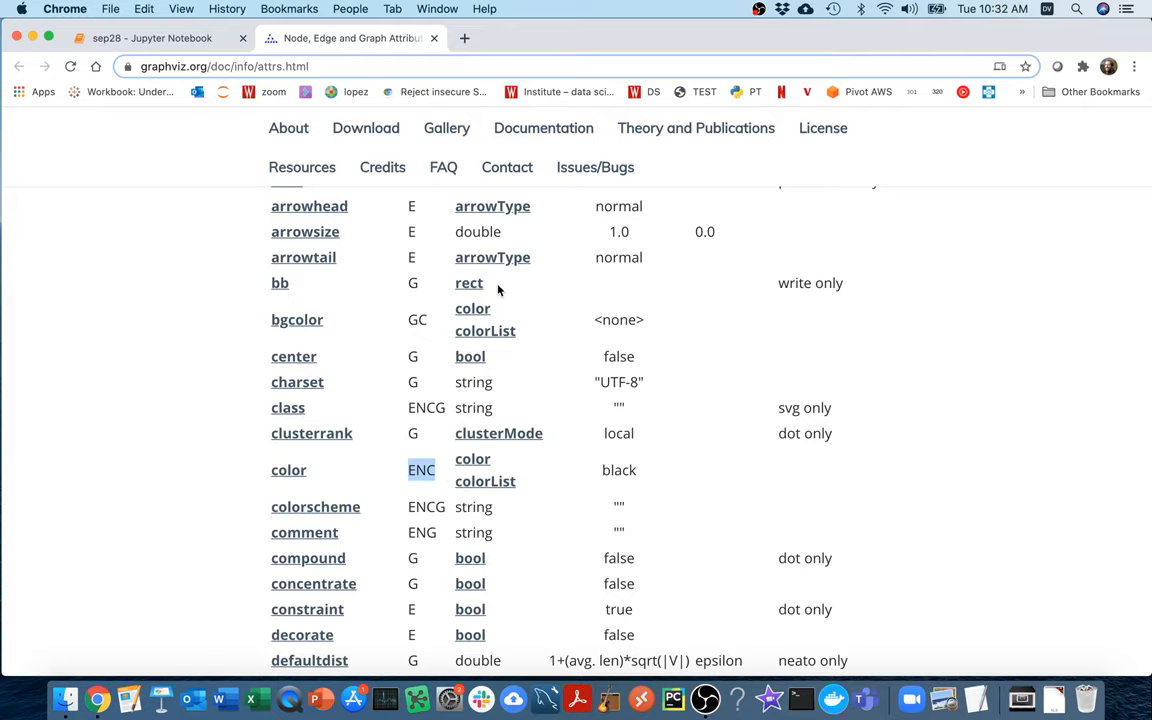
scroll(down, 3)
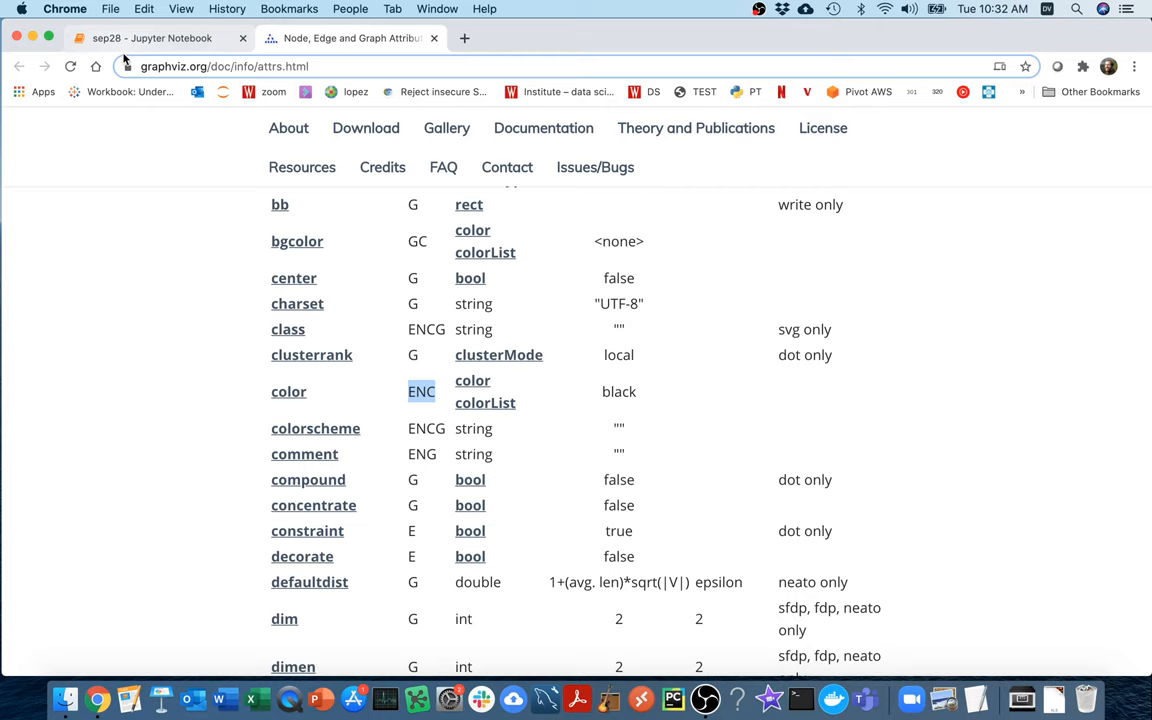
click(150, 38)
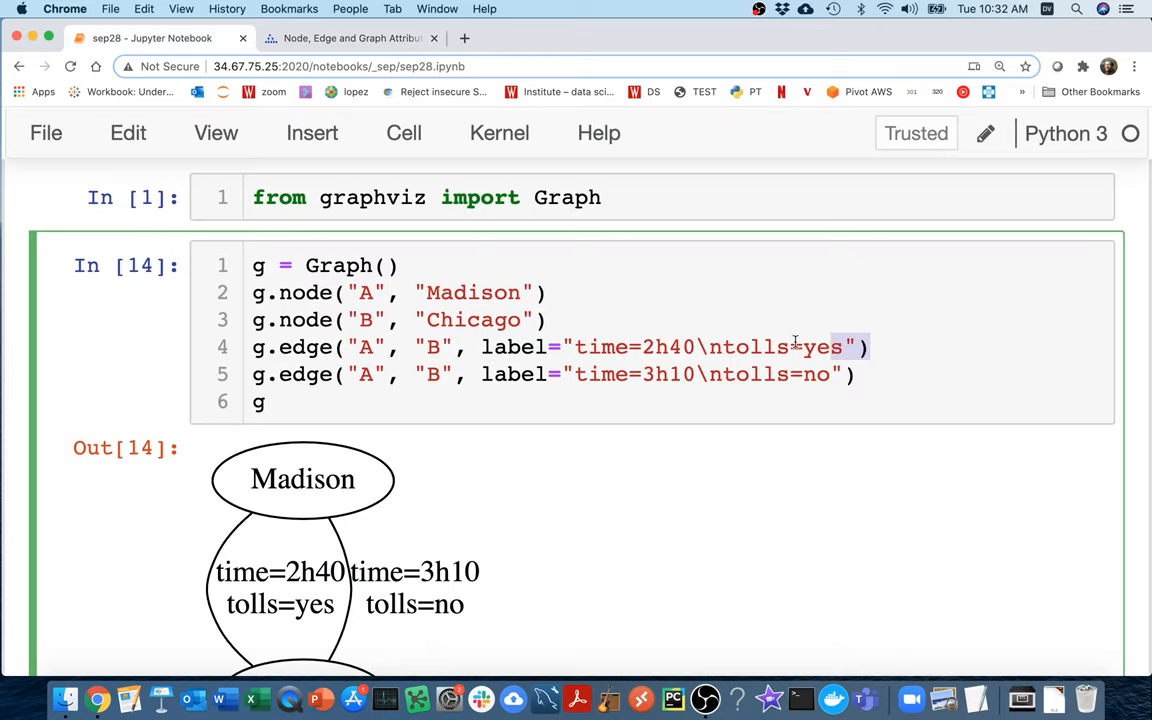
Give the first edge color="red" so the time=2h40 edge renders red
text(,)
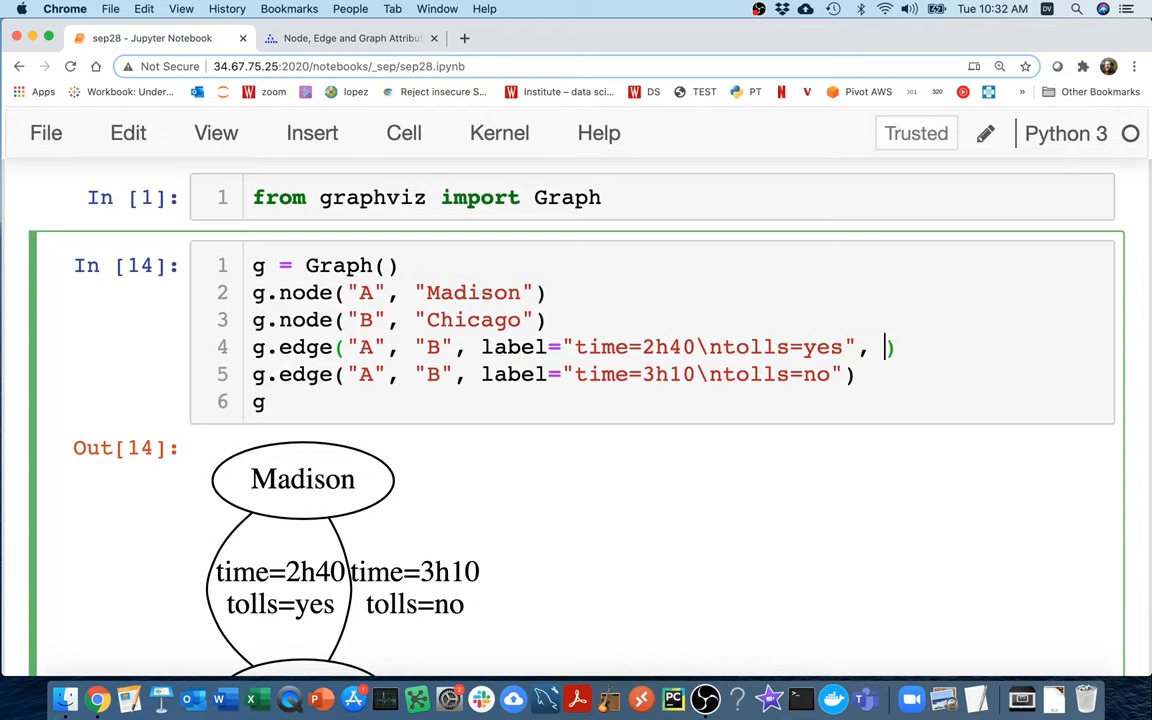
text(color="red")
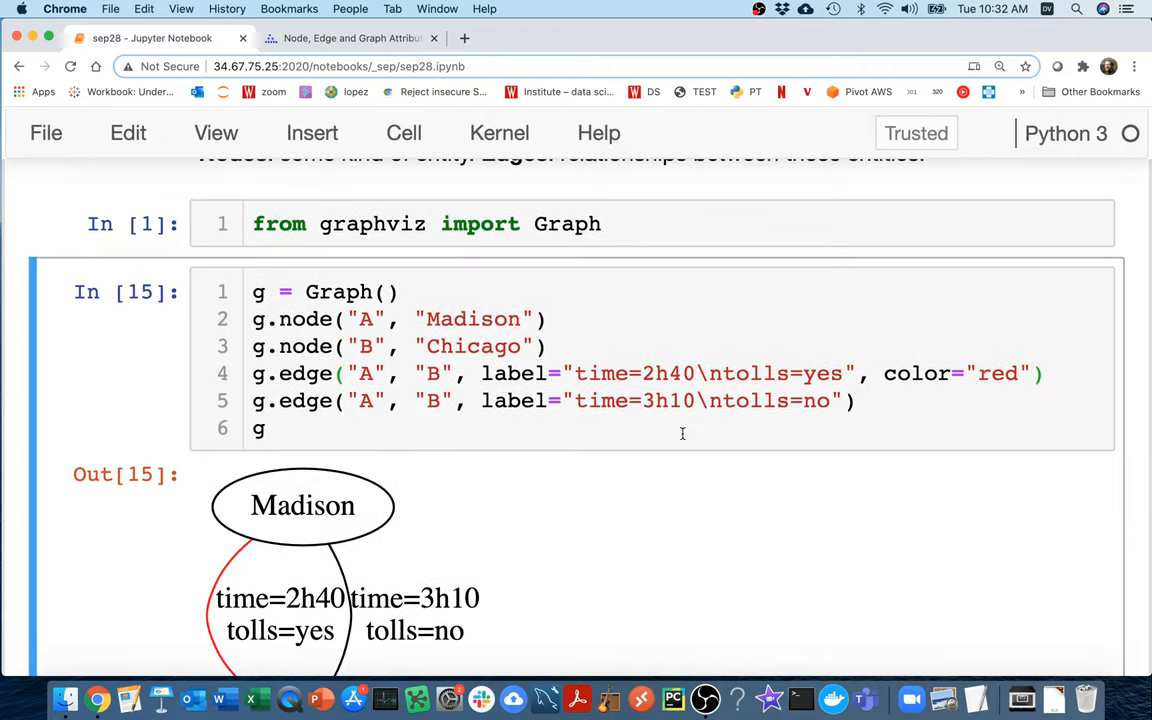
scroll(down, 3)
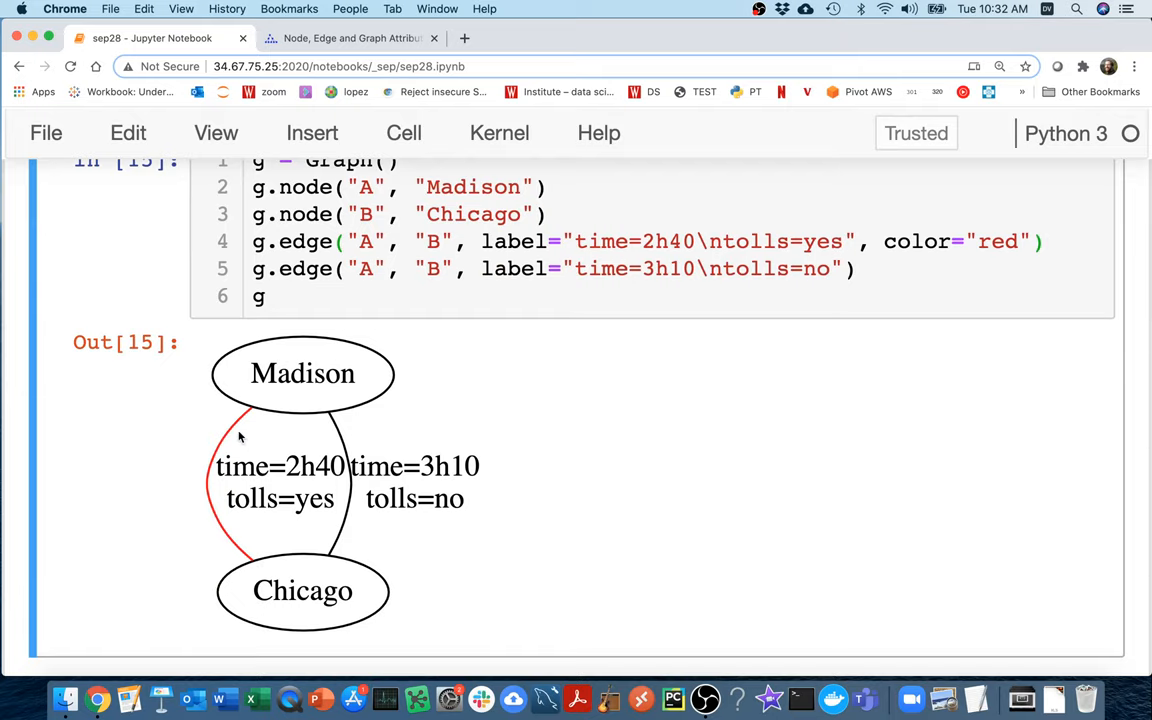
click(344, 38)
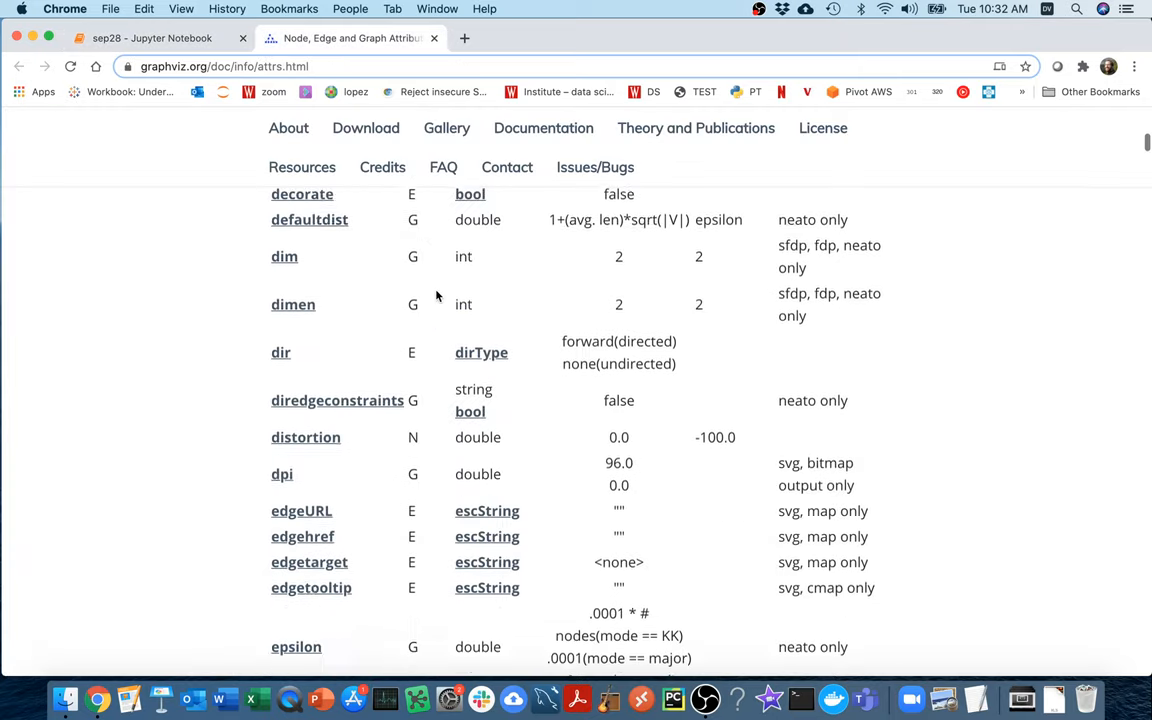
Find penwidth in the attributes table and note it applies to clusters, nodes and edges
scroll(down, 3)
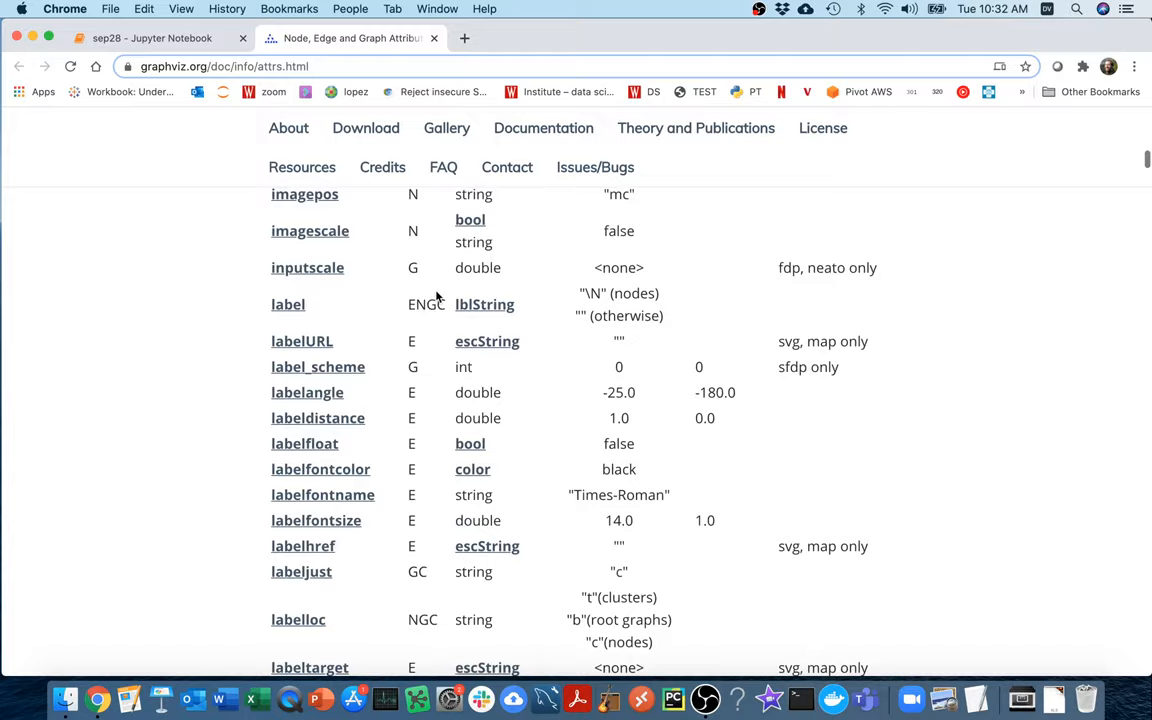
text(penwidth)
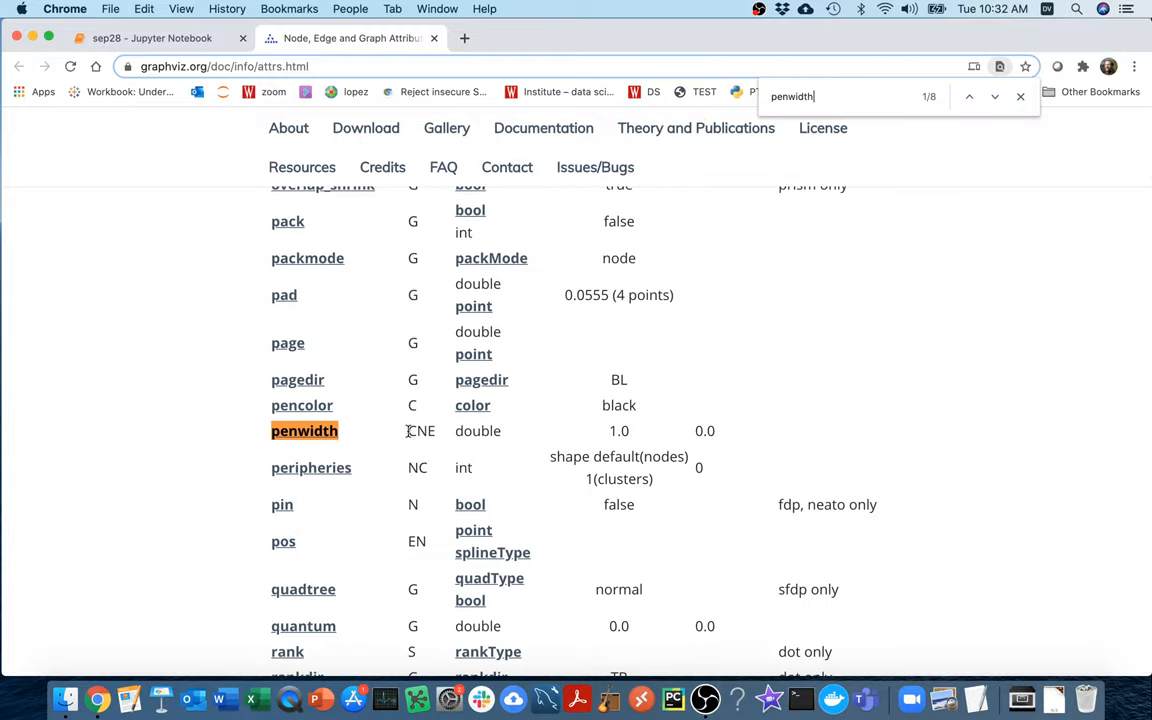
double_click(420, 430)
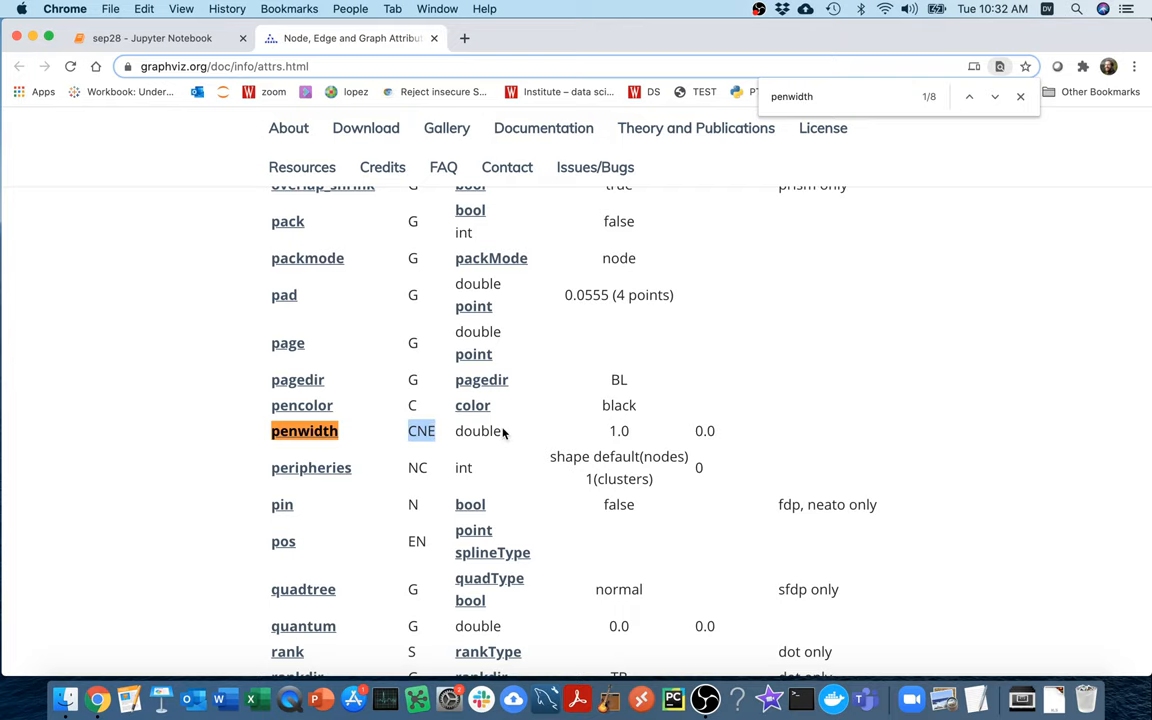
click(152, 38)
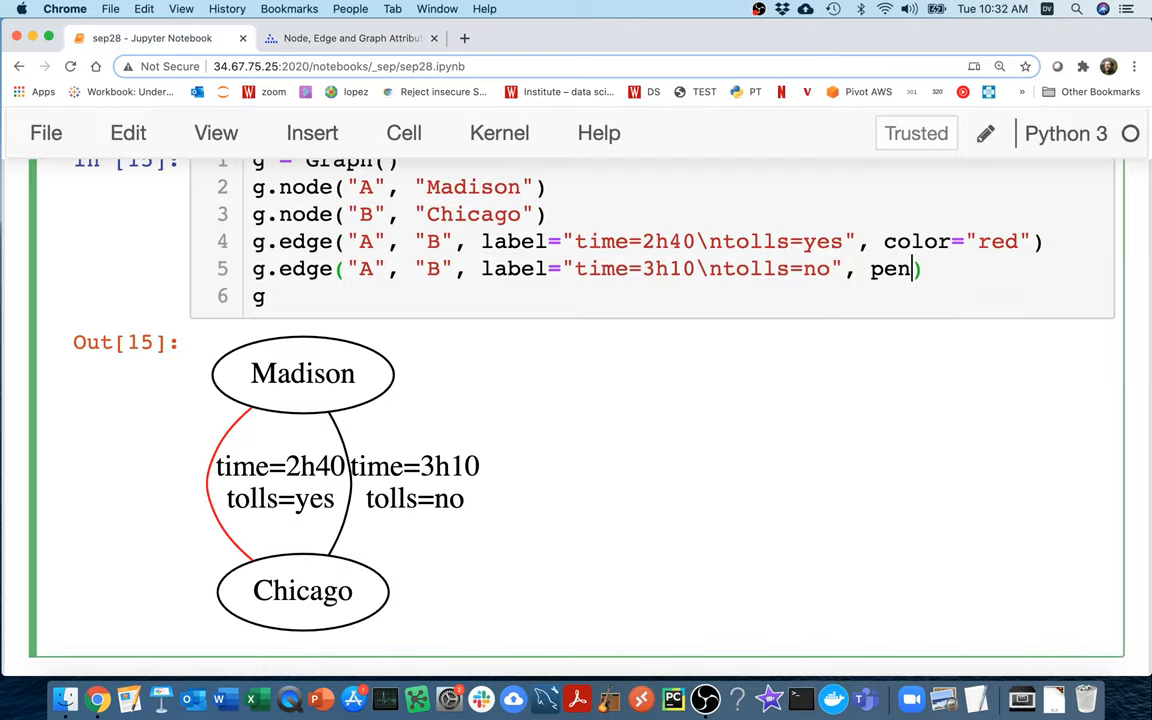
Give the second edge penwidth="3" so the time=3h10 edge draws thick
text(width=)
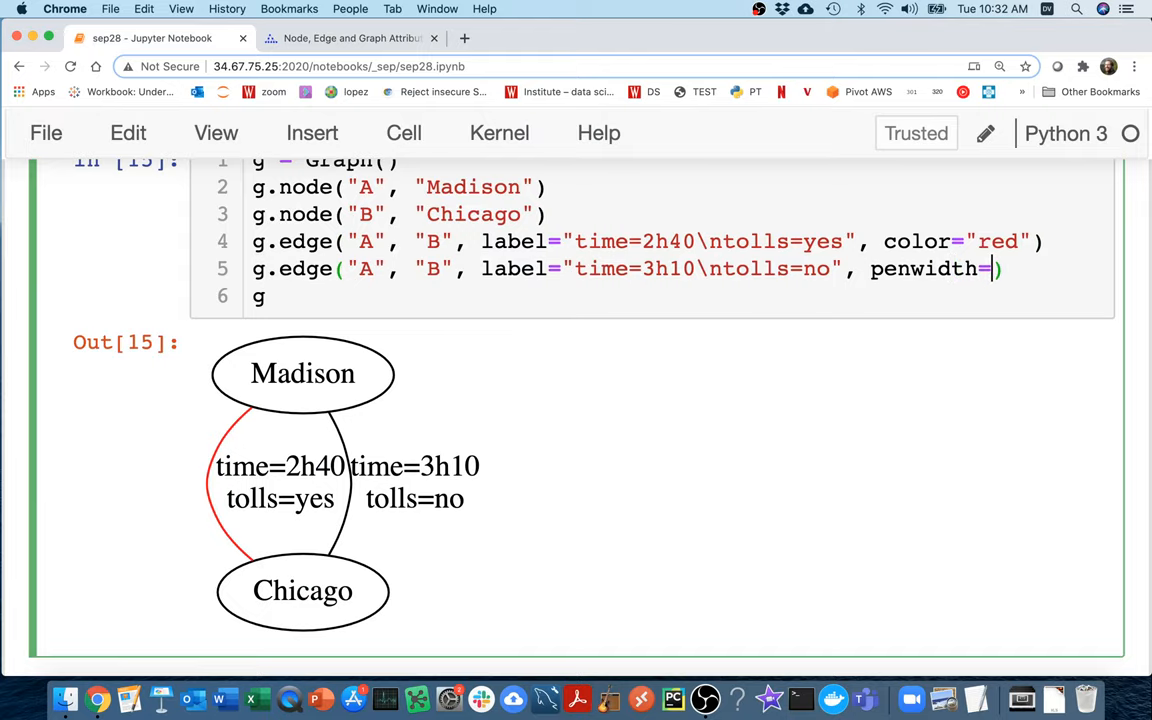
text(3)
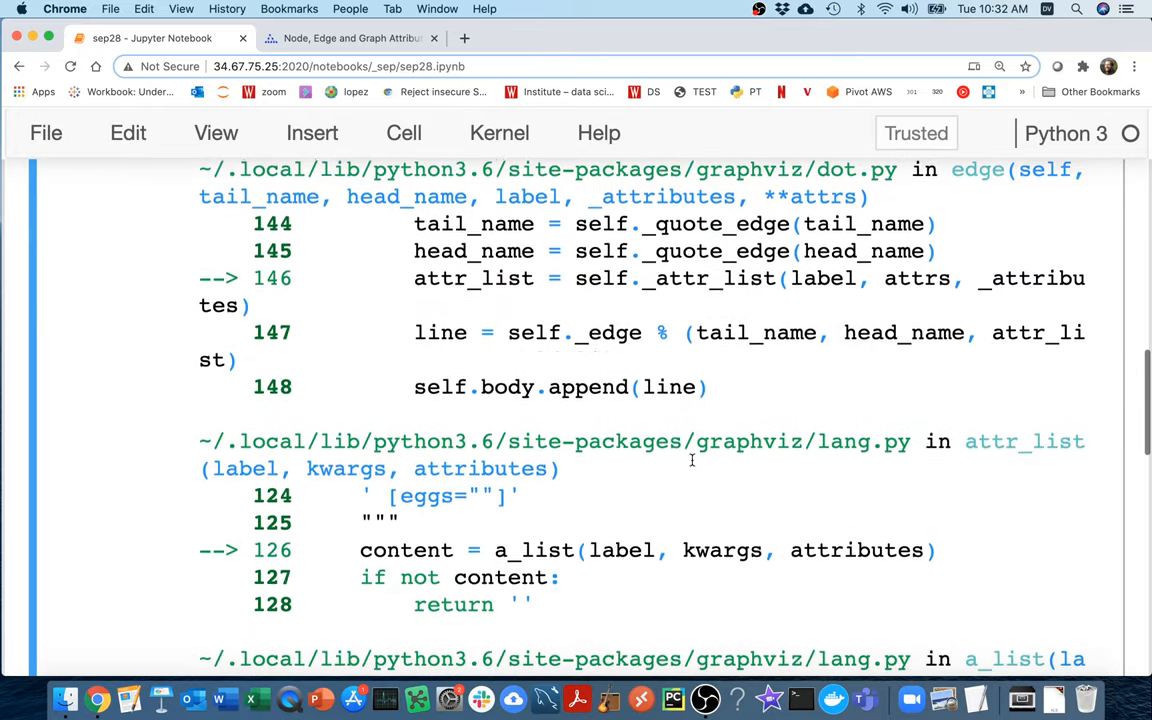
scroll(down, 3)
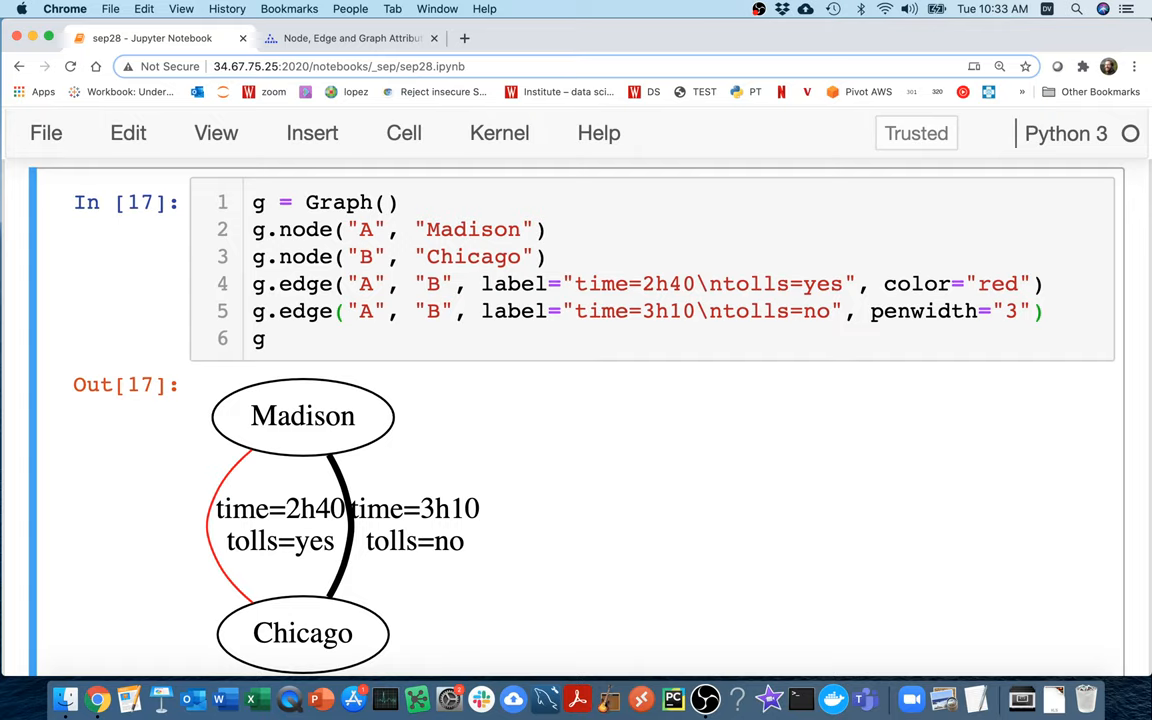
click(304, 228)
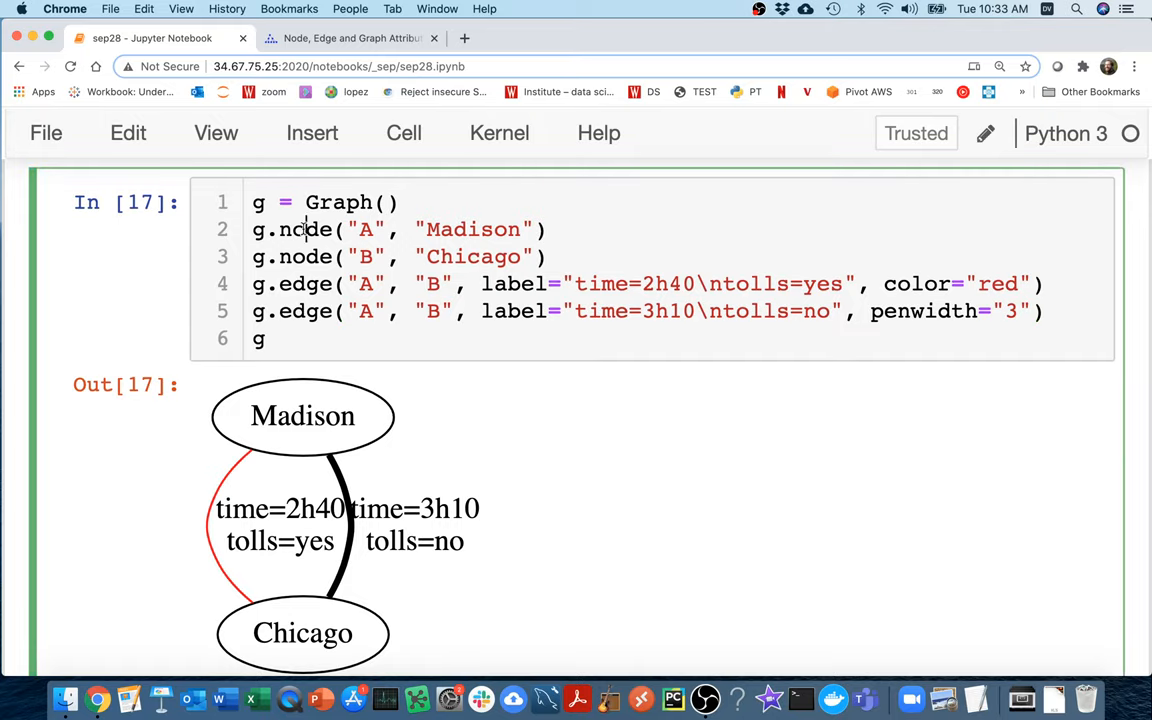
double_click(304, 284)
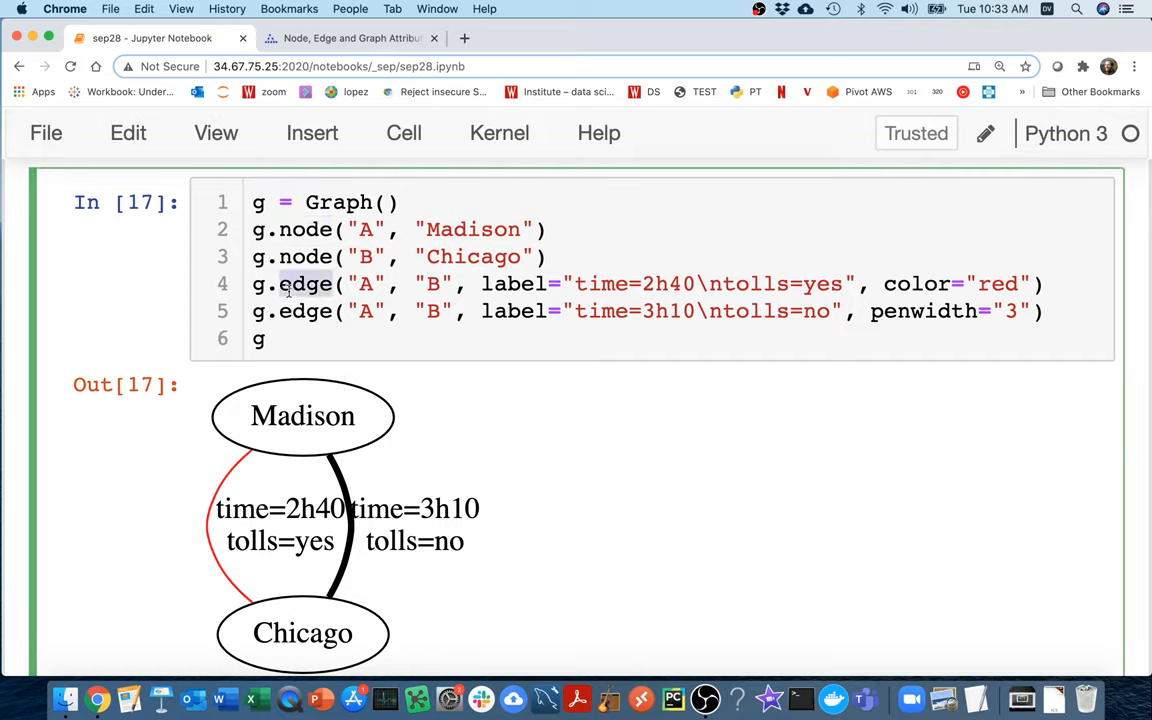